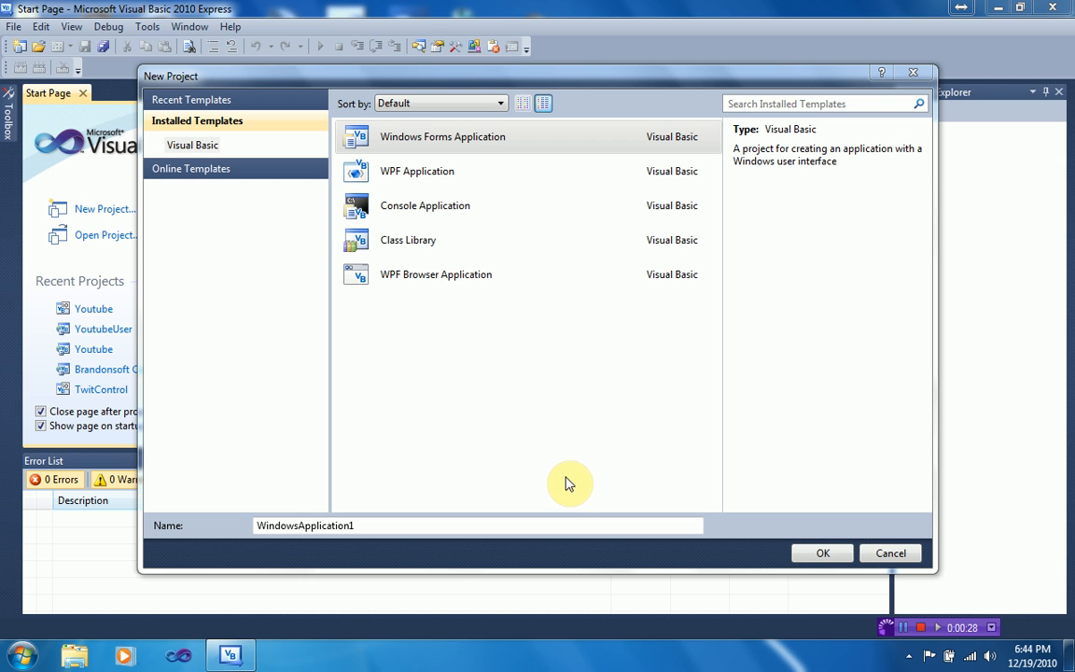
mouse_move(608, 463)
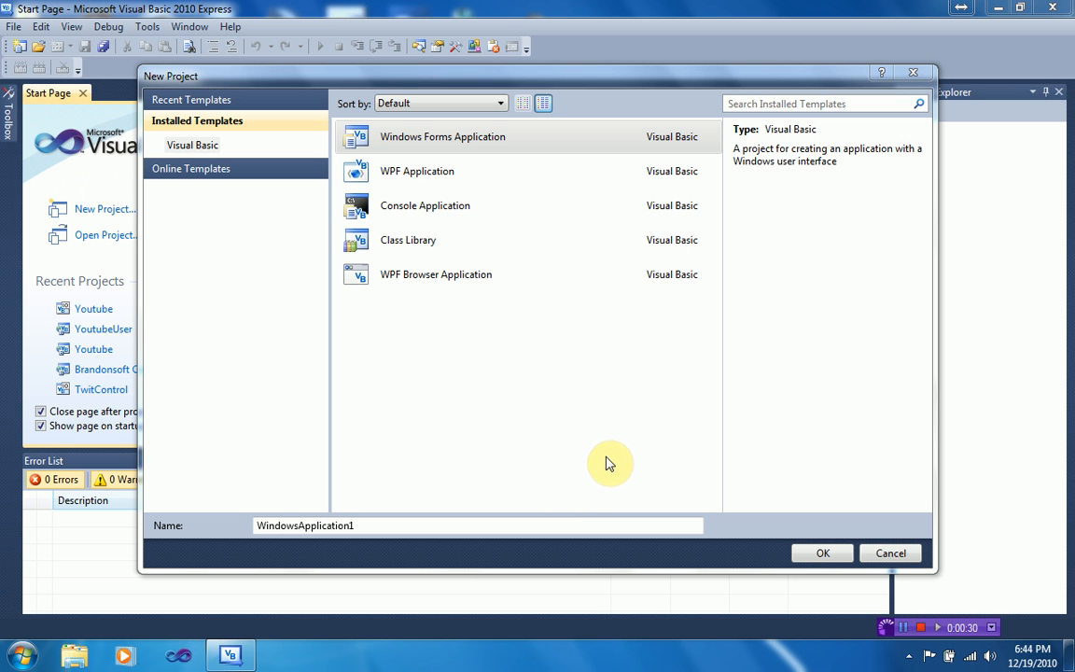
mouse_move(586, 7)
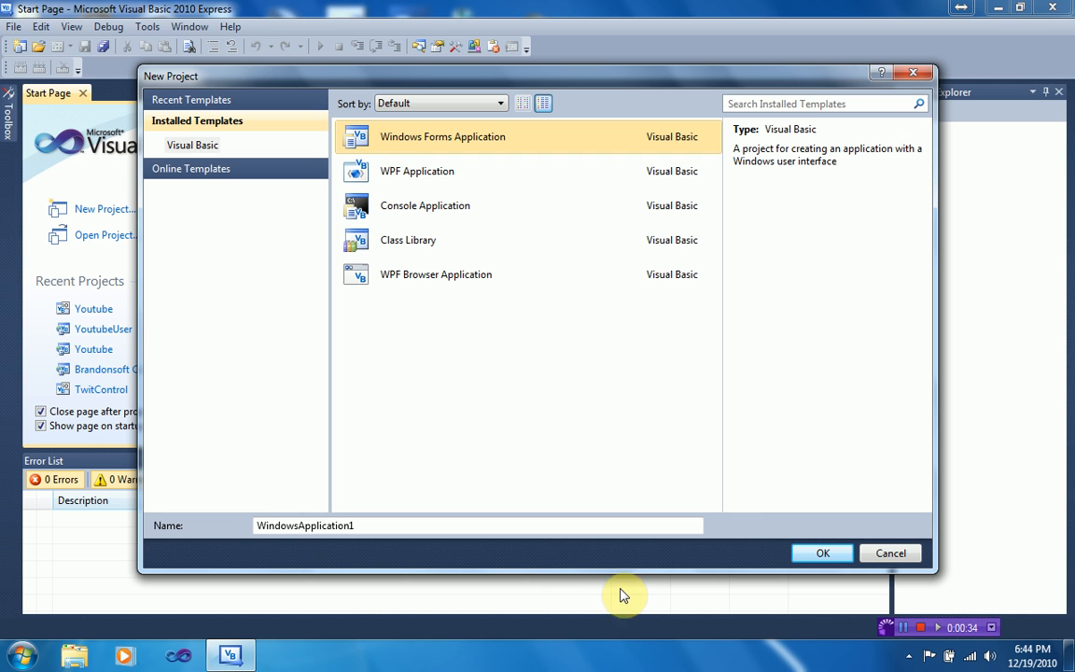
mouse_move(519, 574)
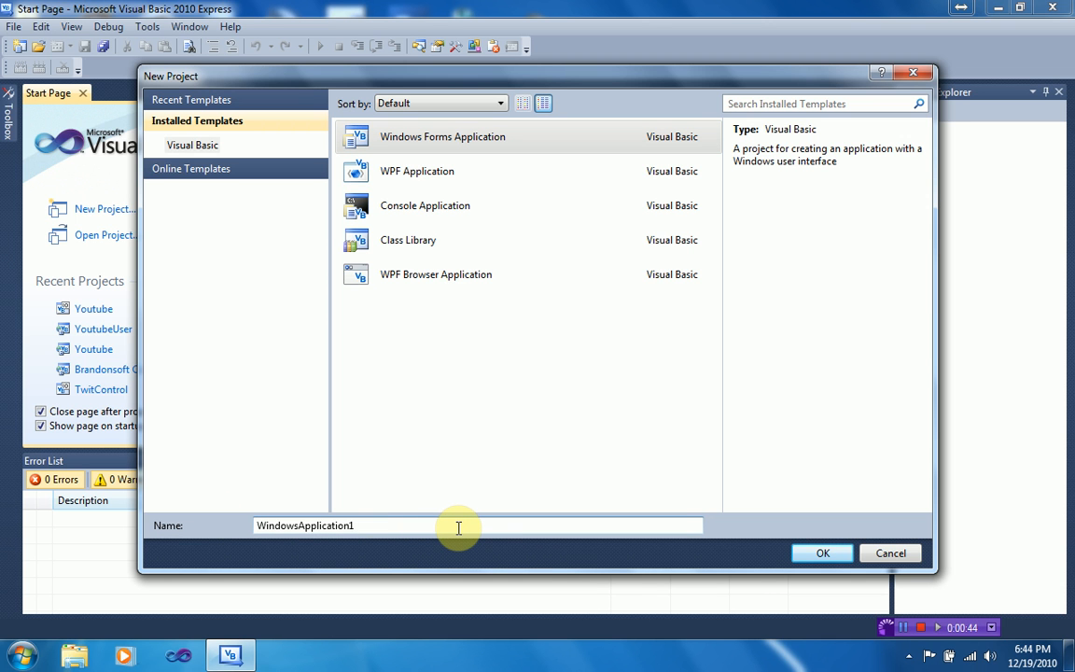
Create a new Windows Forms Application project named 'Controls'
left_click(457, 526)
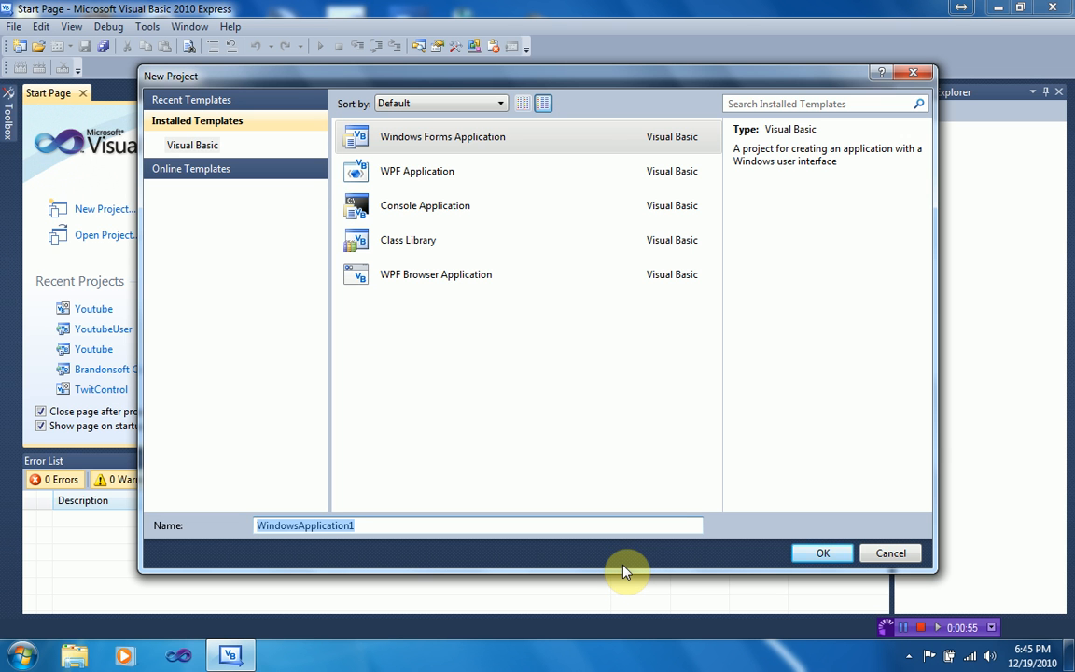
left_click(822, 552)
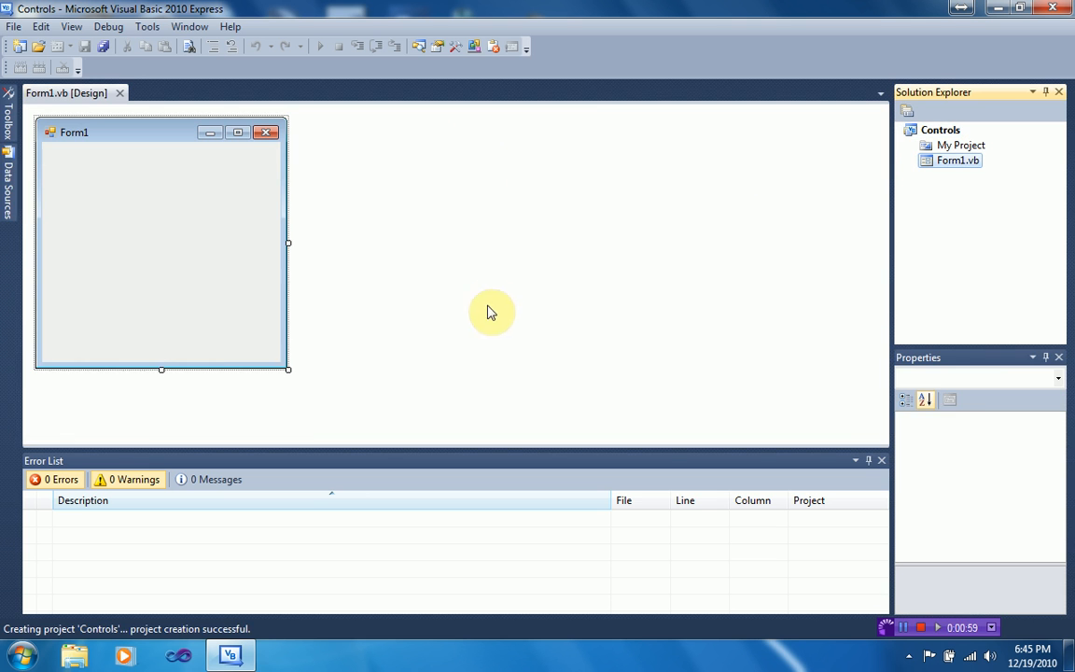
Drag Form1's resize handles until the form measures about 605 by 309
left_click(956, 159)
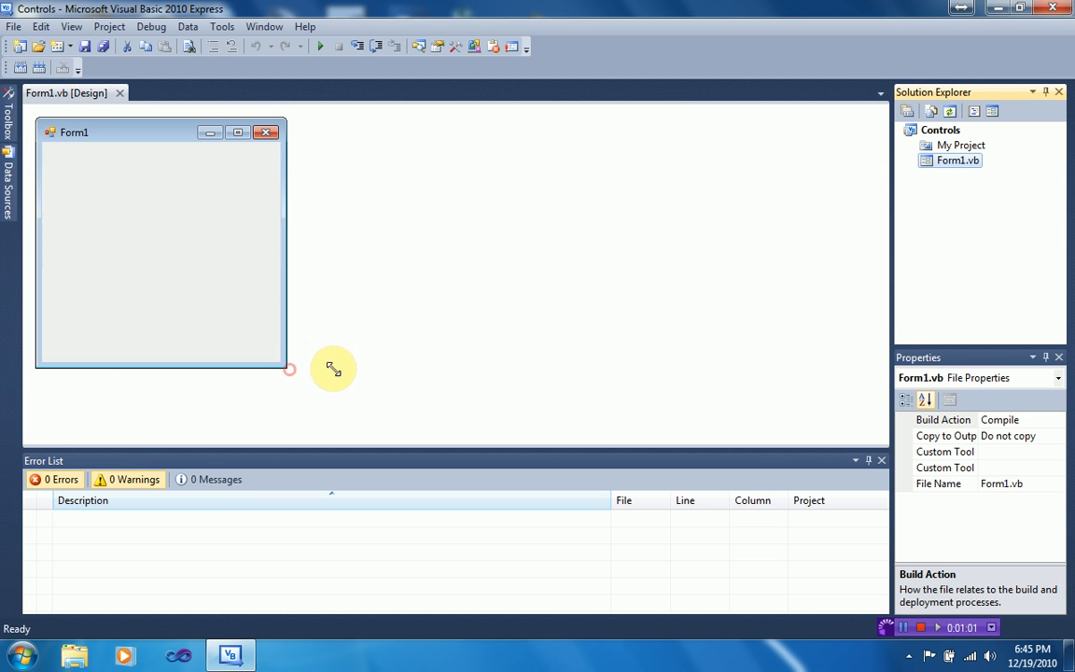
left_click_drag(289, 369, 544, 384)
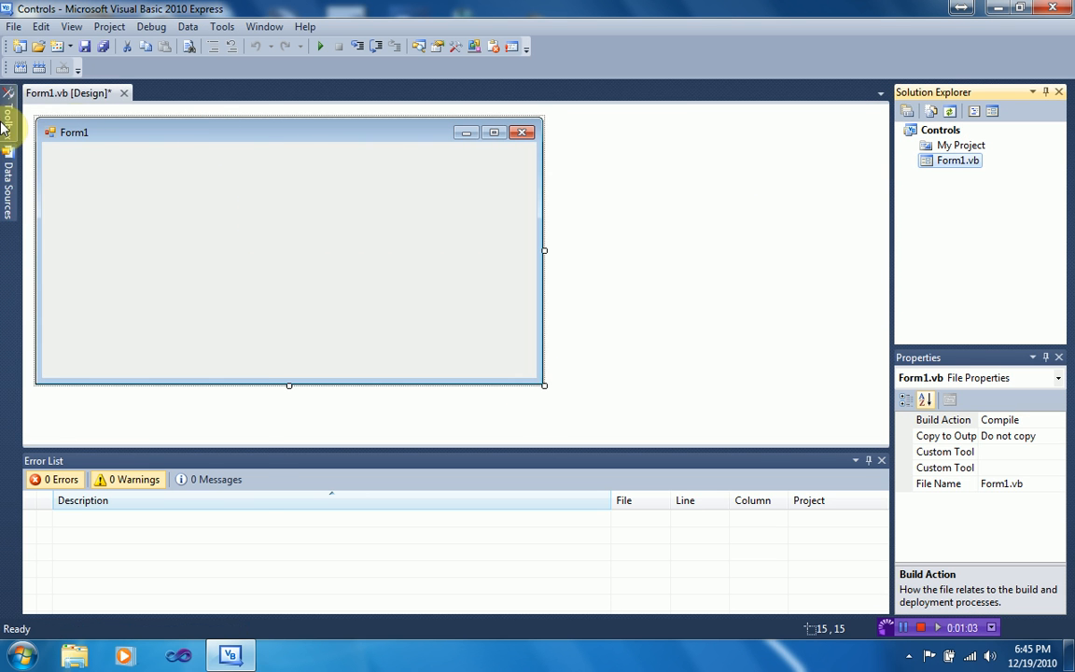
left_click(140, 168)
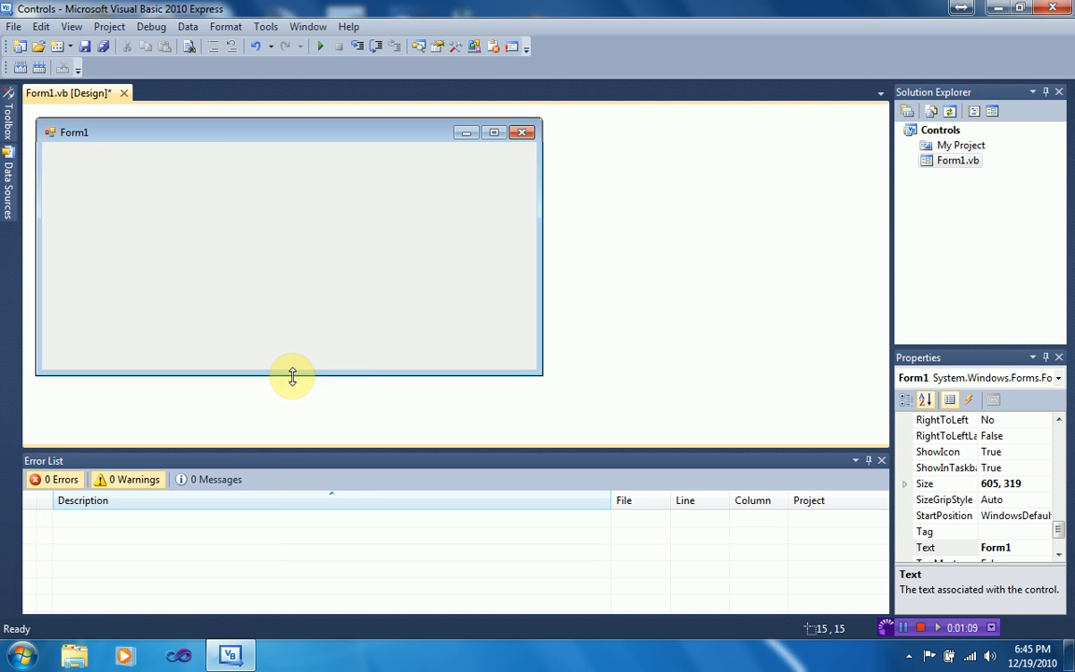
left_click_drag(292, 377, 292, 377)
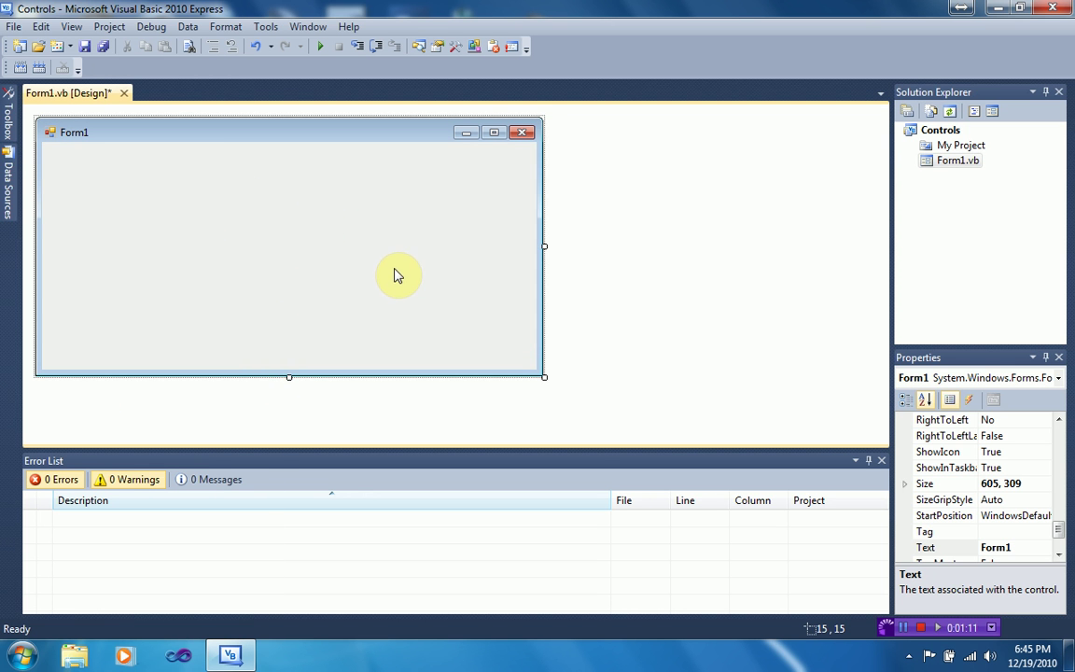
mouse_move(308, 270)
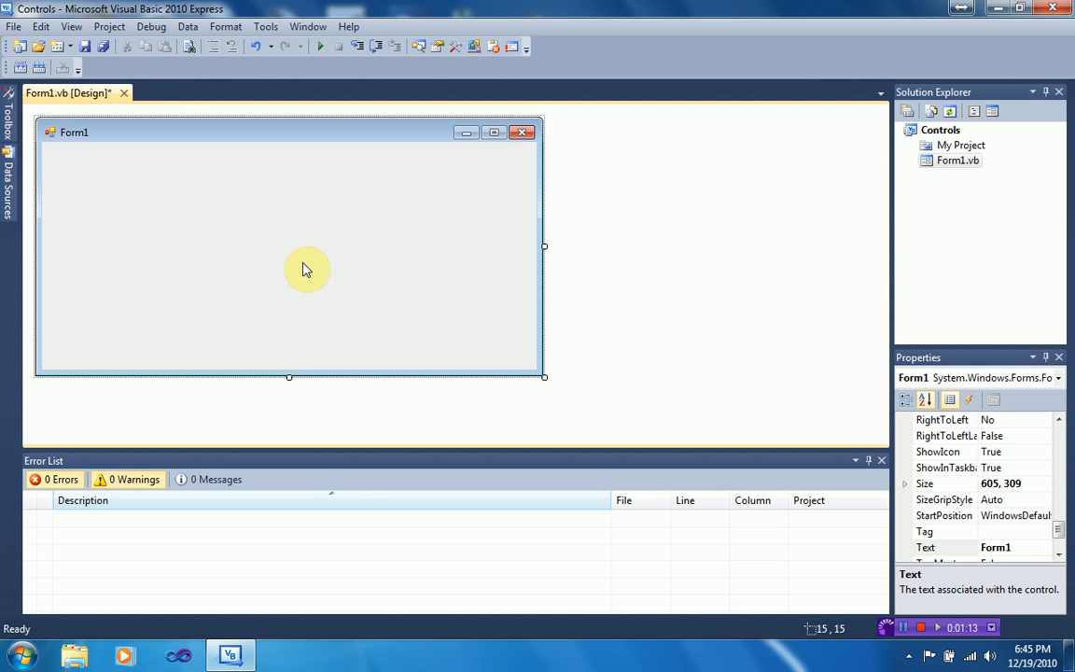
mouse_move(612, 282)
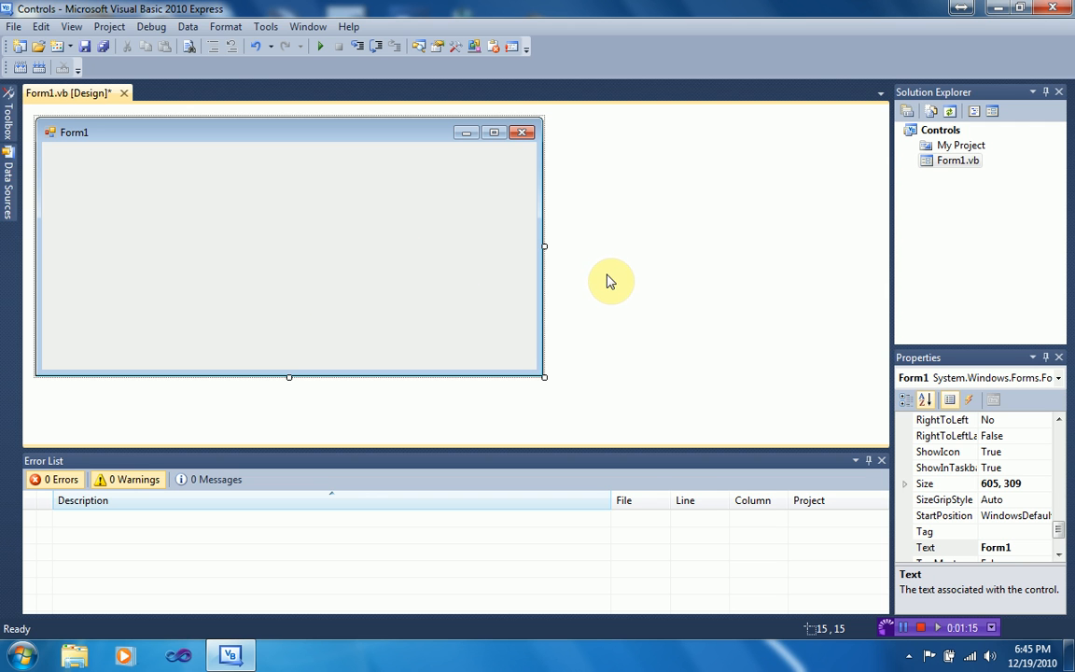
mouse_move(7, 112)
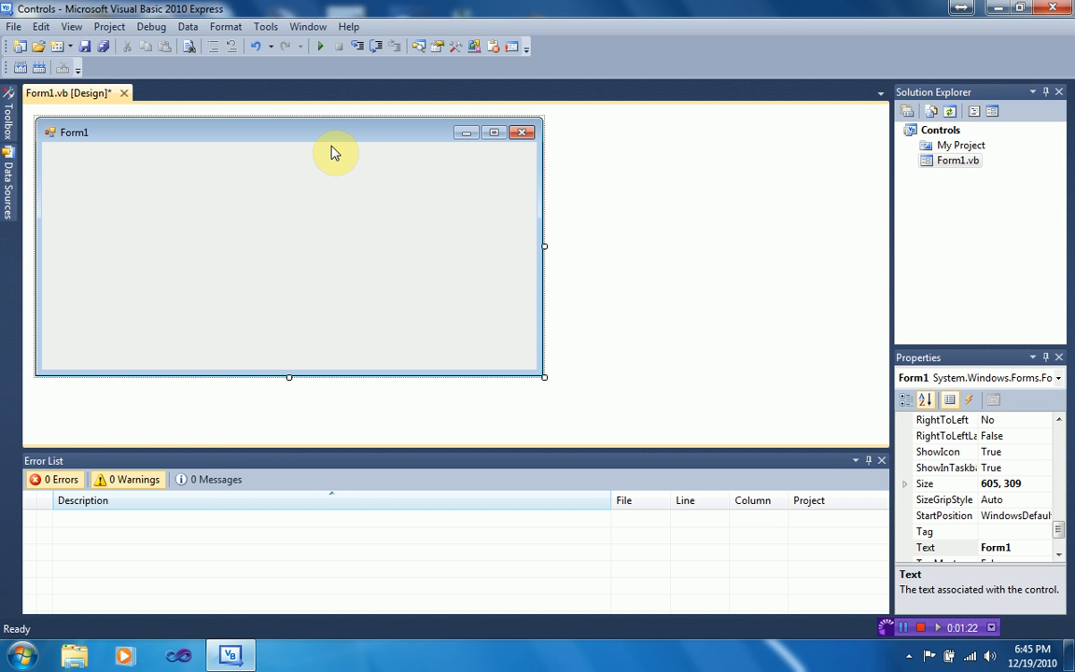
mouse_move(348, 171)
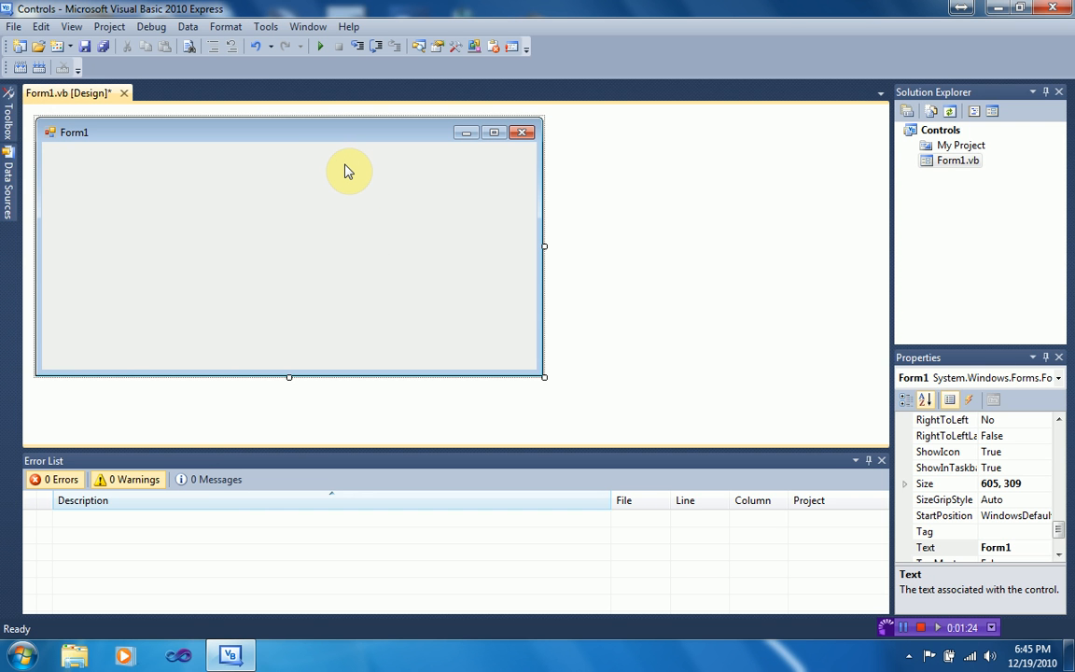
mouse_move(348, 160)
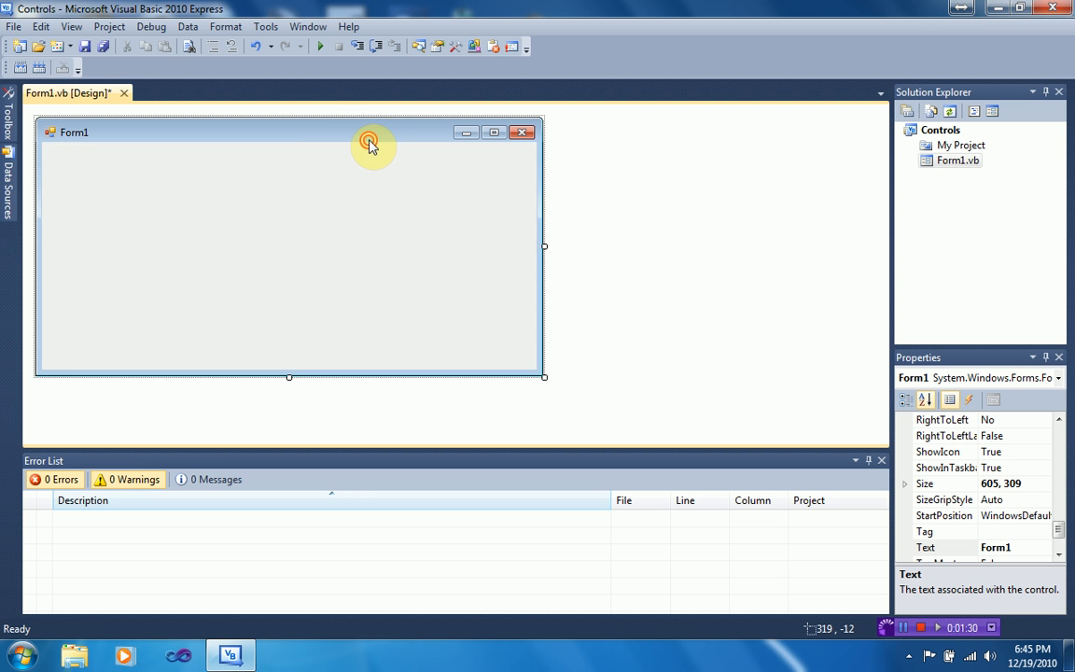
In Form1_Load, declare a new Button and set its Text to 'Press me!'
double_click(280, 252)
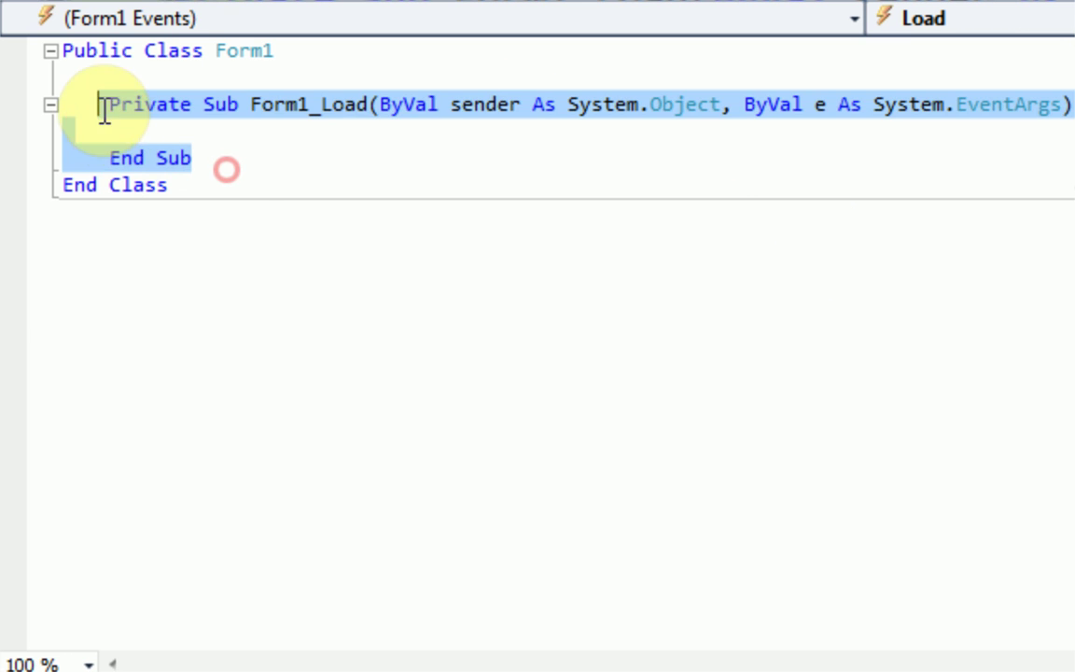
left_click(613, 256)
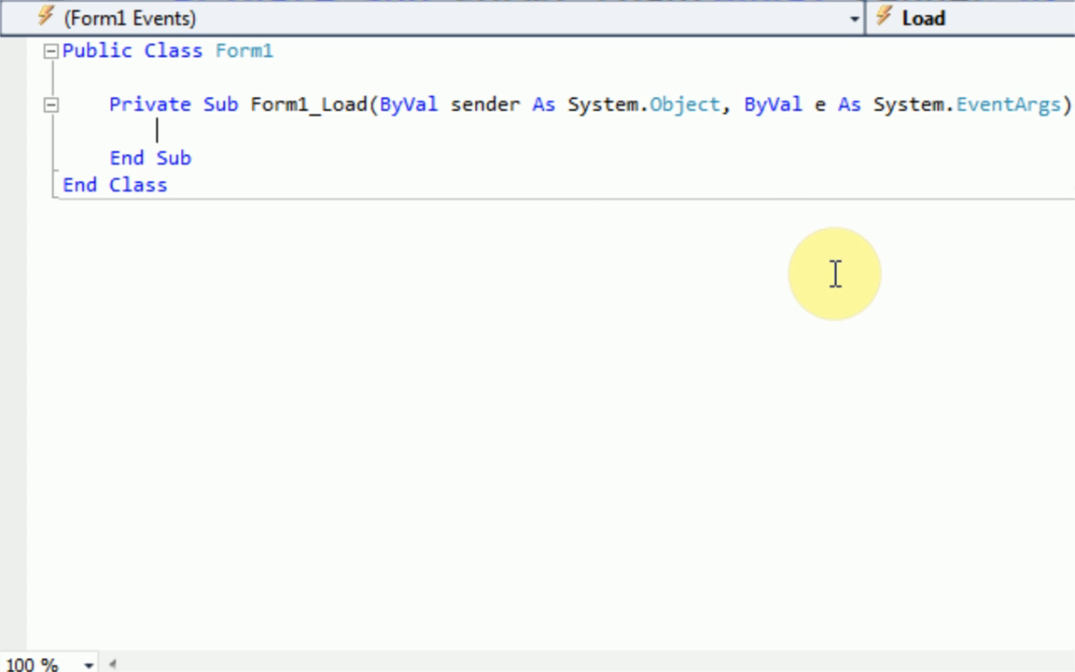
mouse_move(972, 363)
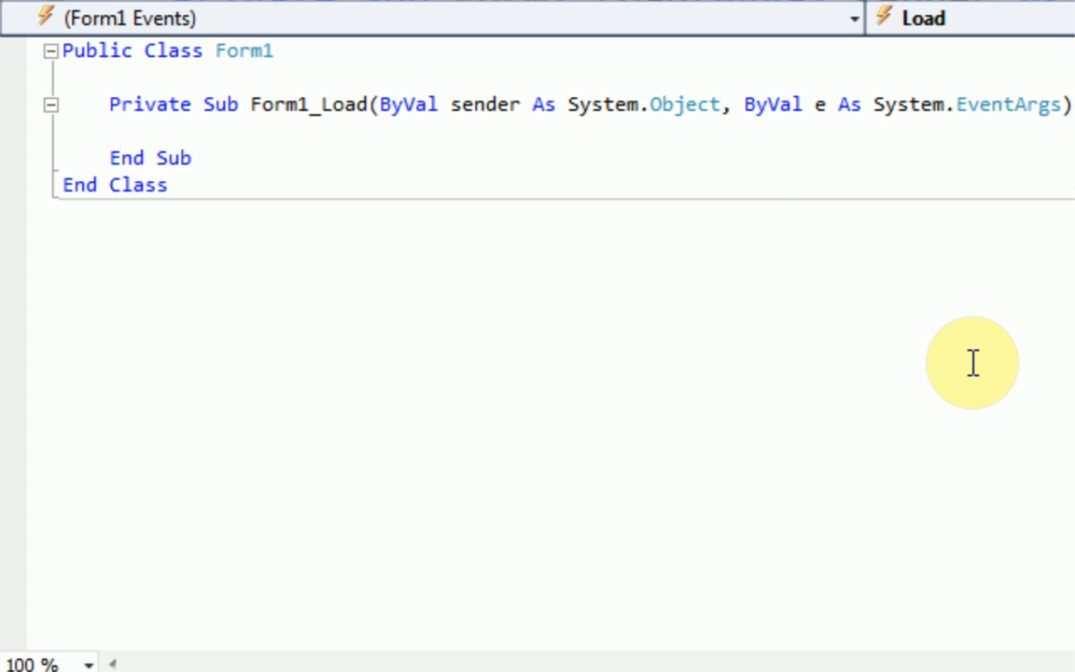
type("Dim button")
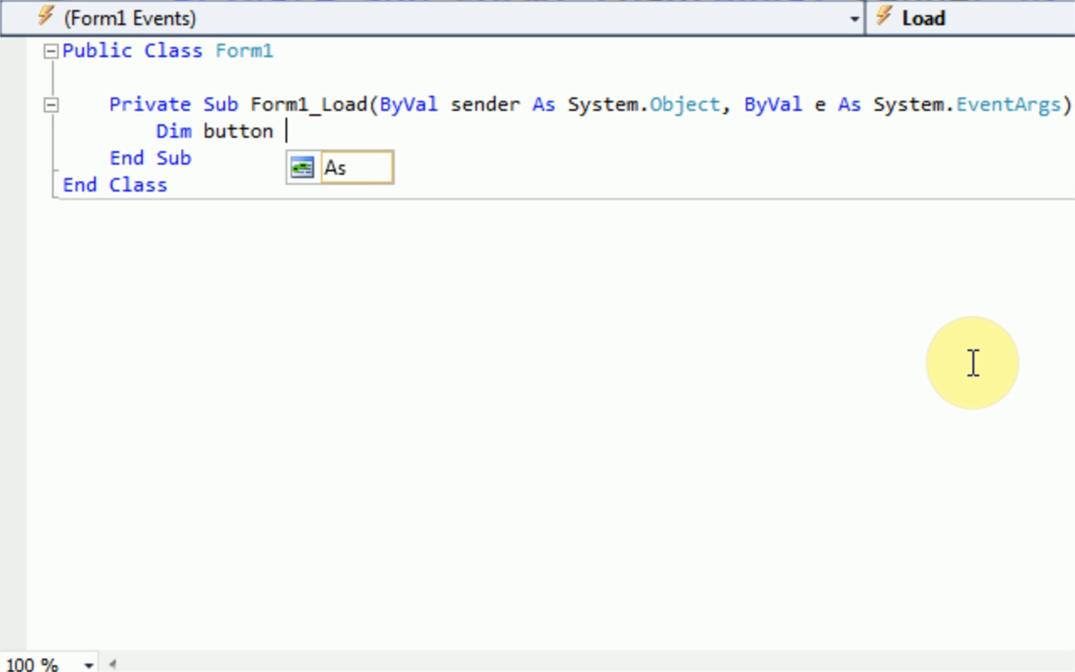
type("As New button")
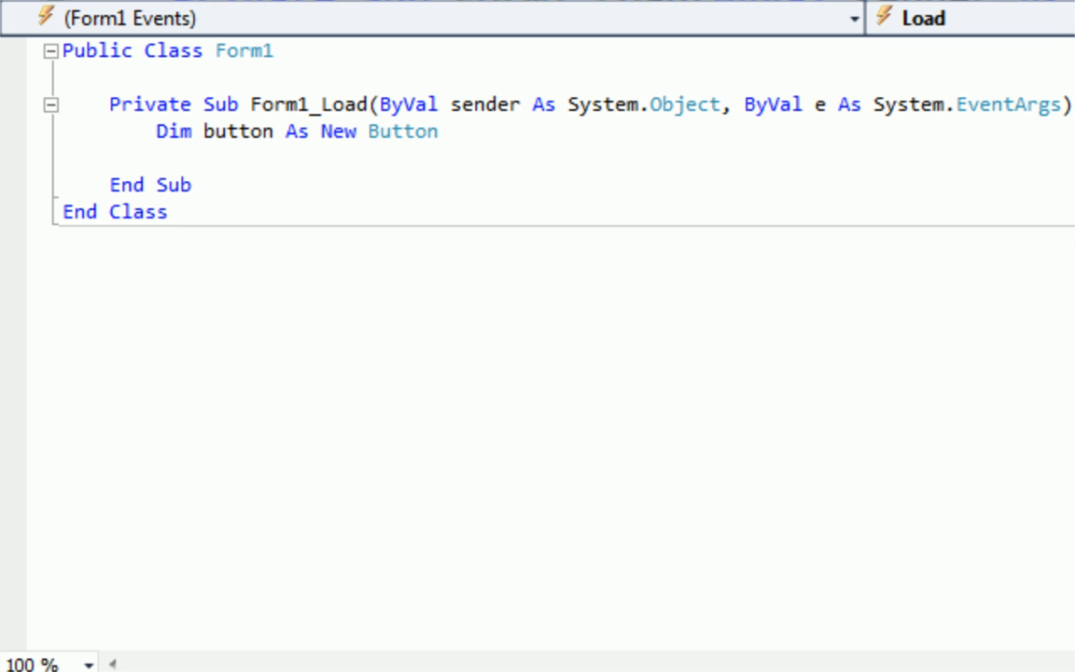
mouse_move(502, 189)
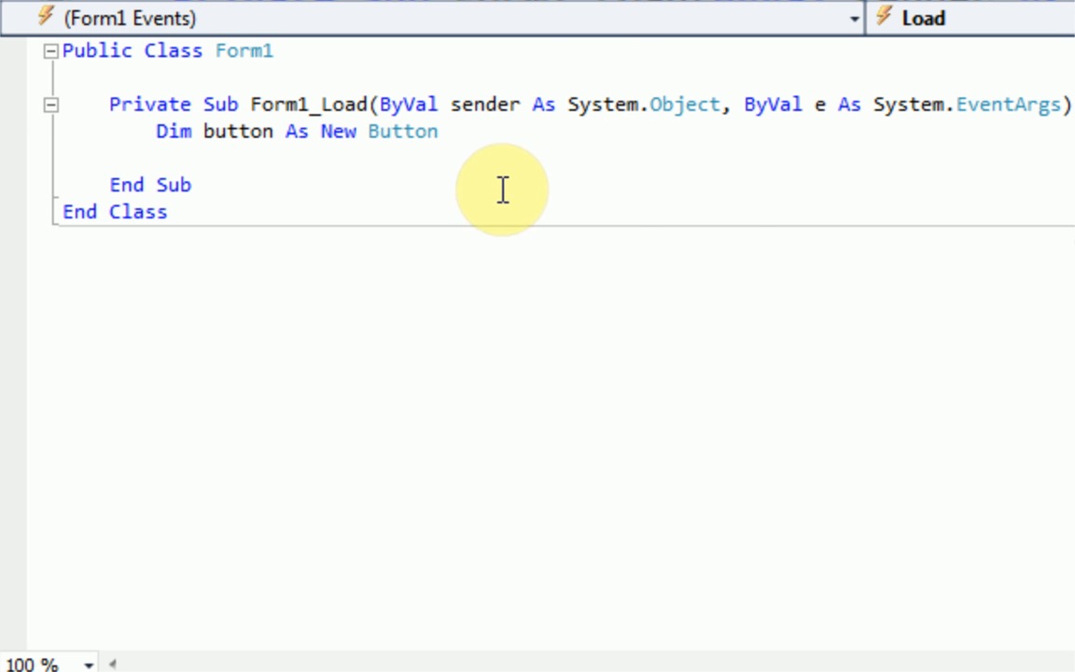
mouse_move(915, 333)
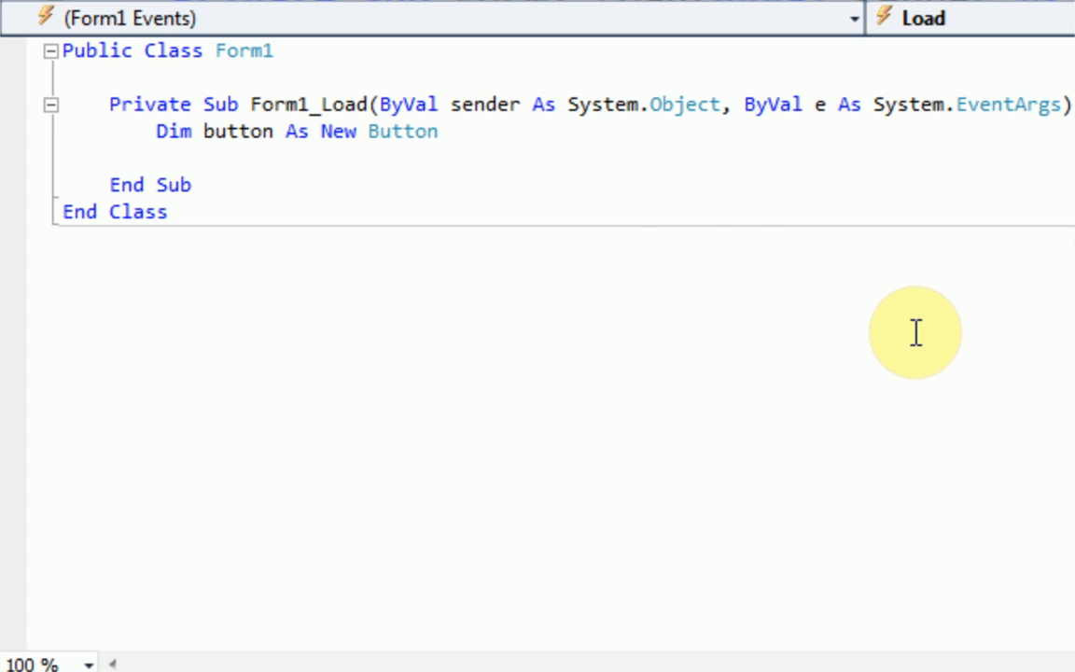
type("button")
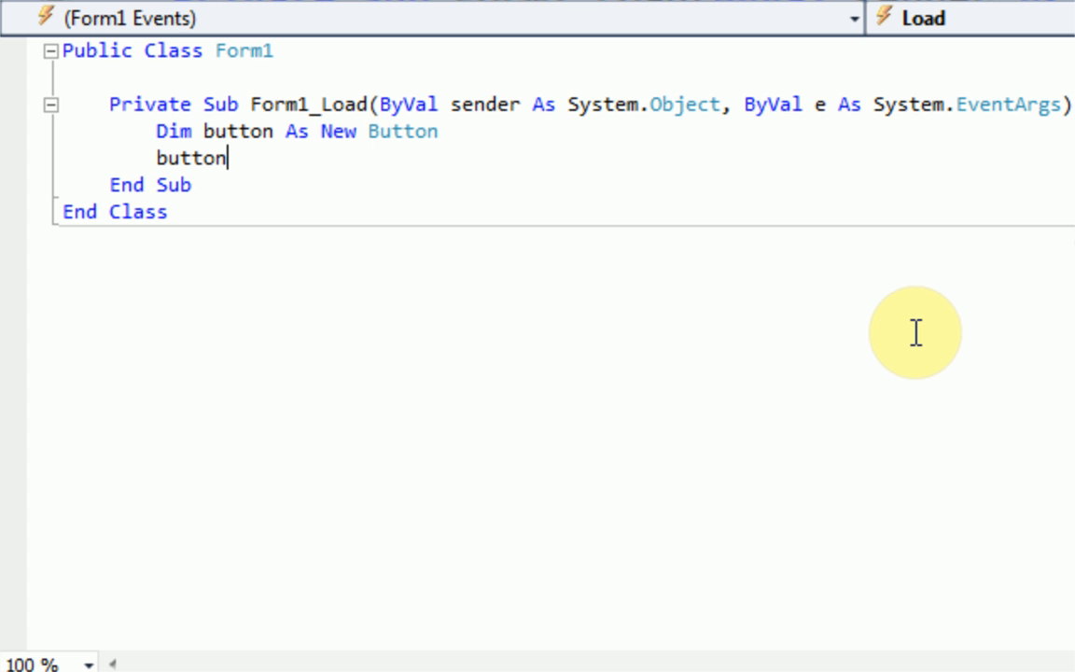
type(".Text = \"")
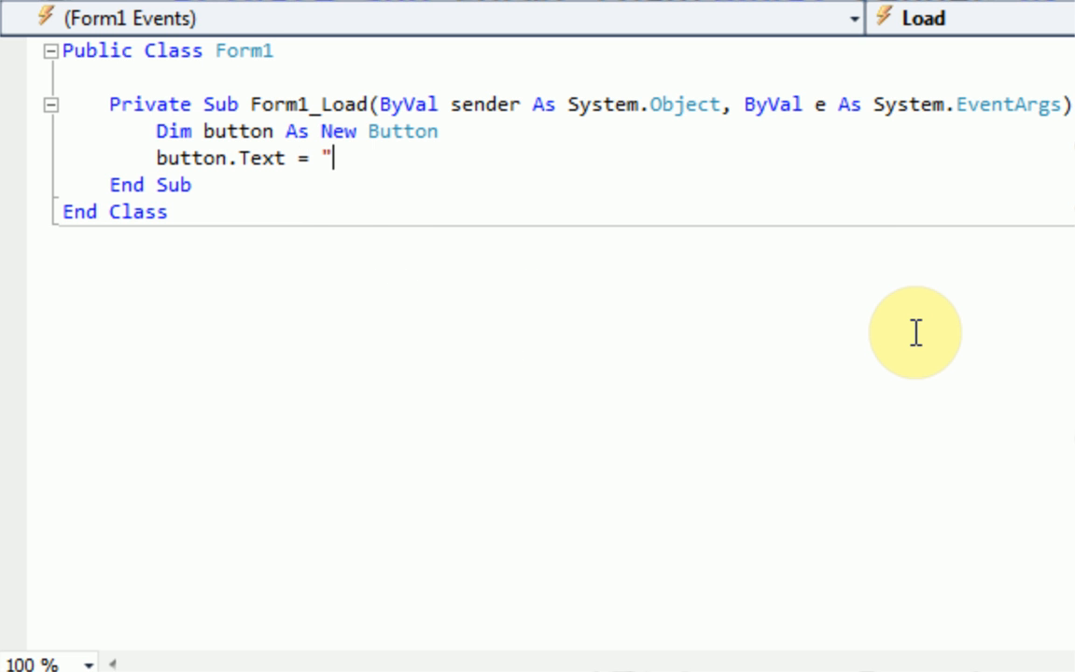
type("Press me!\"")
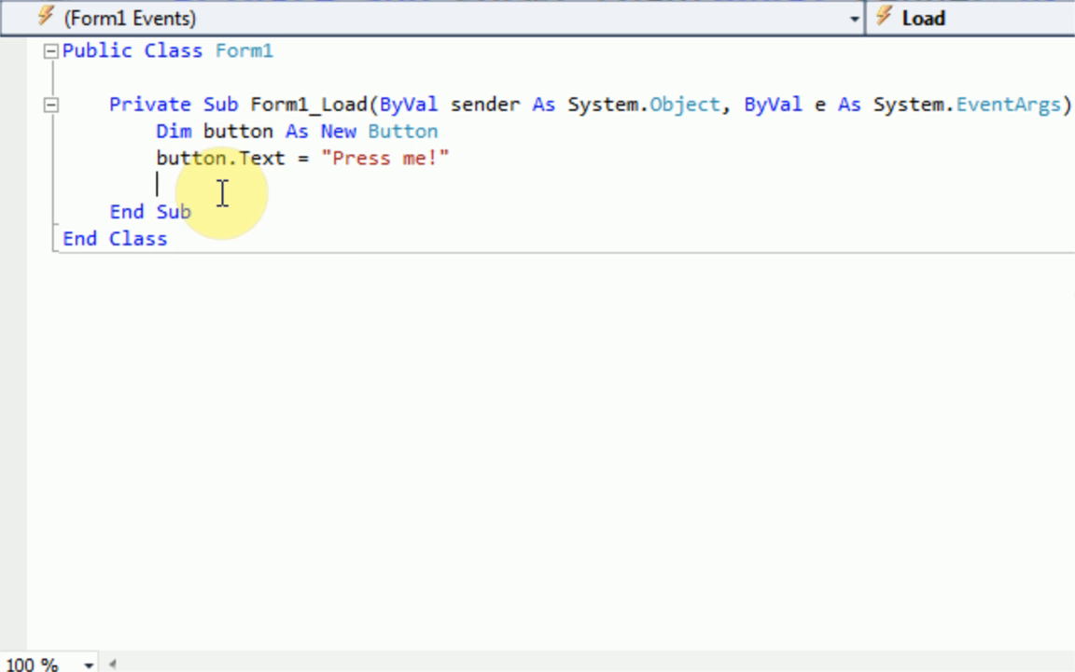
mouse_move(736, 241)
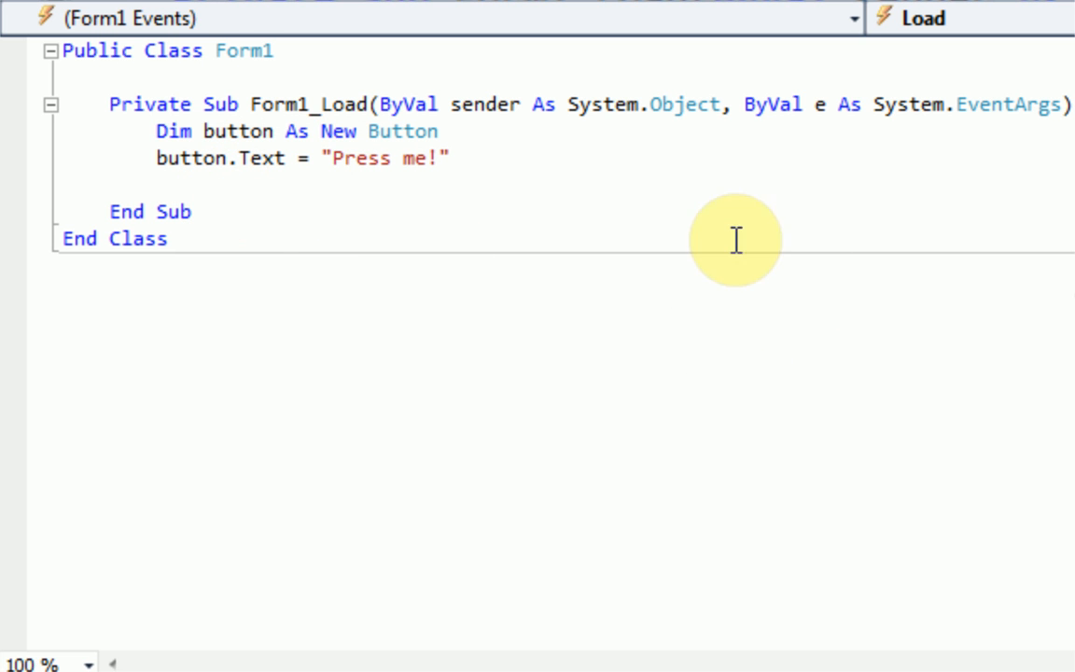
mouse_move(758, 351)
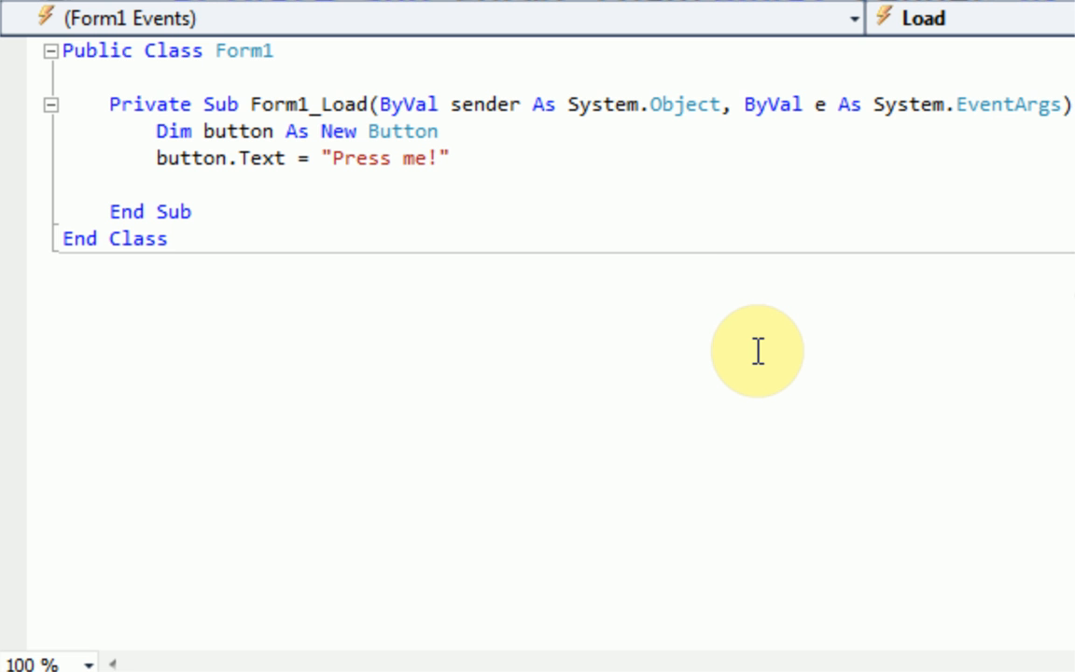
Add the button to the form with Me.Controls.Add(button)
type("for")
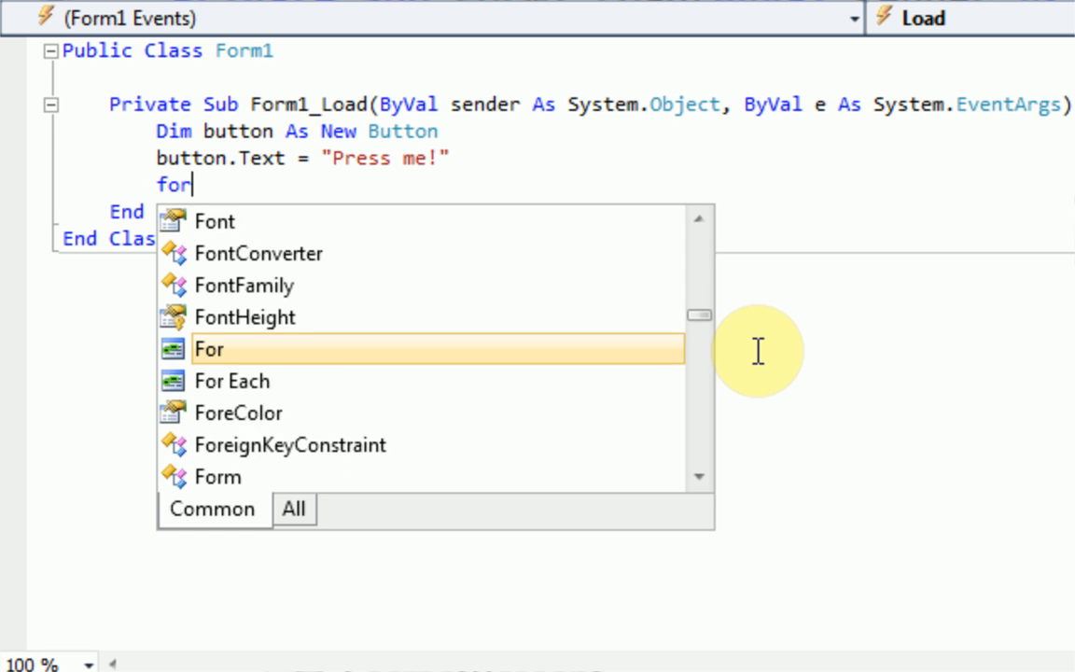
type("Me.co")
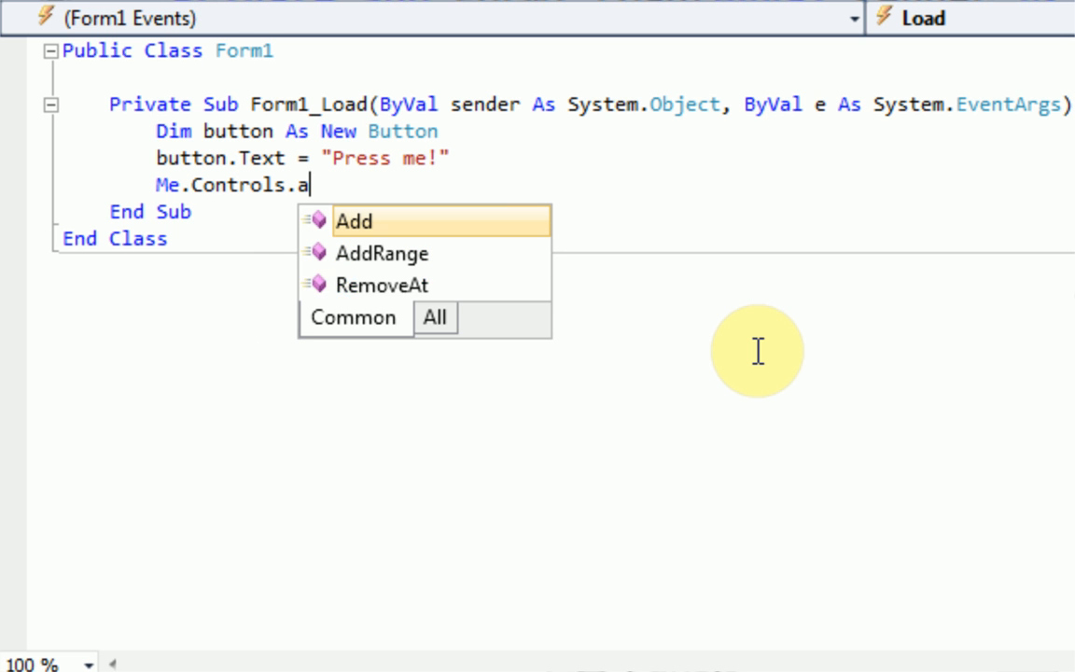
type("dd(")
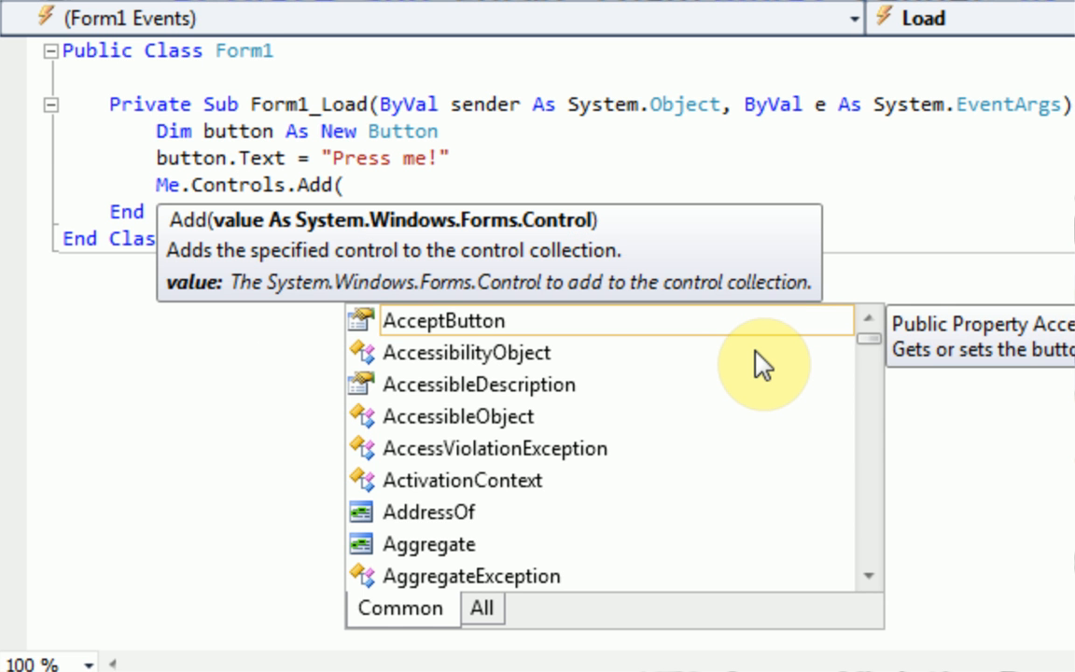
type("button)")
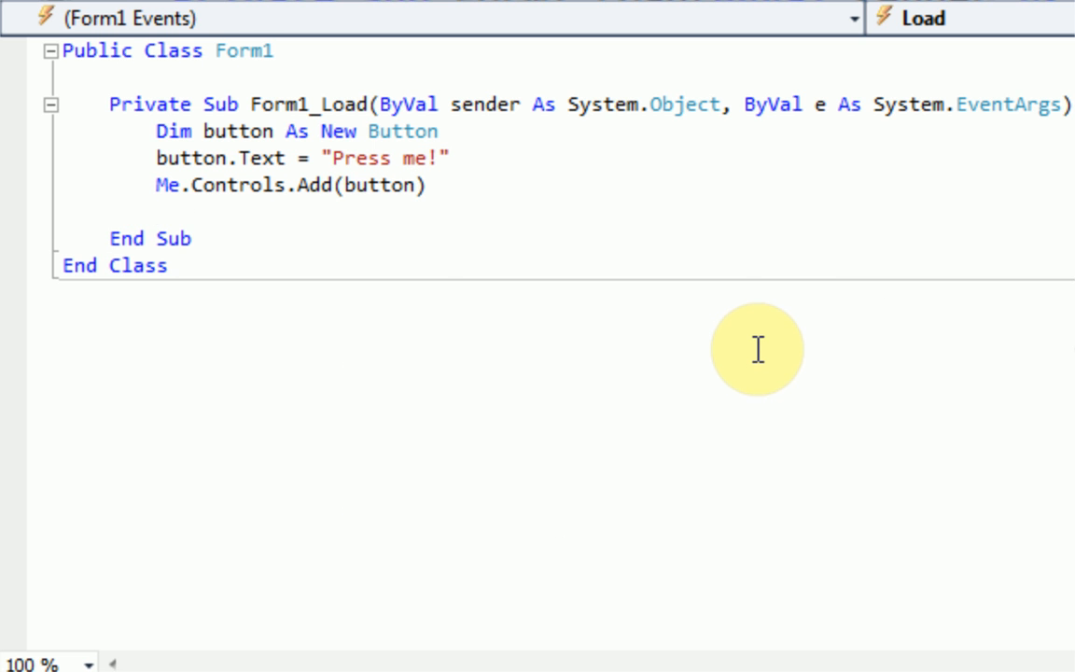
mouse_move(632, 51)
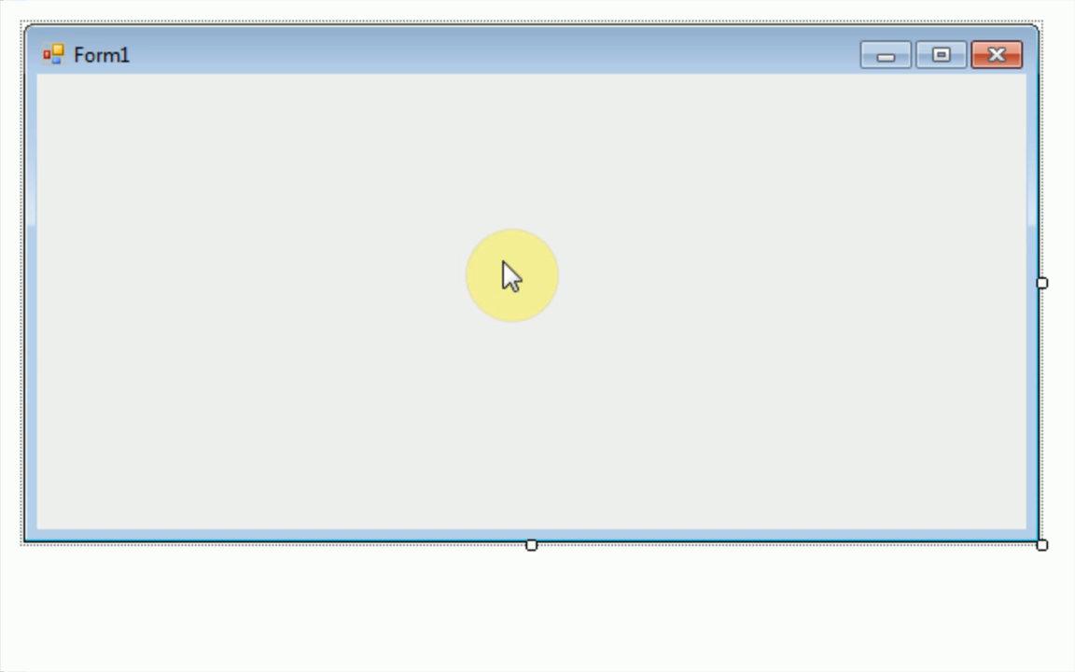
mouse_move(531, 545)
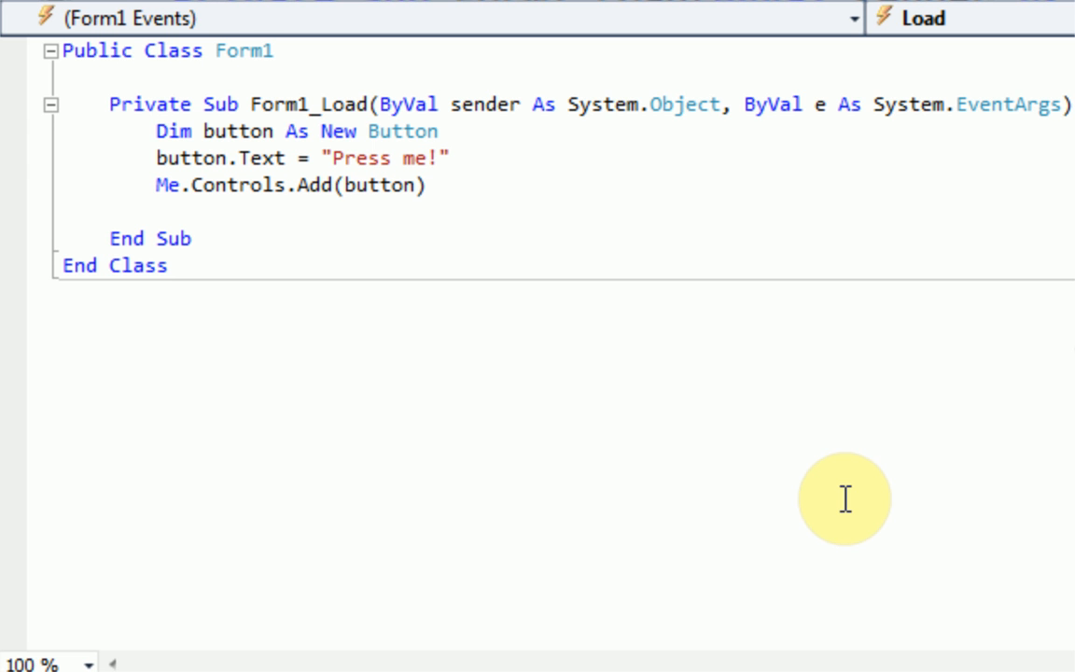
mouse_move(807, 443)
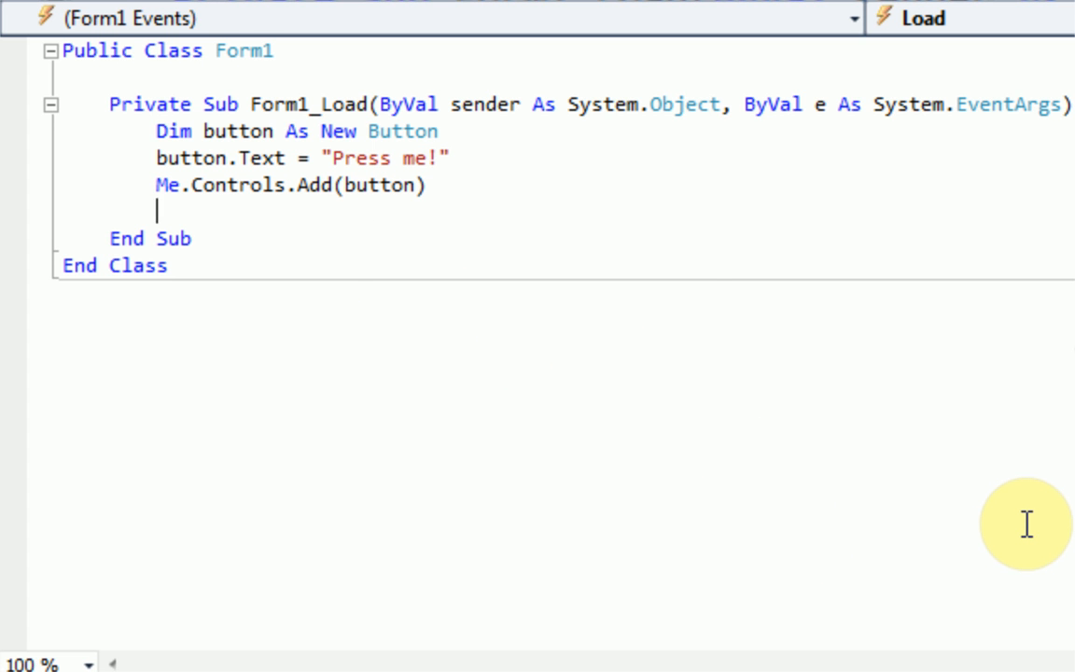
Type AddHandler button.Click, AddressOf button_click and remove the stray 'm' after Click
type("addha")
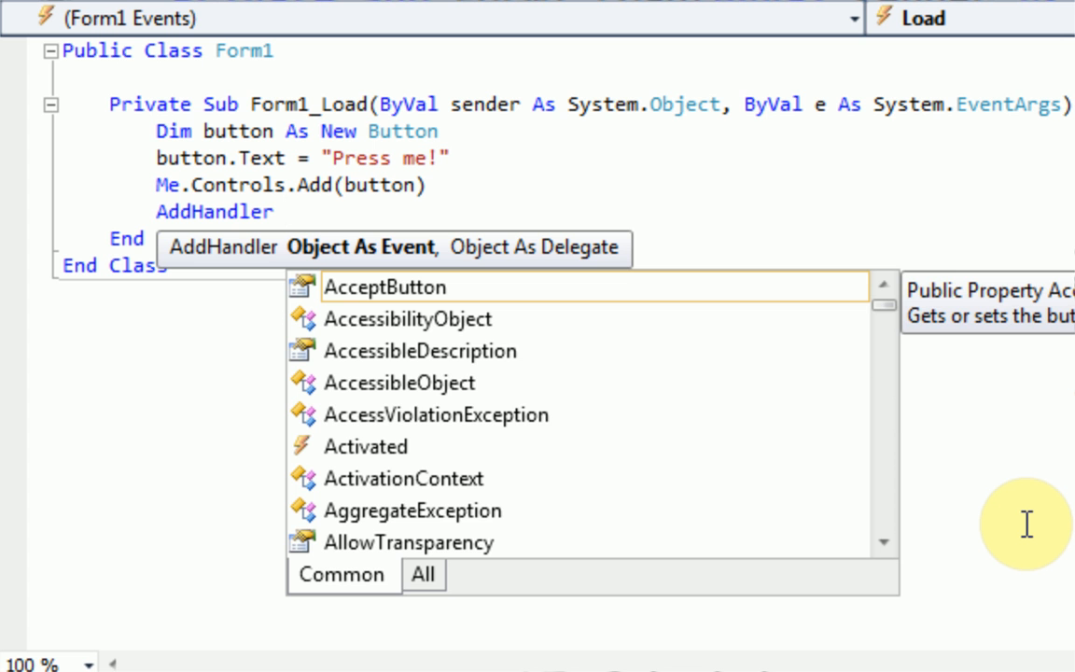
type("button")
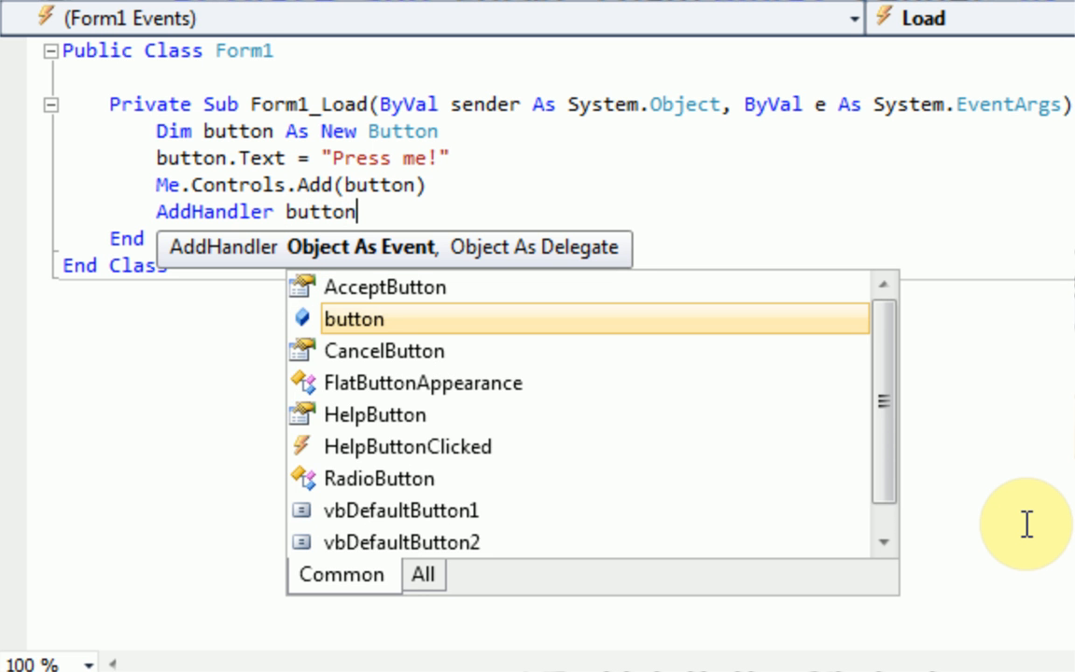
type(".")
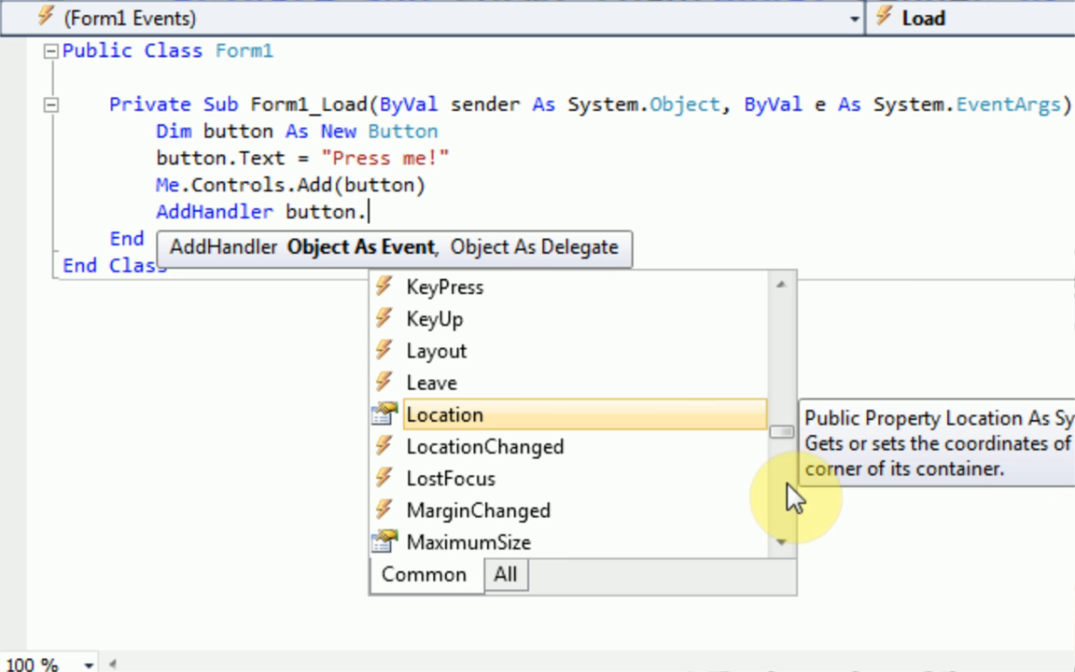
mouse_move(612, 408)
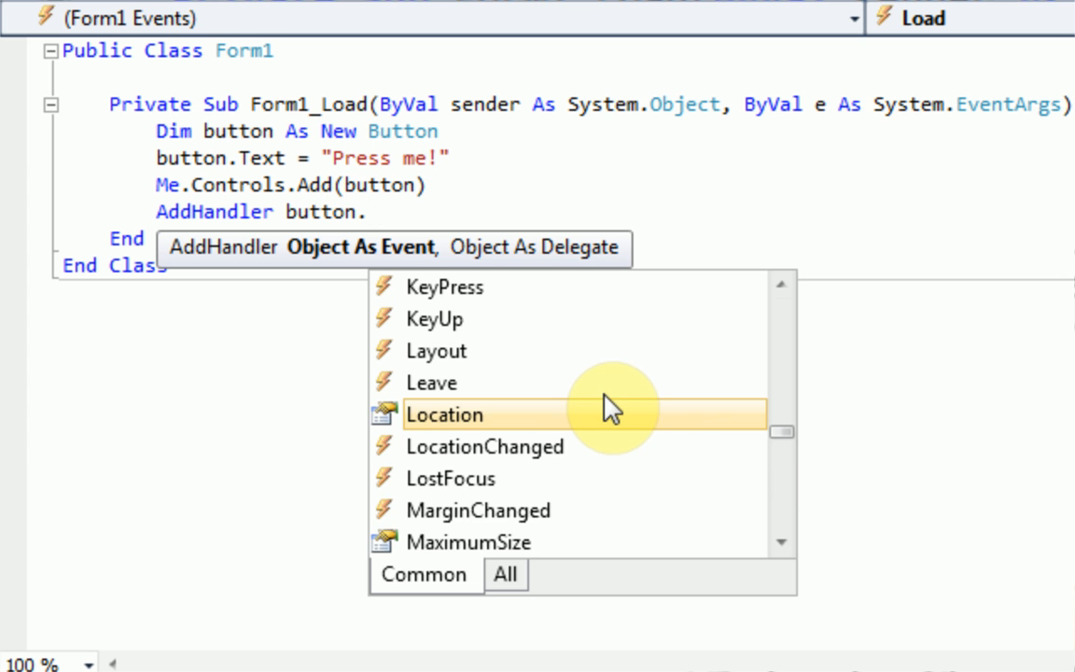
type("cli")
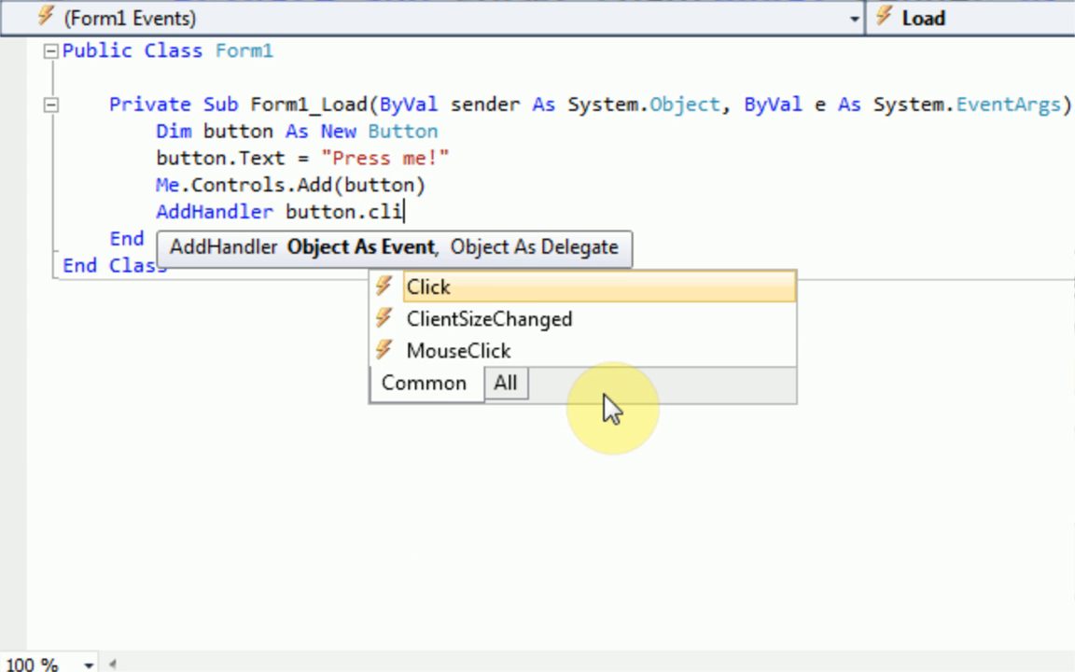
mouse_move(415, 322)
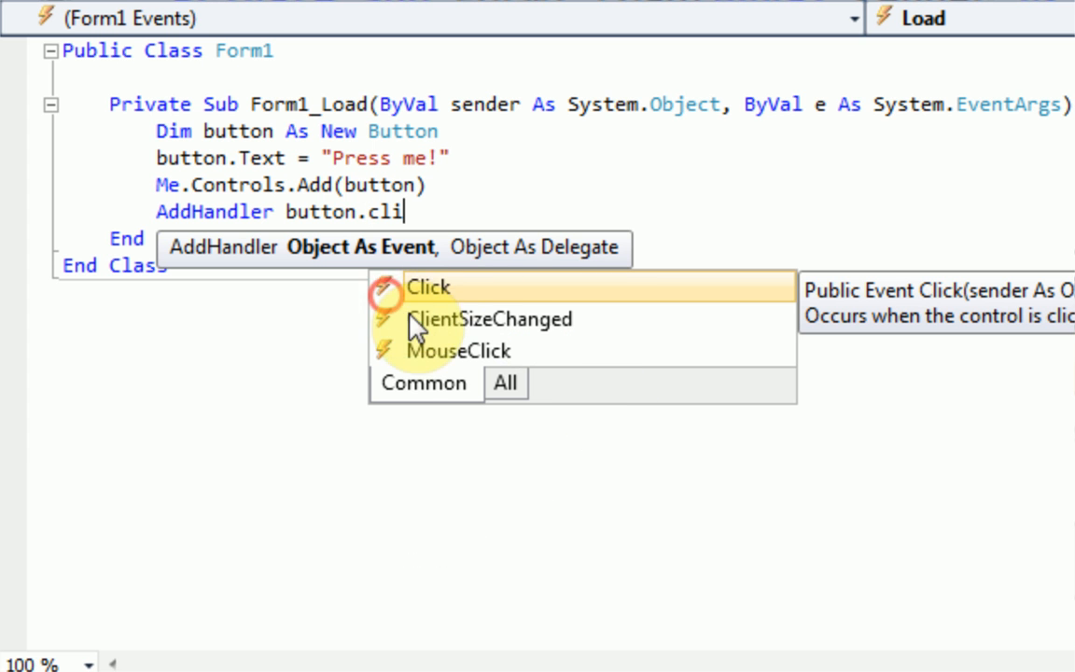
mouse_move(429, 259)
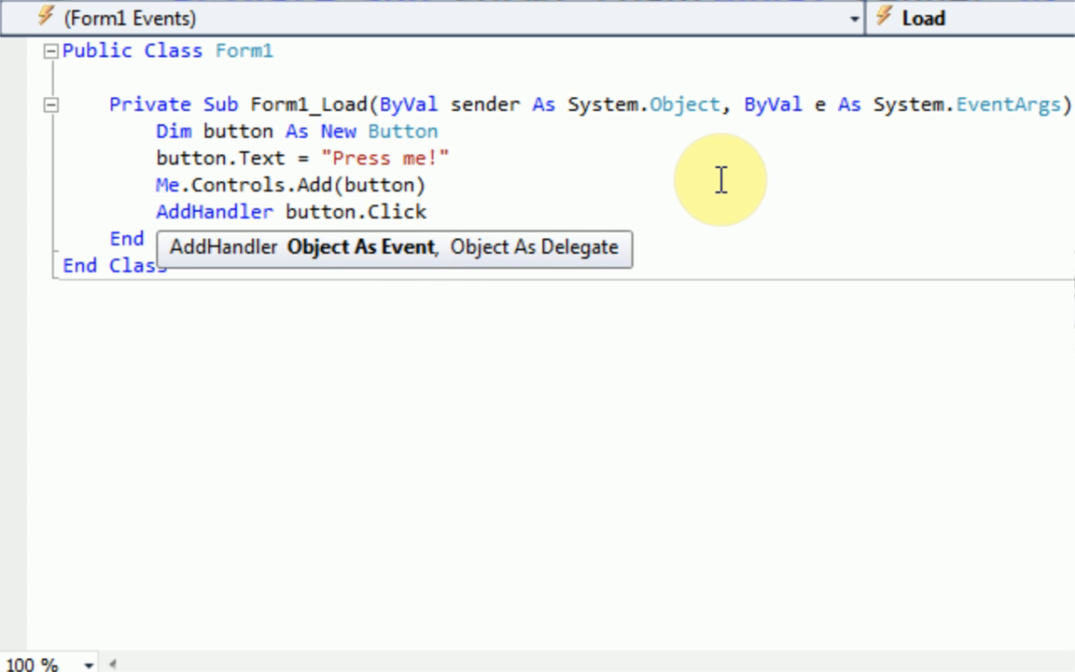
type("m,")
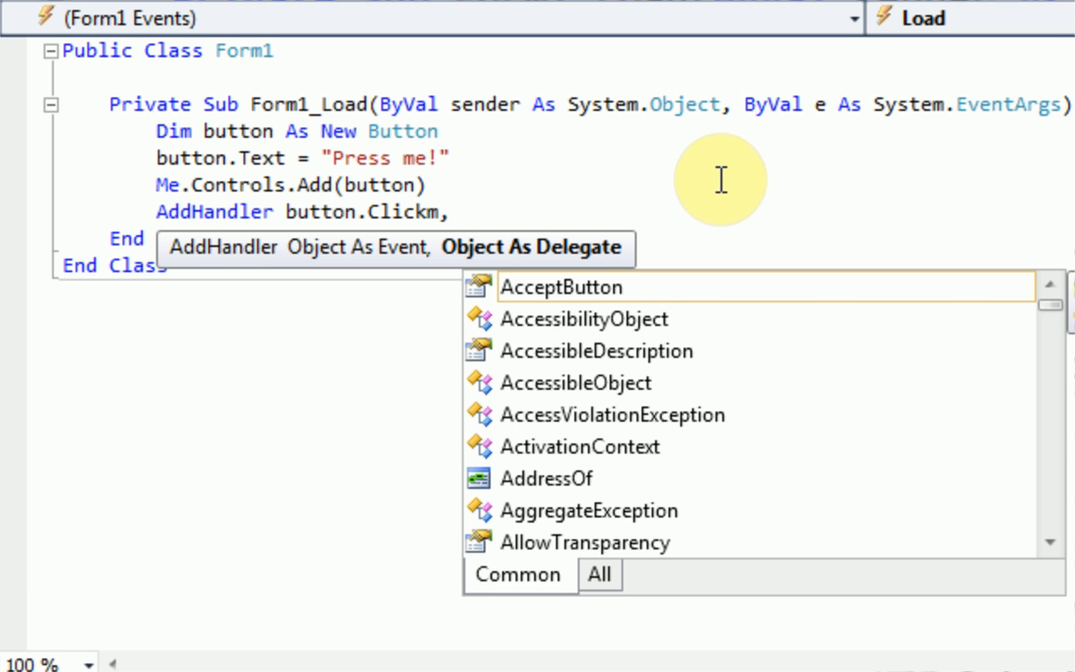
type("button_click")
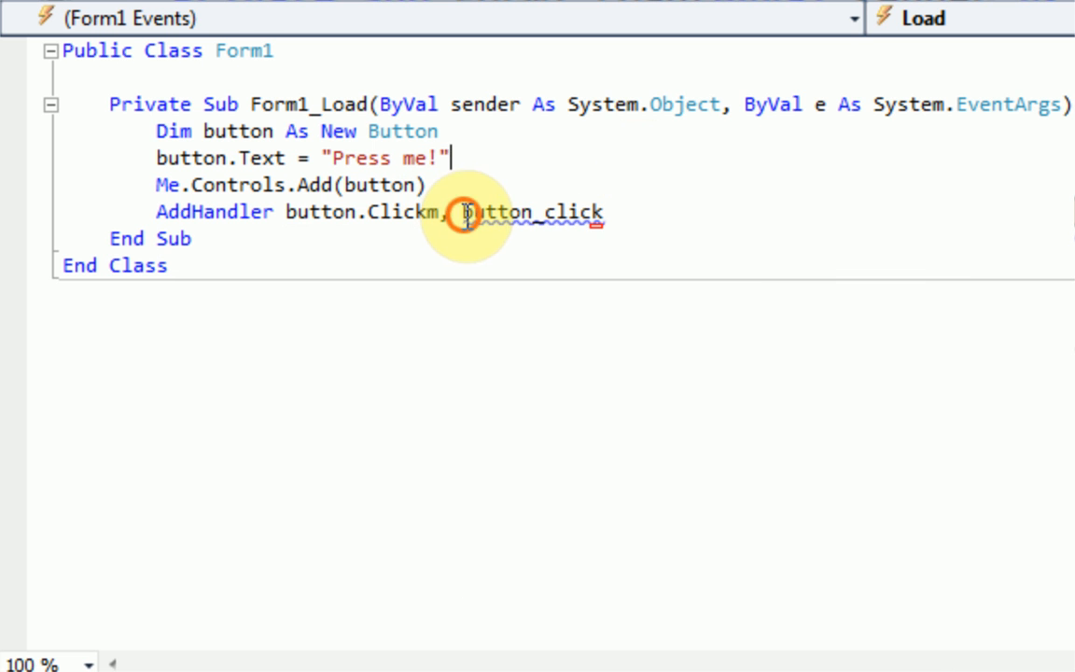
double_click(530, 212)
type("AddressOf ")
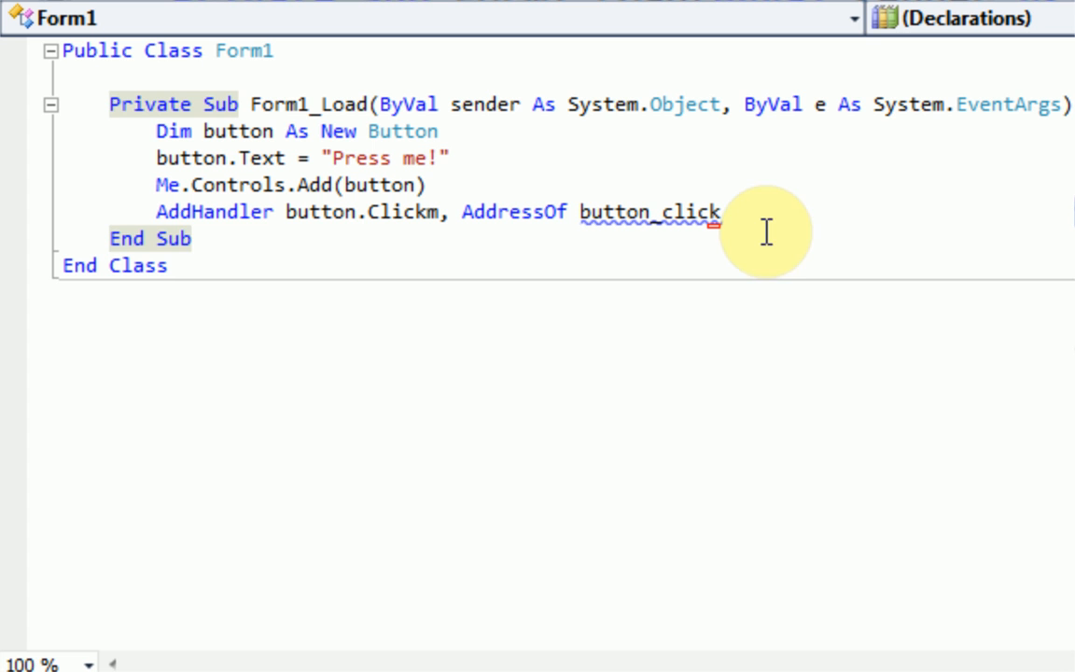
mouse_move(887, 557)
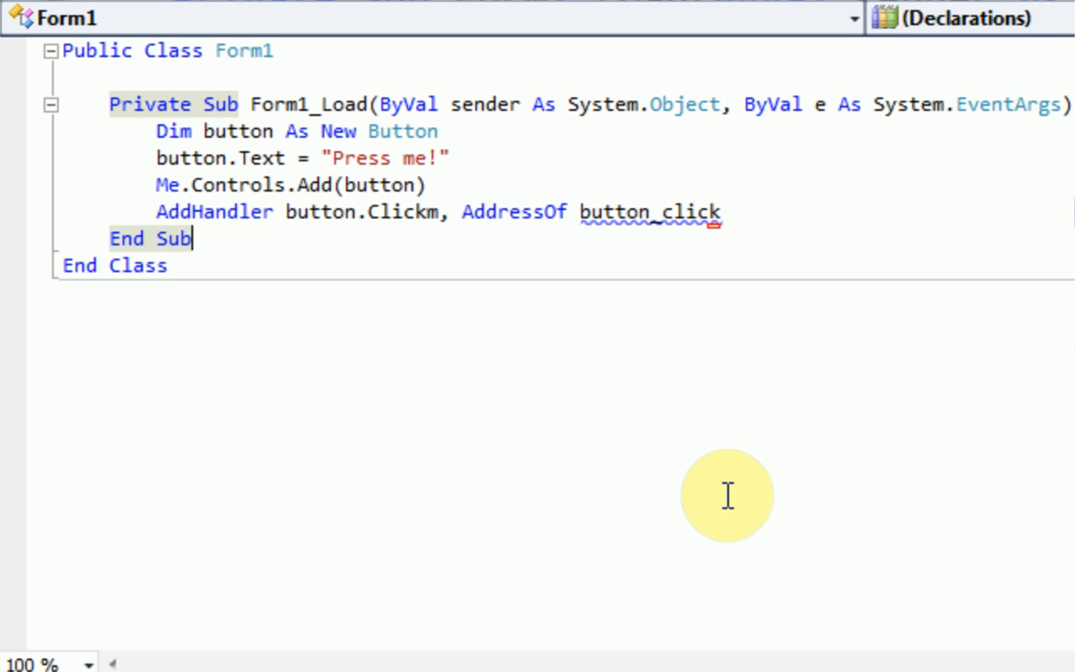
left_click(439, 212)
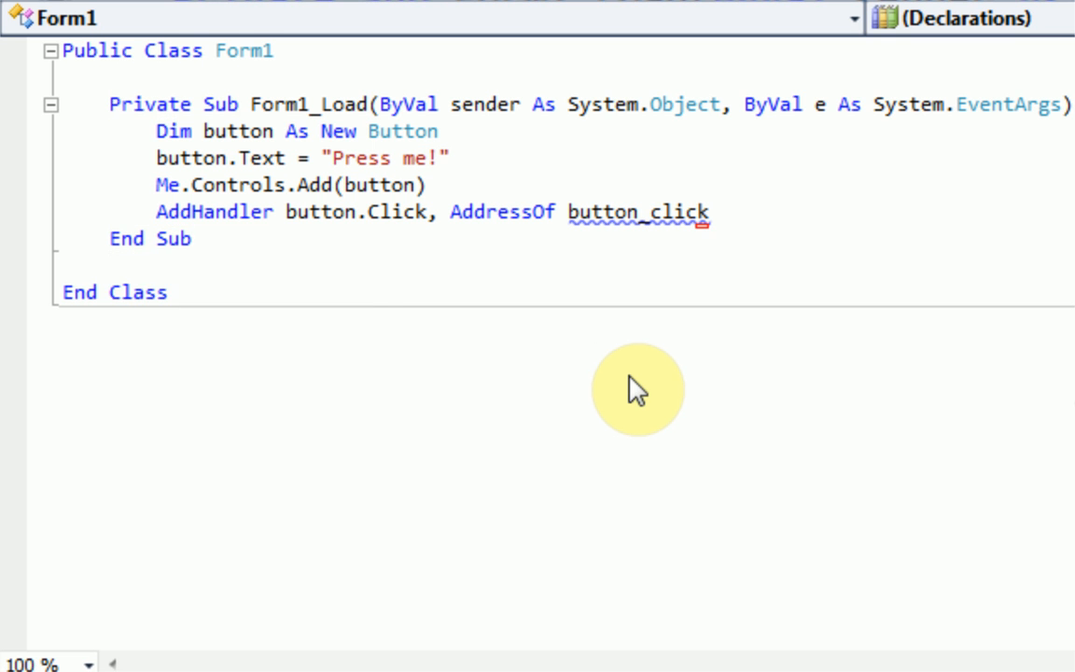
Add Sub button_click() below the Load code and start a MsgBox line inside it
type("Sub button_c")
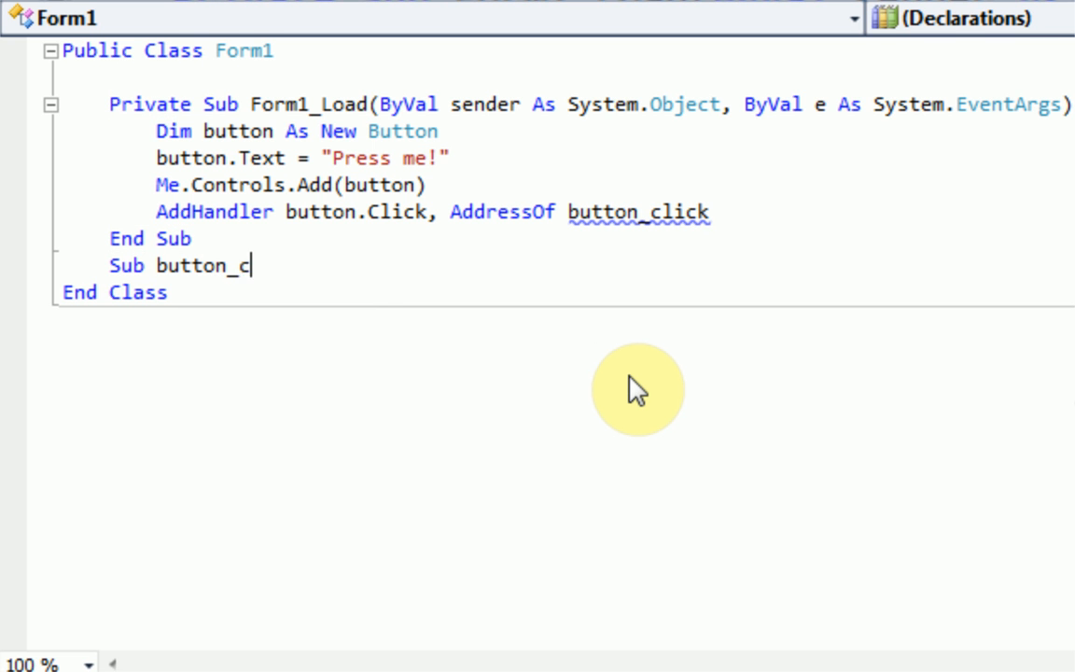
type("lick()")
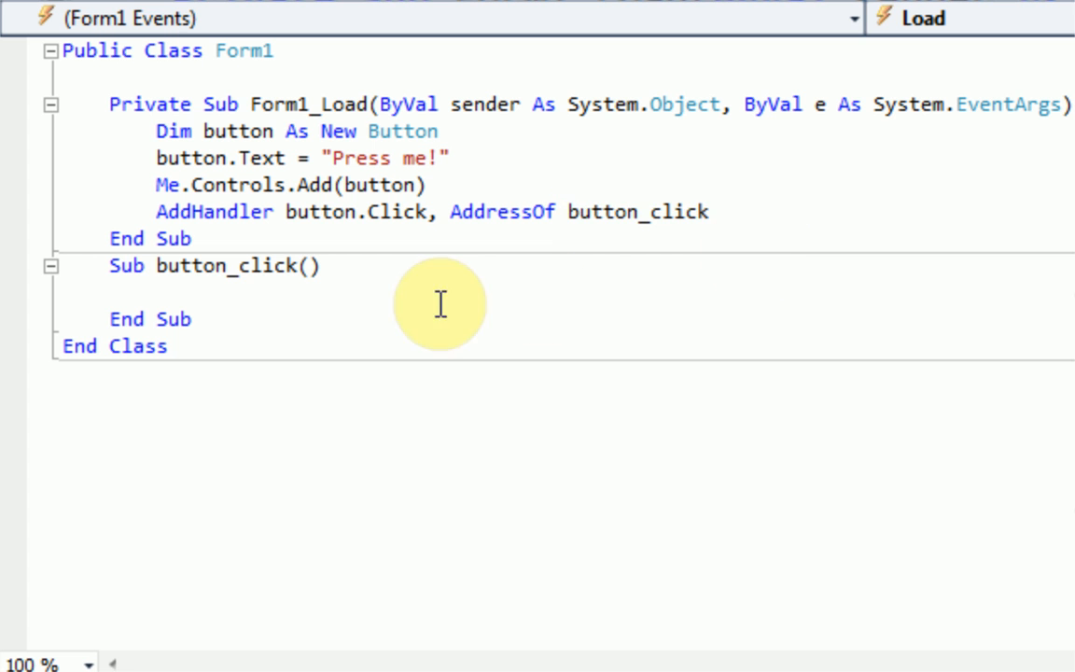
left_click(163, 291)
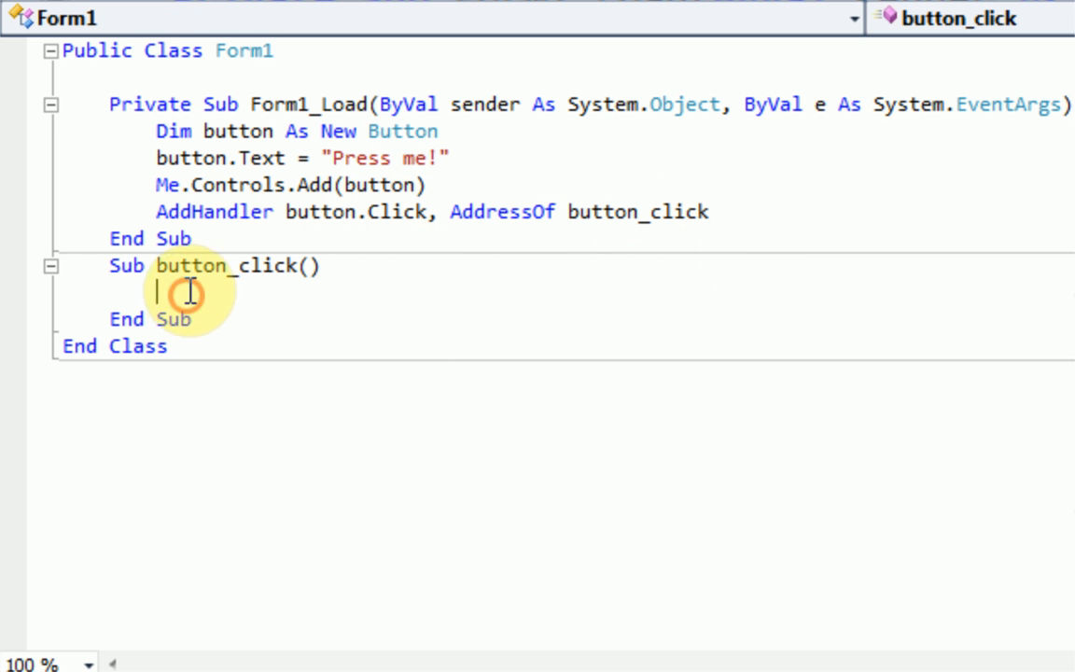
type("m")
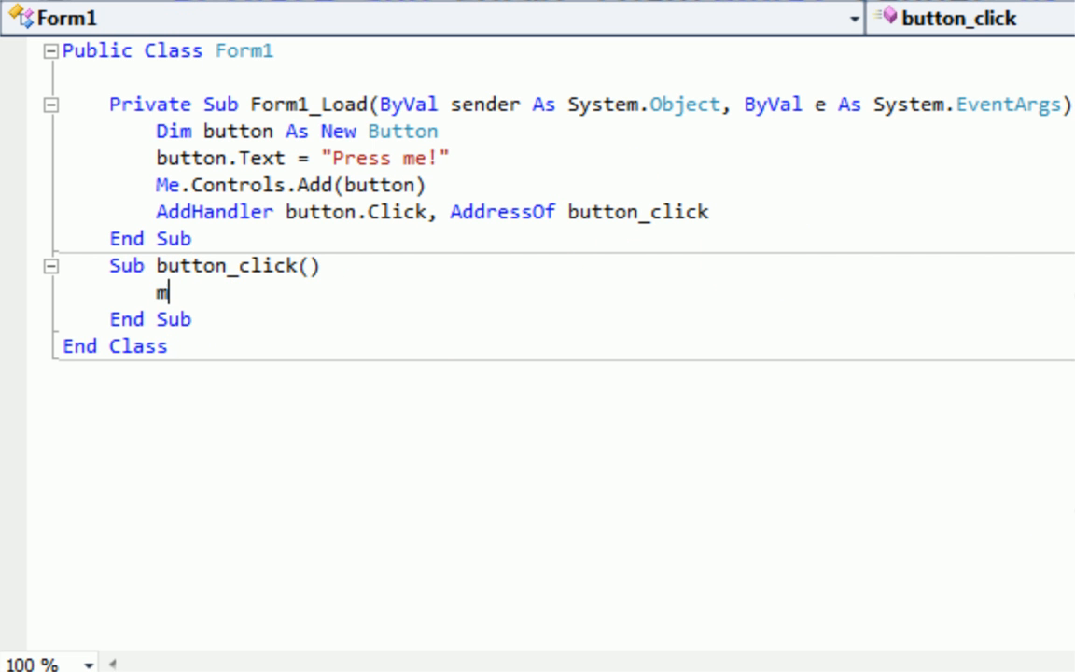
type("sgbo")
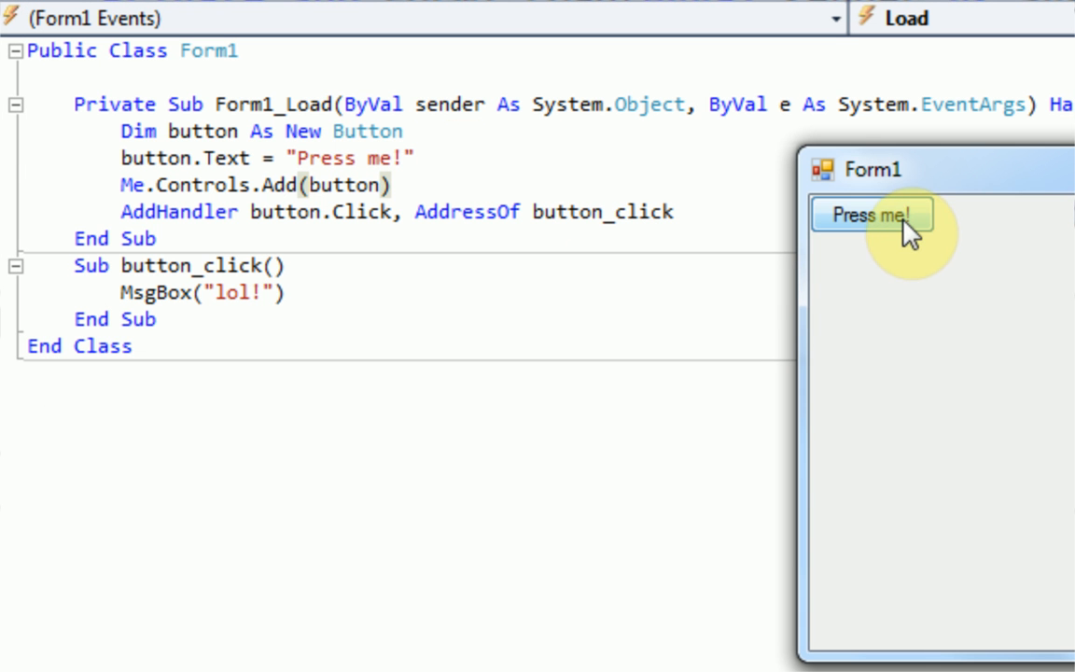
Run the form, press 'Press me!' to see the lol! message, and dismiss it
left_click(870, 216)
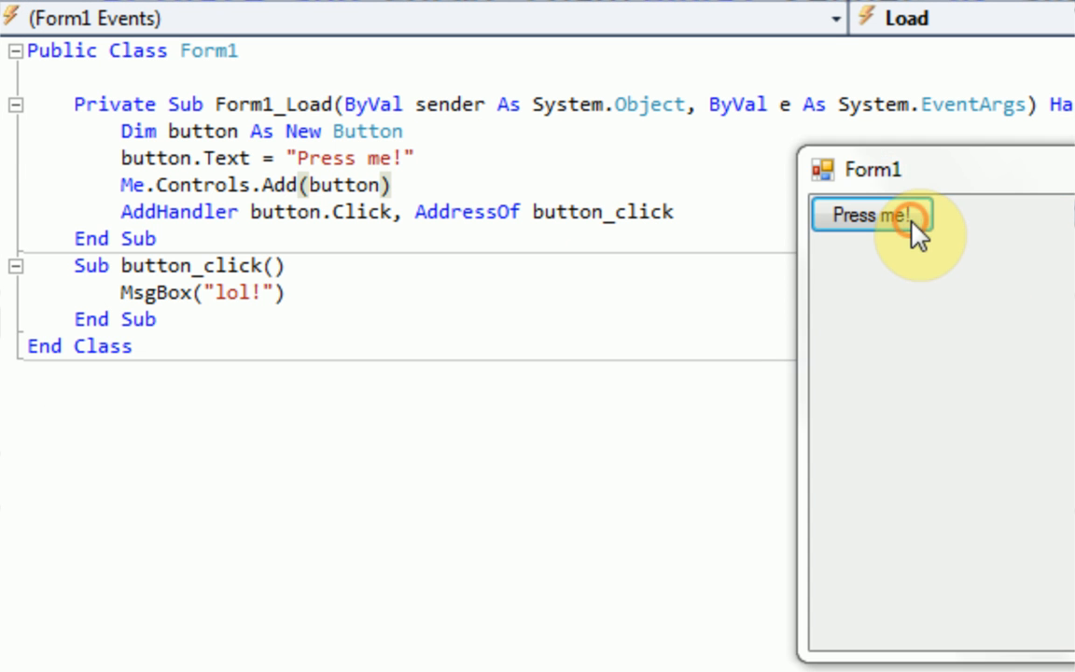
left_click(870, 215)
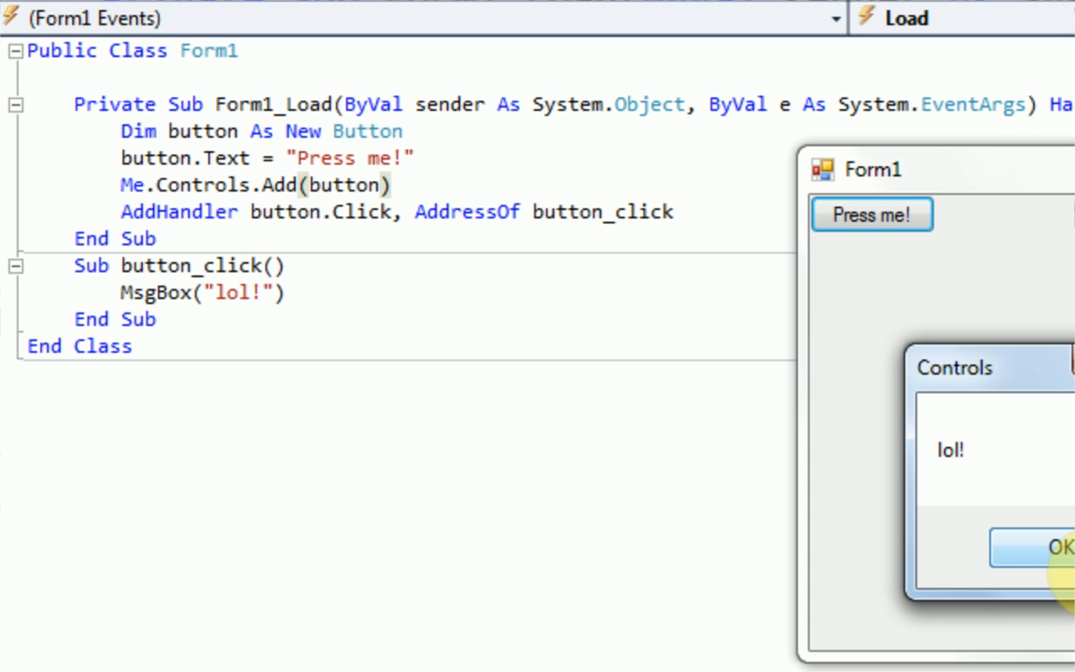
left_click(1059, 546)
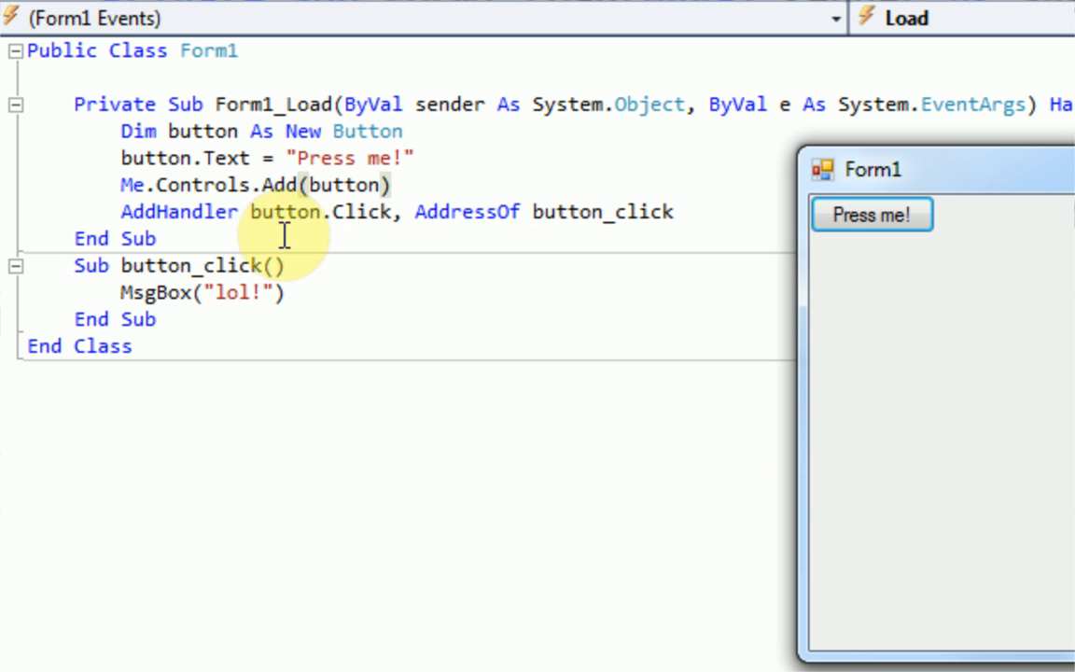
left_click(264, 265)
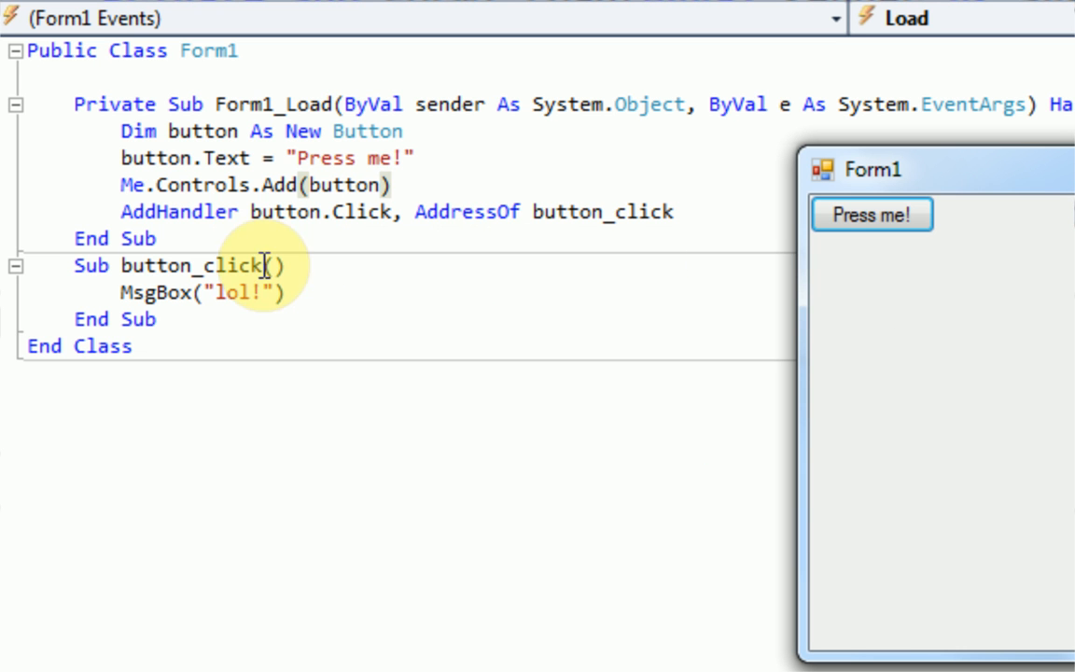
mouse_move(163, 291)
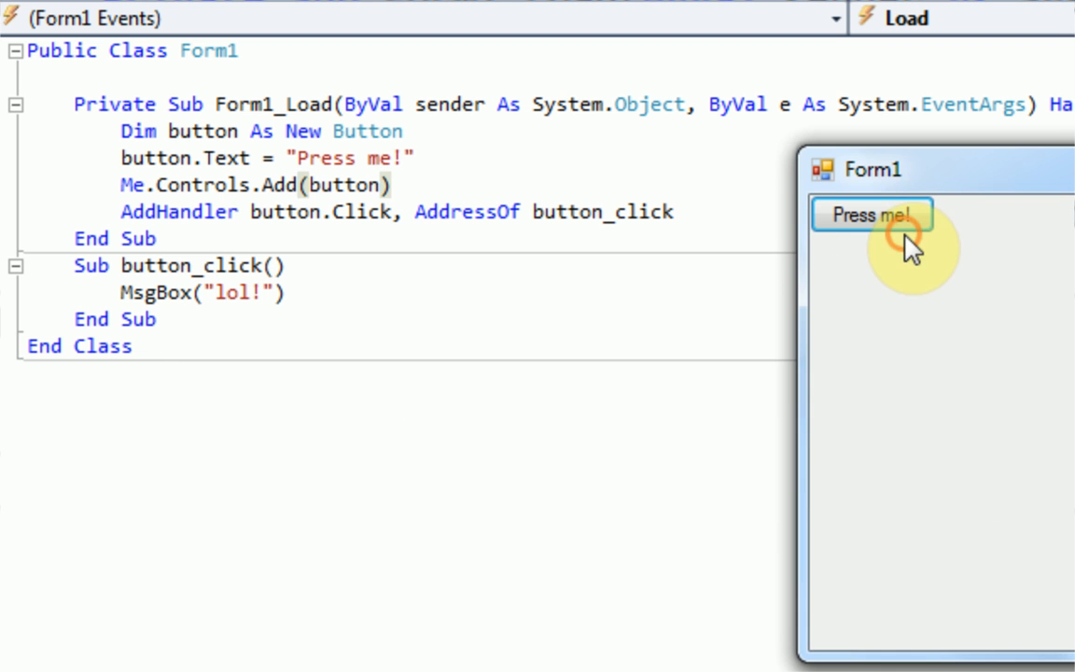
left_click(870, 215)
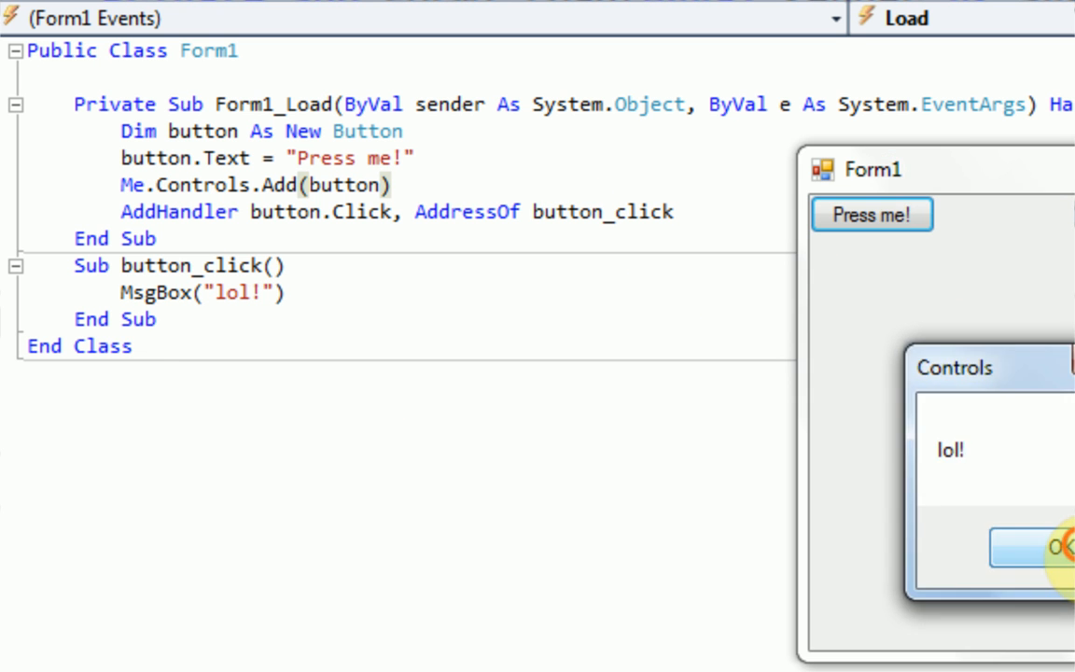
left_click(1055, 546)
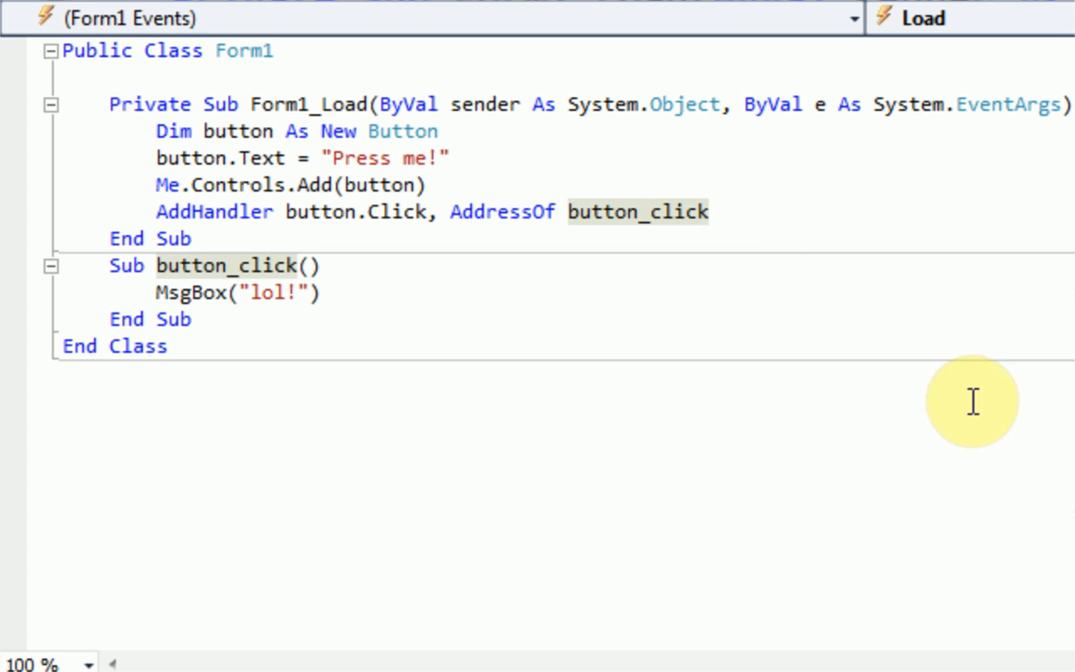
left_click(707, 212)
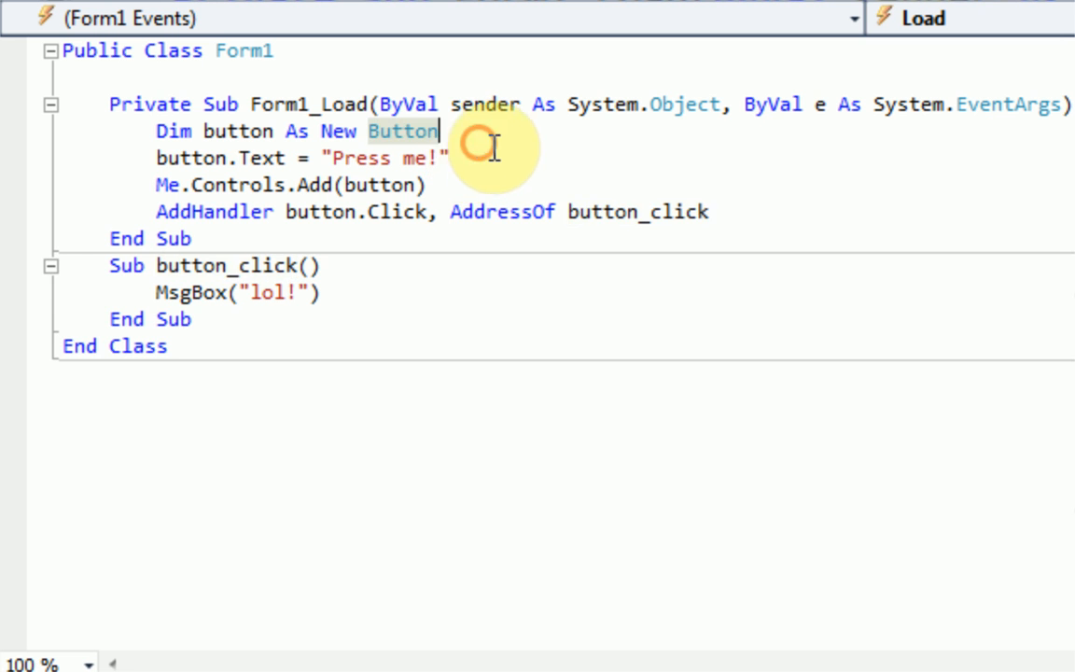
Declare a new TextBox with text 'Messagebox Text' and add it to Me.Controls
type("Dim te")
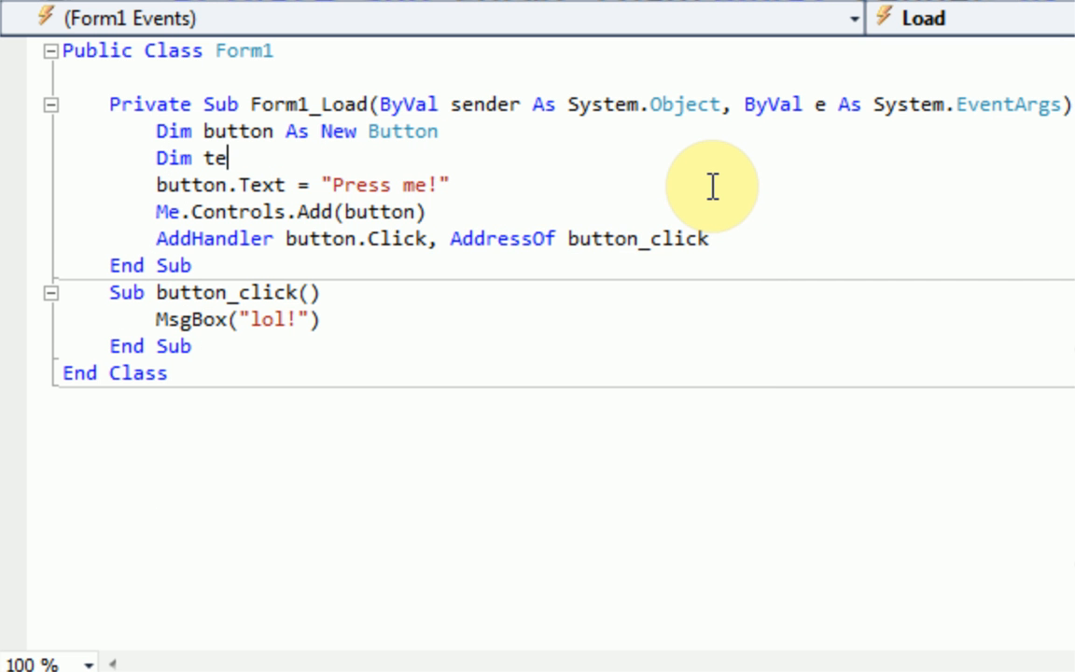
type("xtbox As New t")
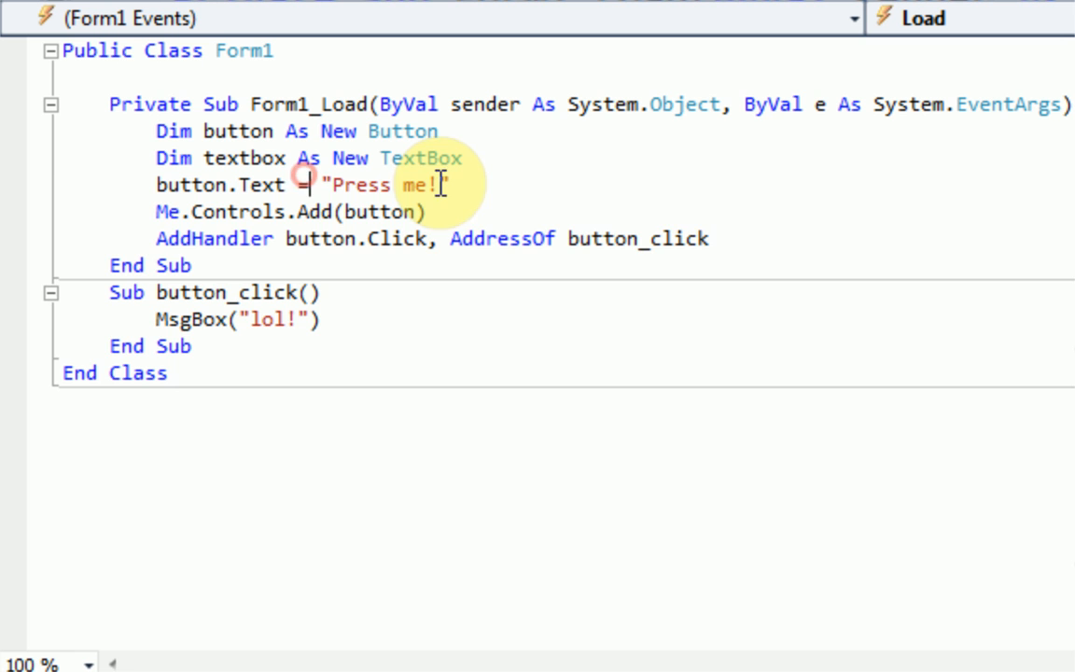
type("textbox.Text = \"Messagebo")
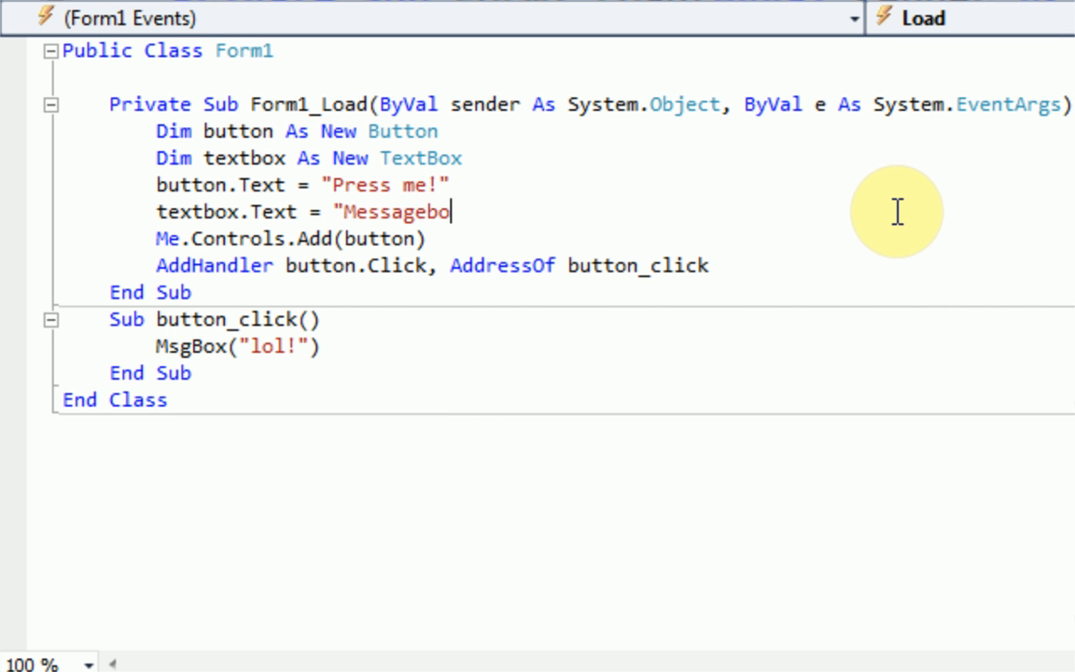
type("x Text\"")
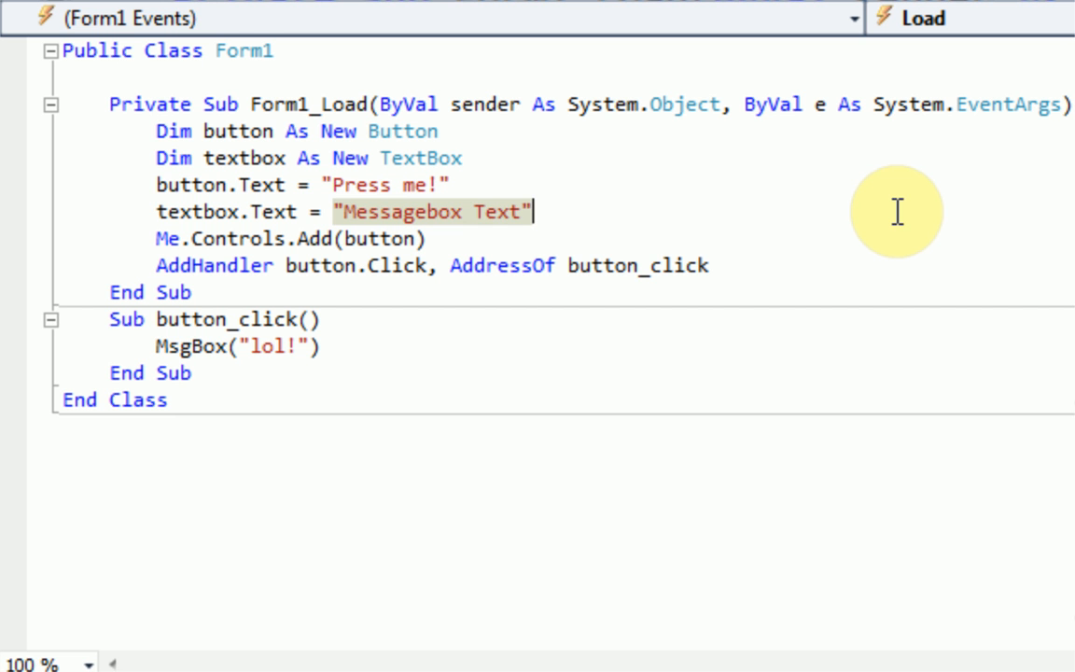
type("m")
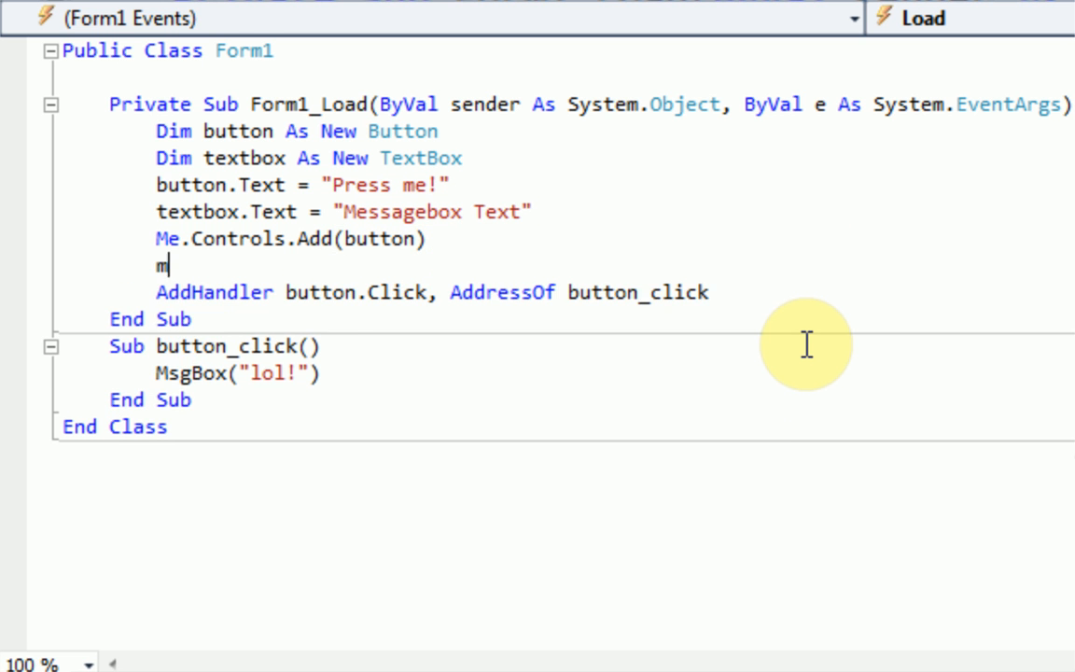
type("e.Controls.ad")
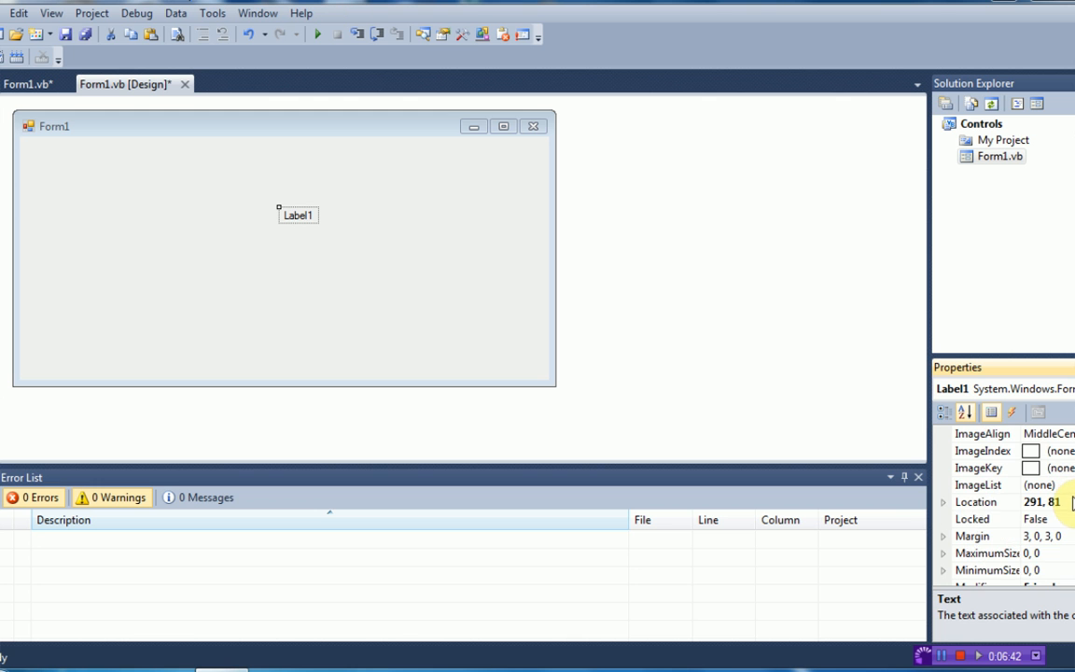
left_click(943, 502)
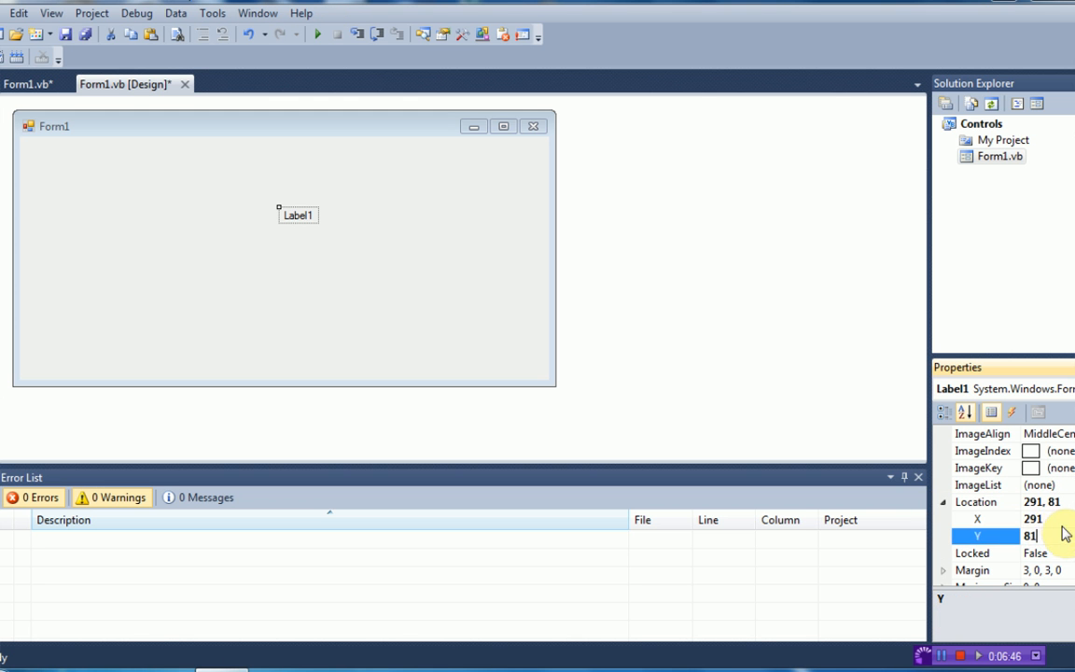
left_click(977, 518)
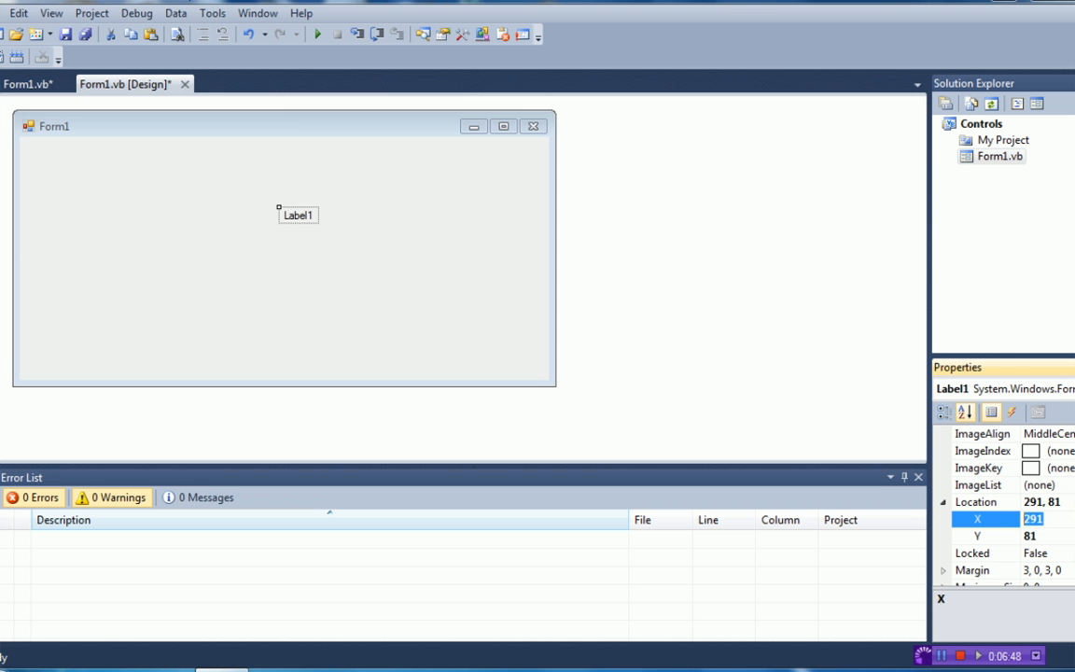
left_click_drag(298, 215, 306, 215)
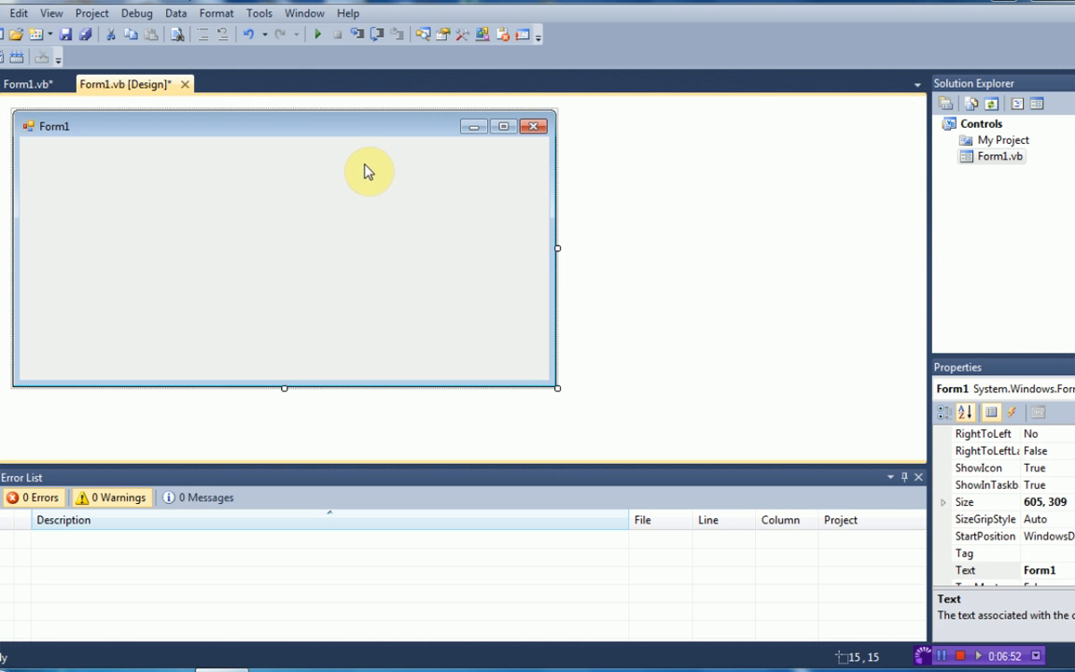
left_click(31, 84)
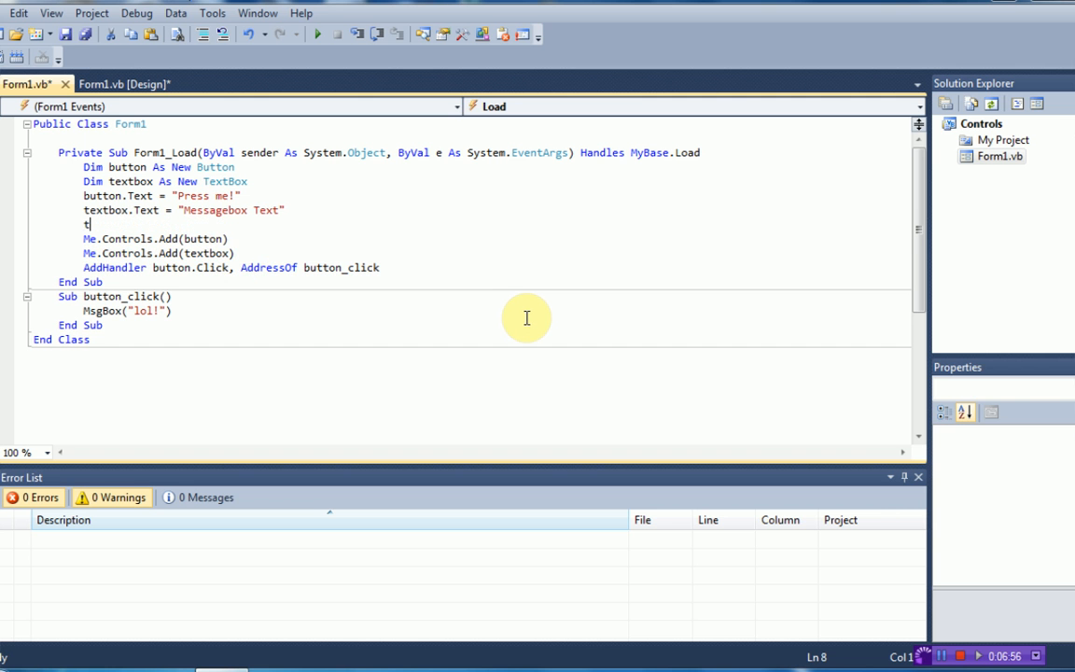
Store textbox.Location.X in integer x, set x = 300, and assign x back to textbox.Location.X
type("extbox.loc")
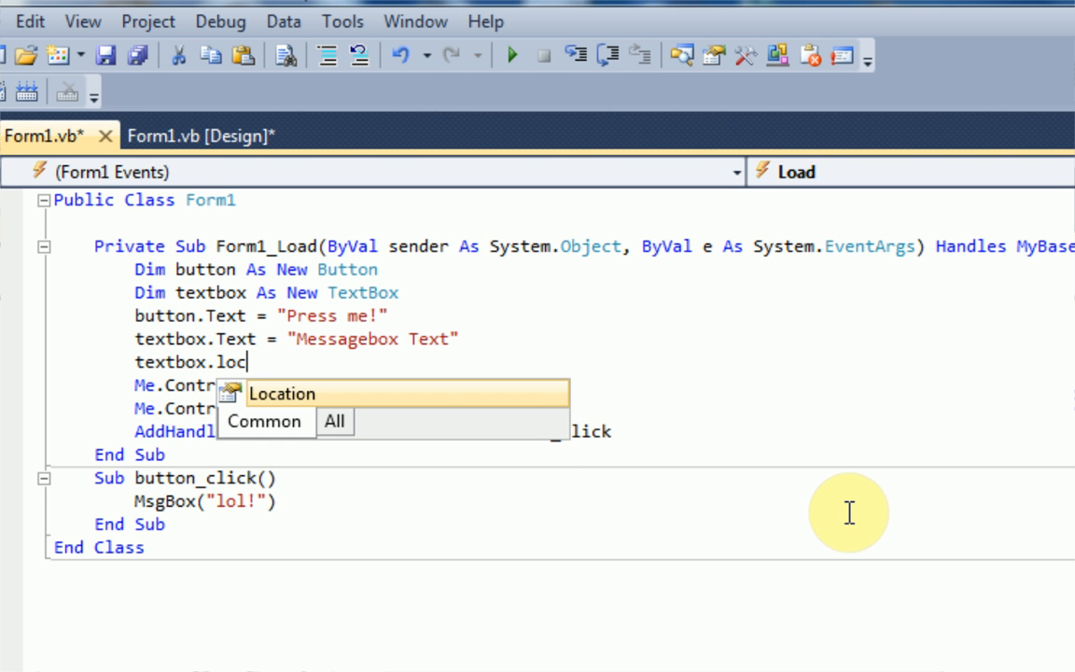
type("ation.X")
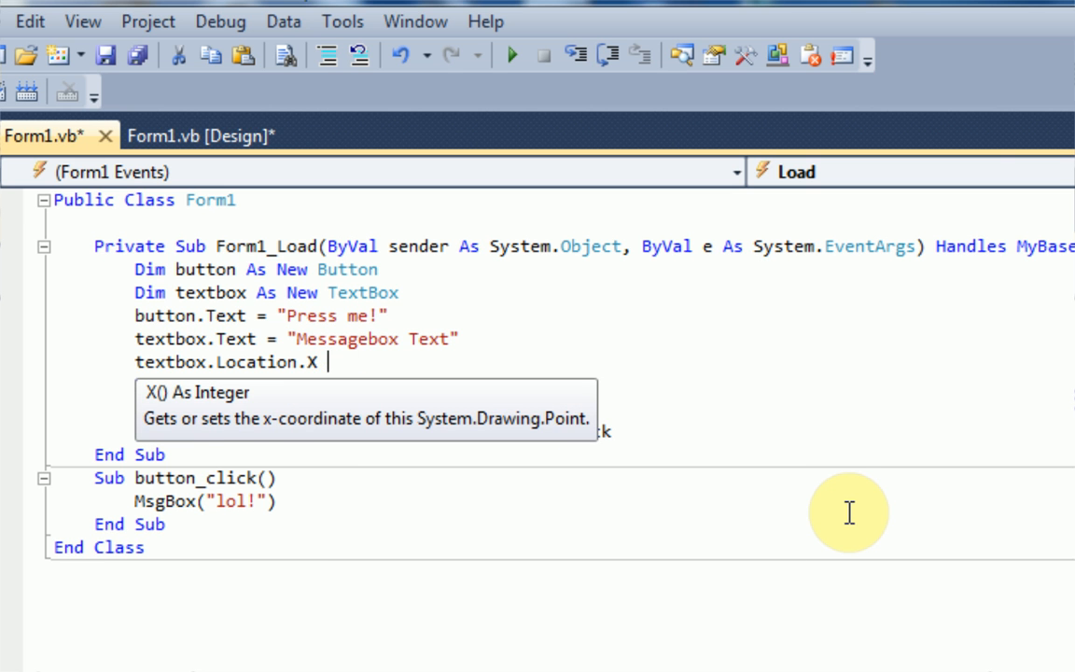
type("=")
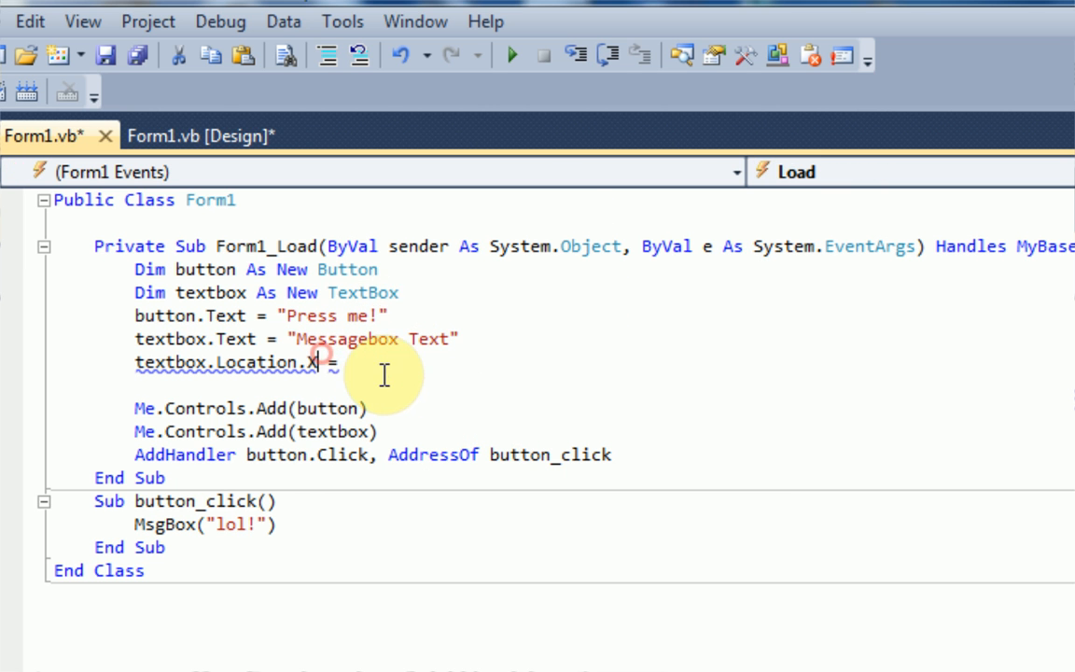
type(".")
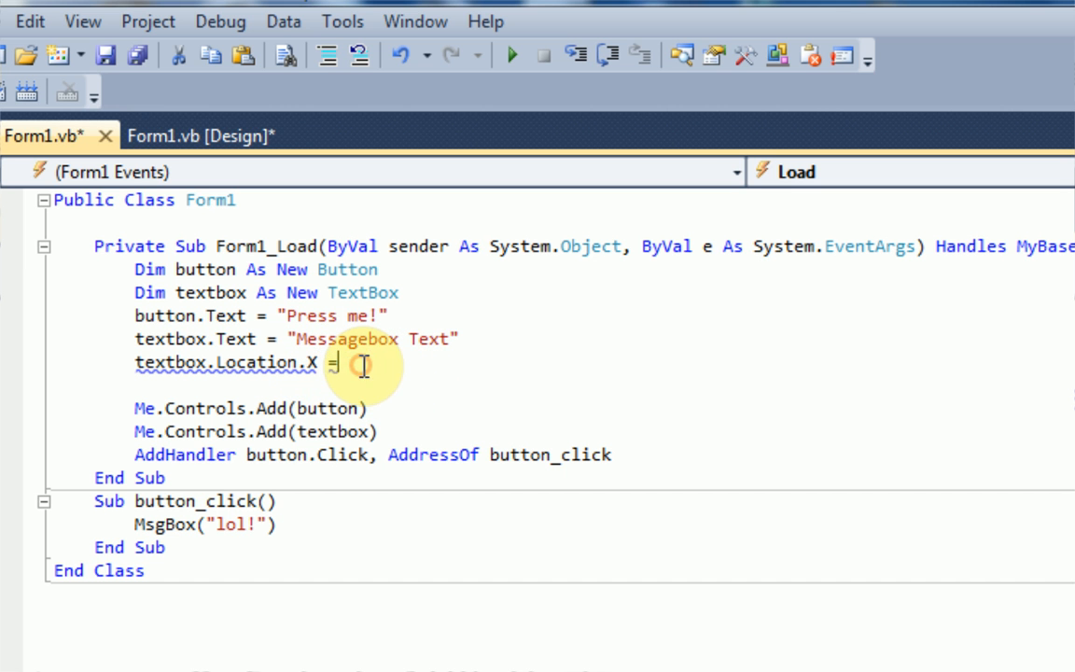
mouse_move(597, 460)
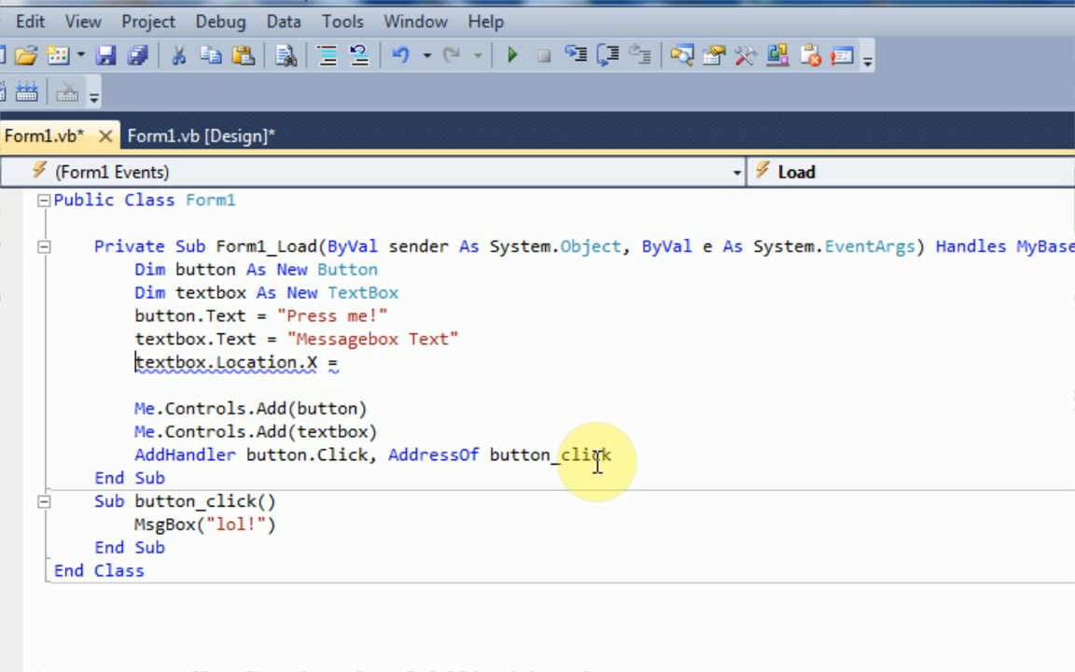
type("Dim x As Integer =")
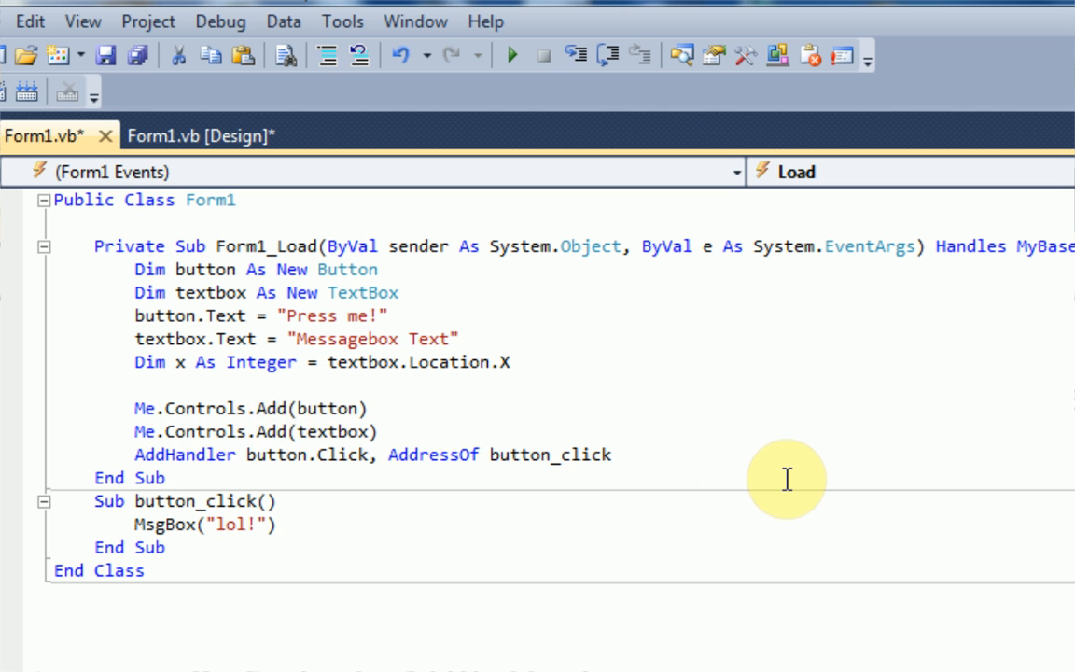
type("x = 300")
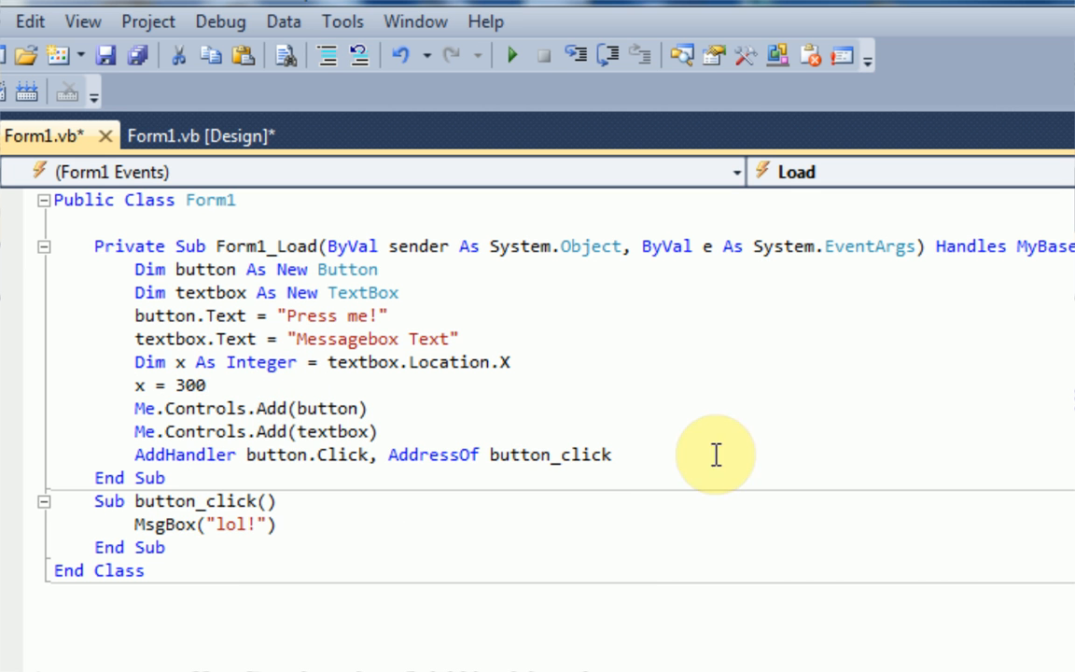
type("t")
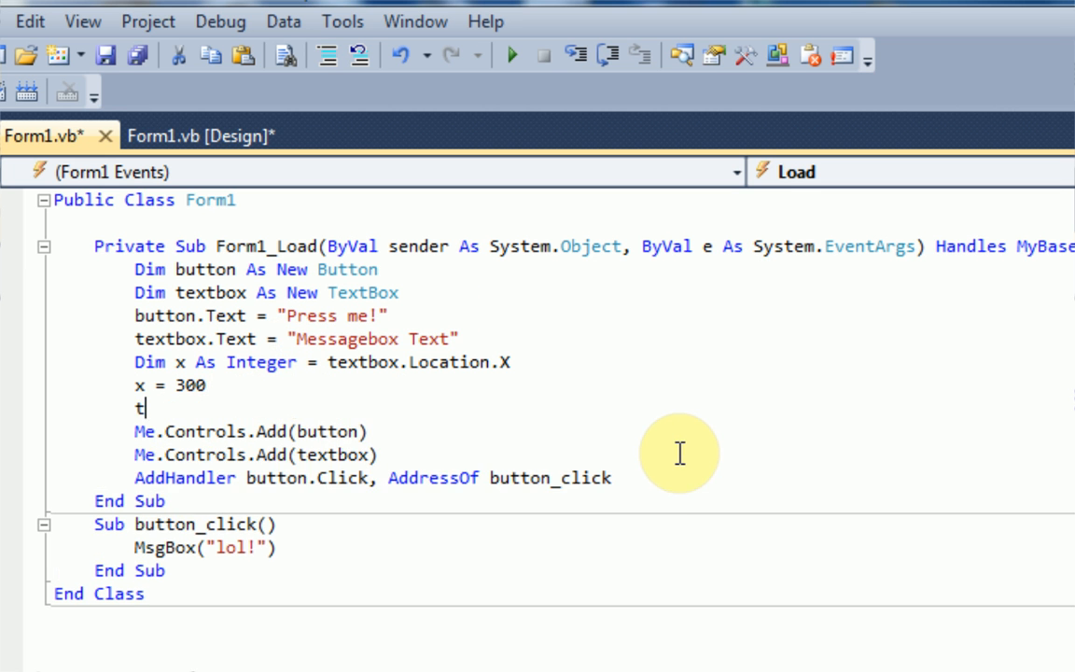
type("extbox.location")
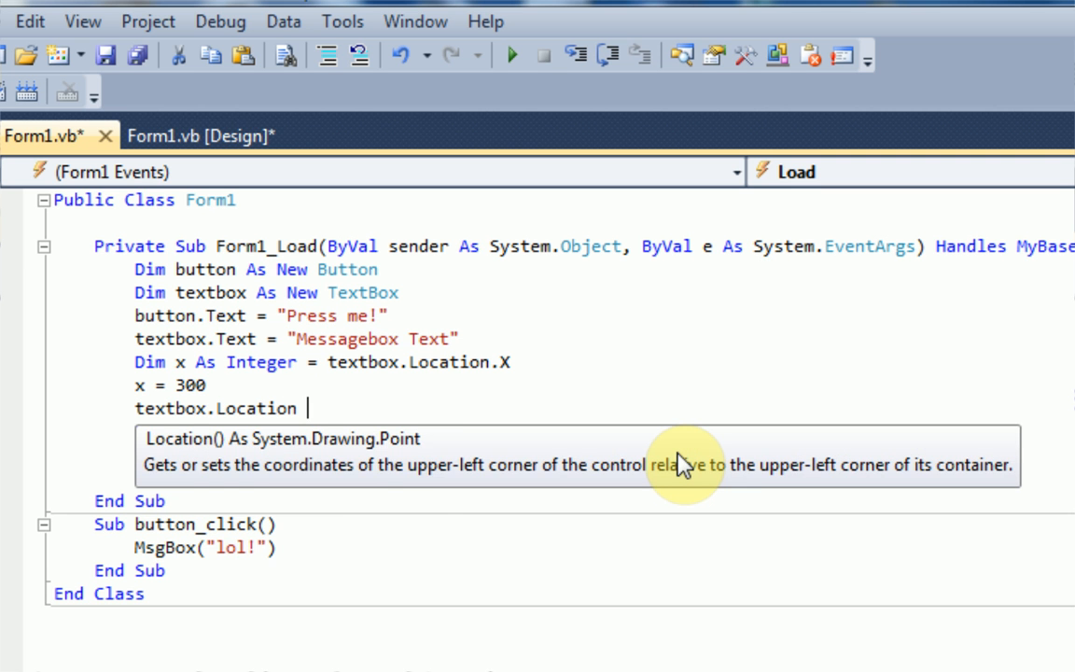
type("= loca")
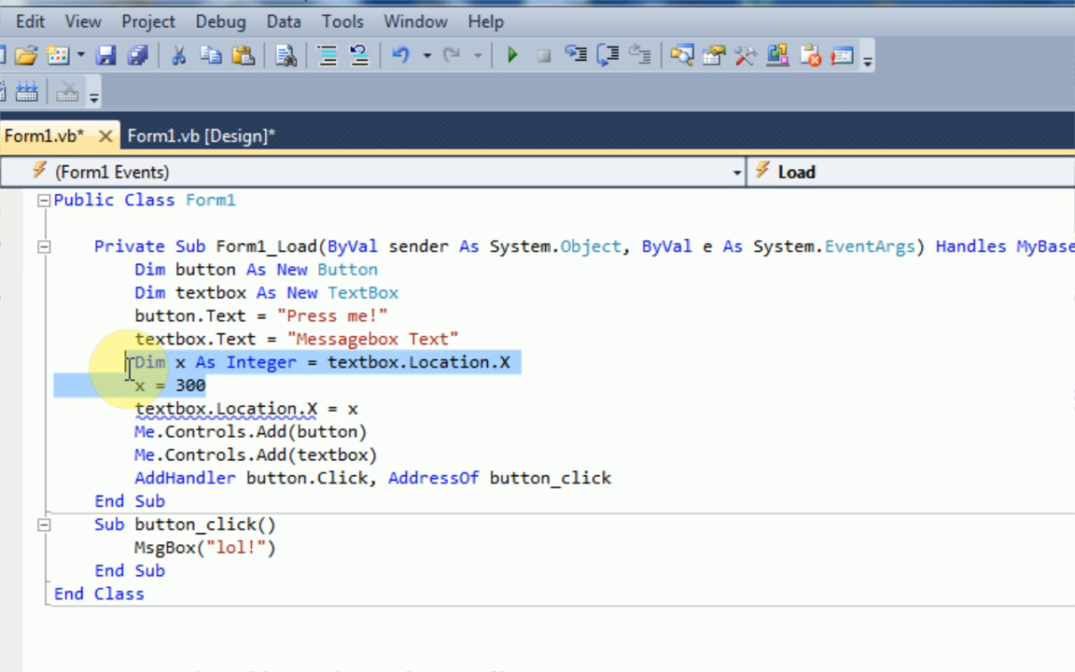
mouse_move(569, 428)
type("Dim x a")
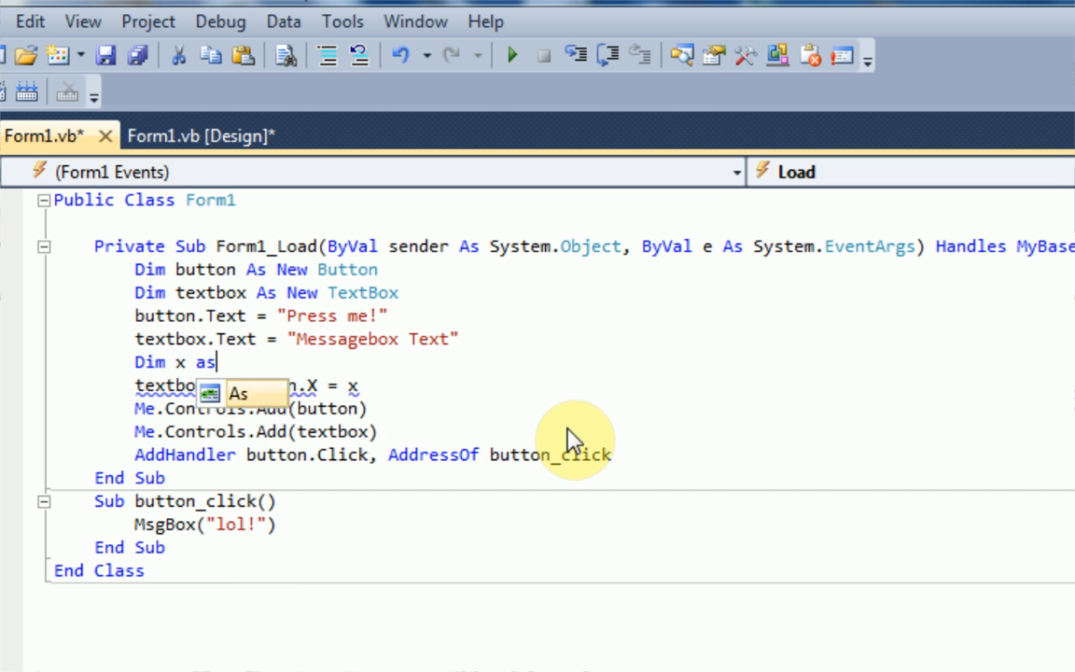
Change the x declaration to Dim x As New System.Drawing.Point(300, 150)
type("systemd")
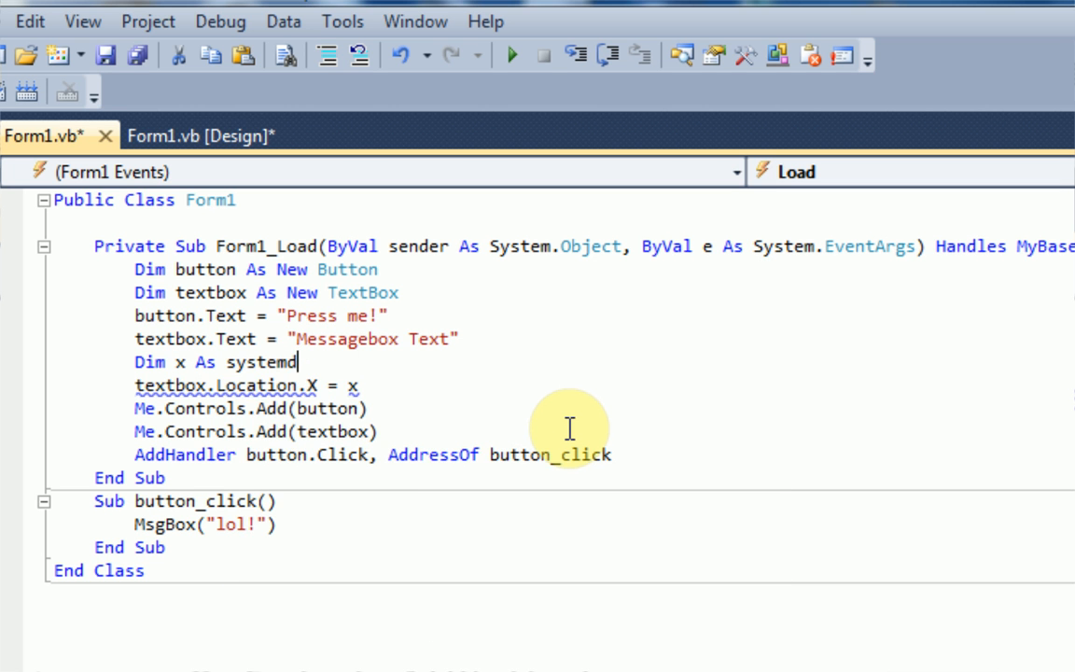
type("System.Drawing.")
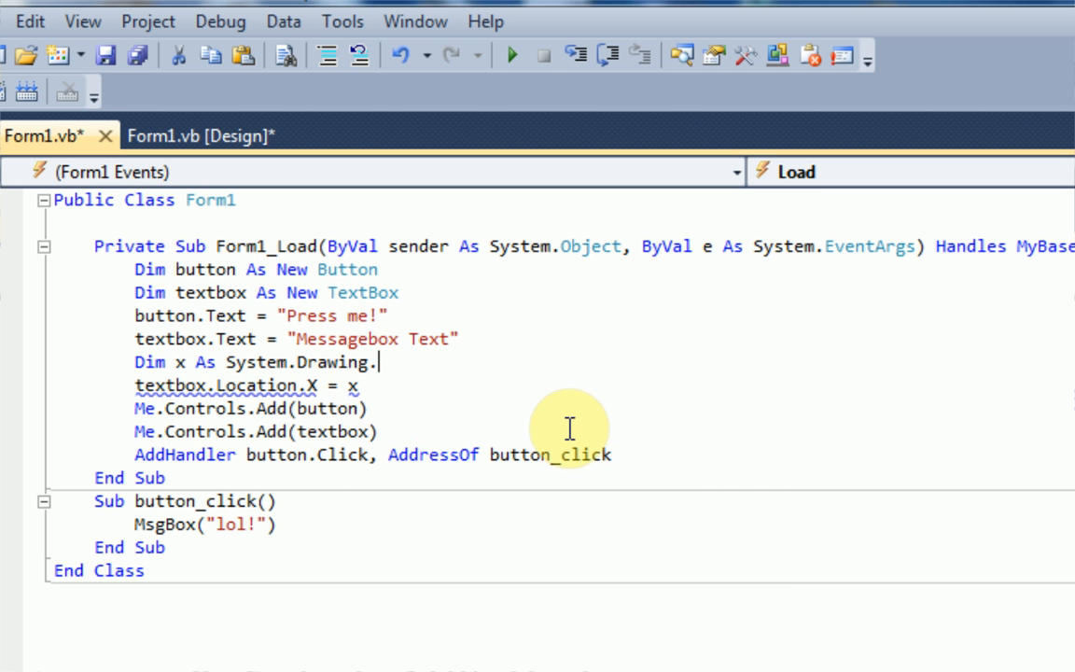
type("point")
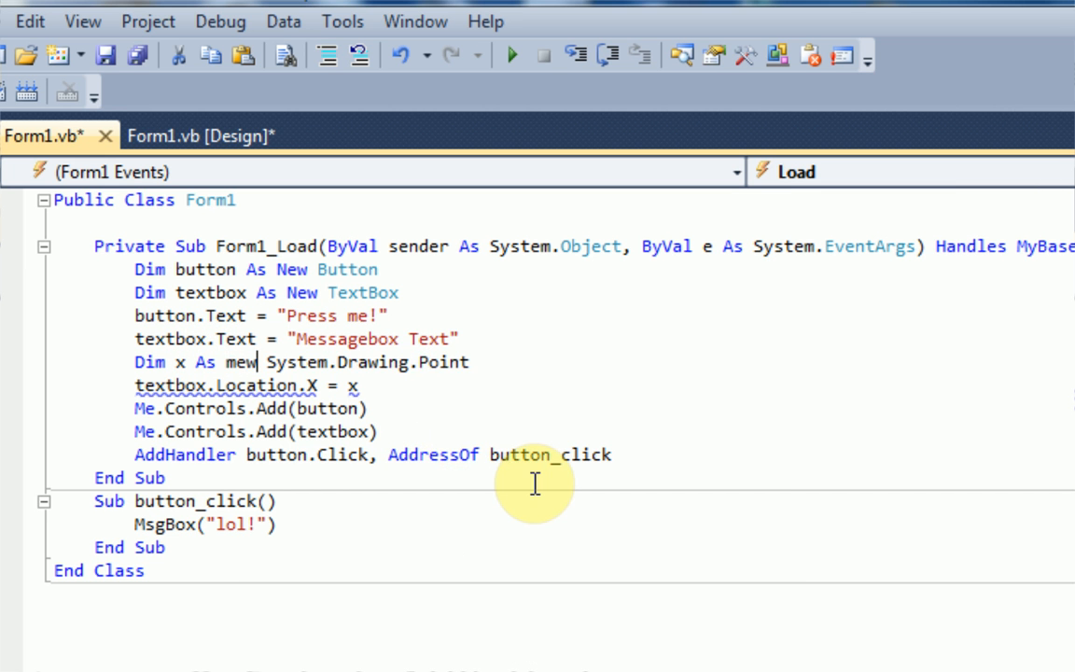
type("new")
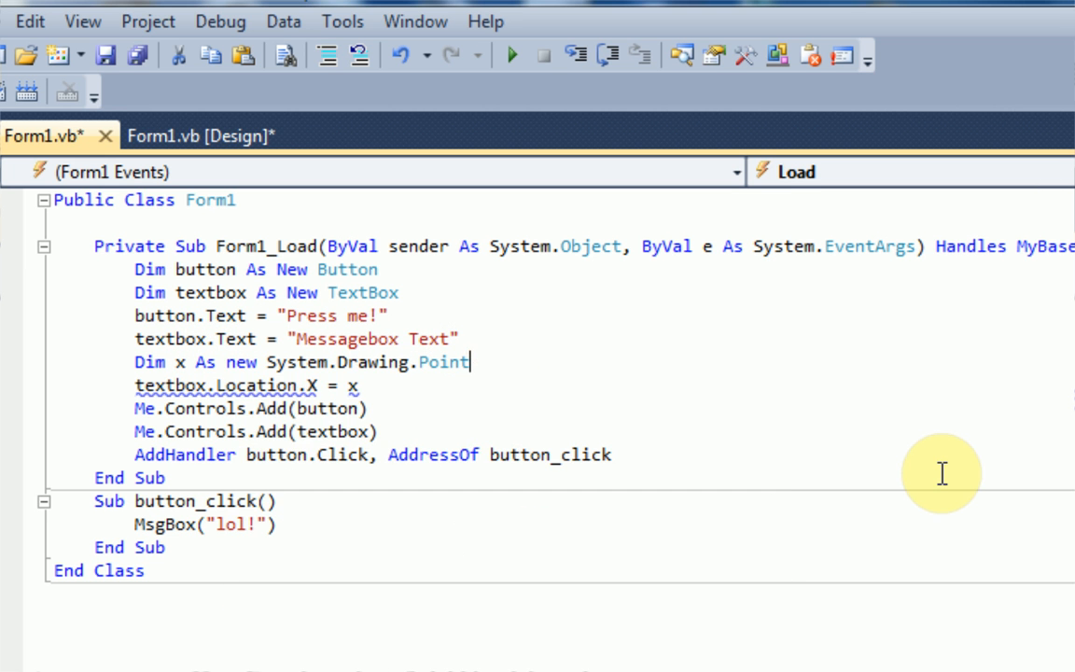
type("(")
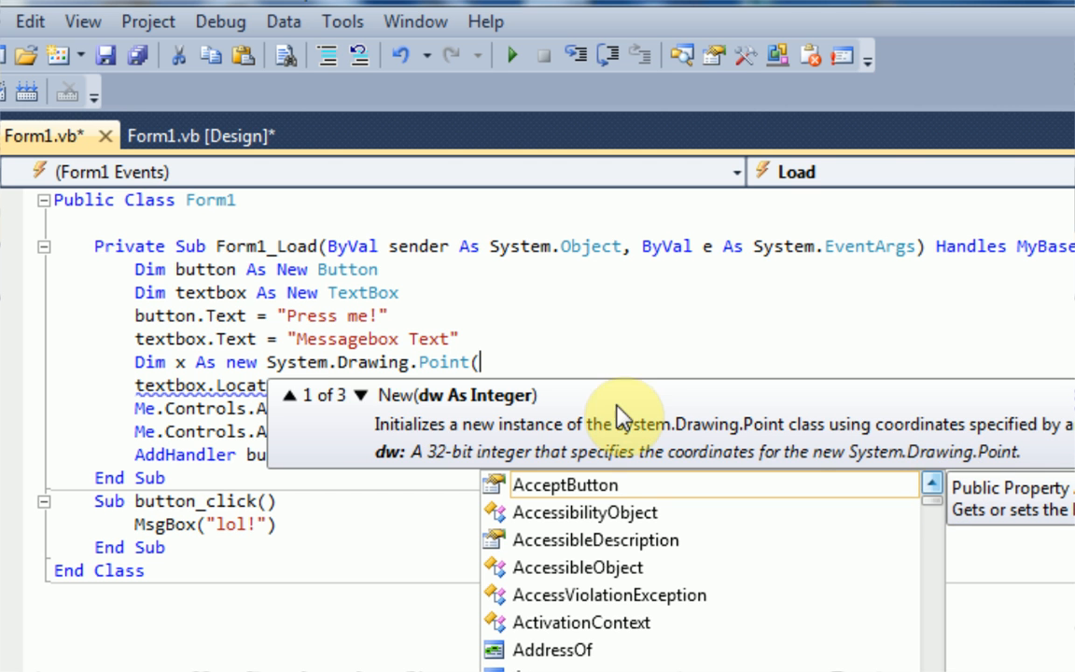
left_click(290, 394)
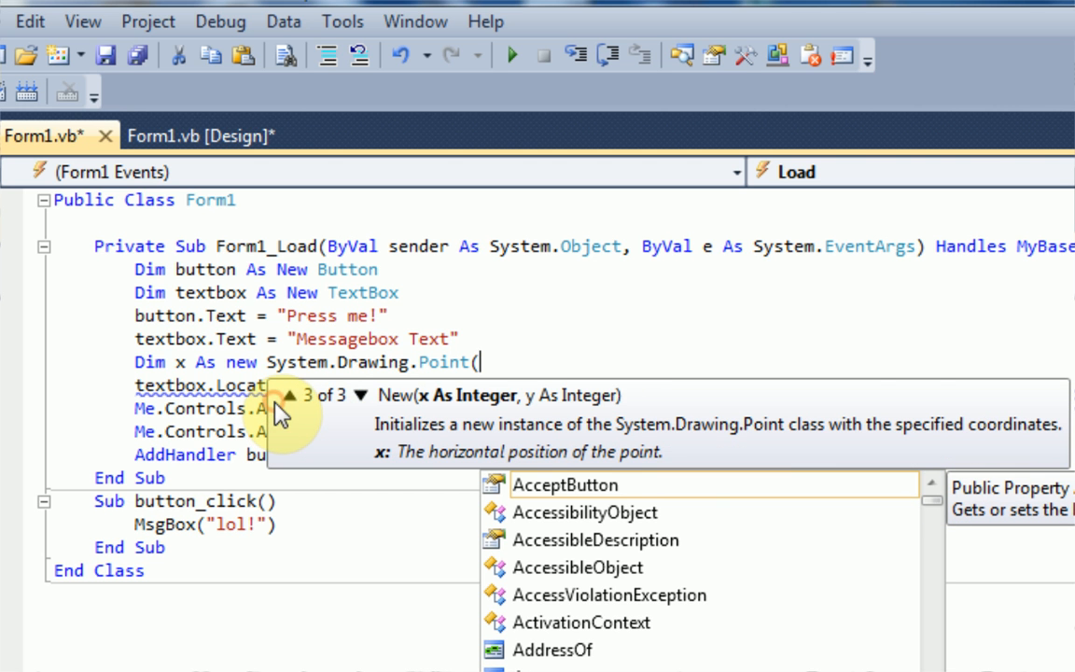
mouse_move(904, 371)
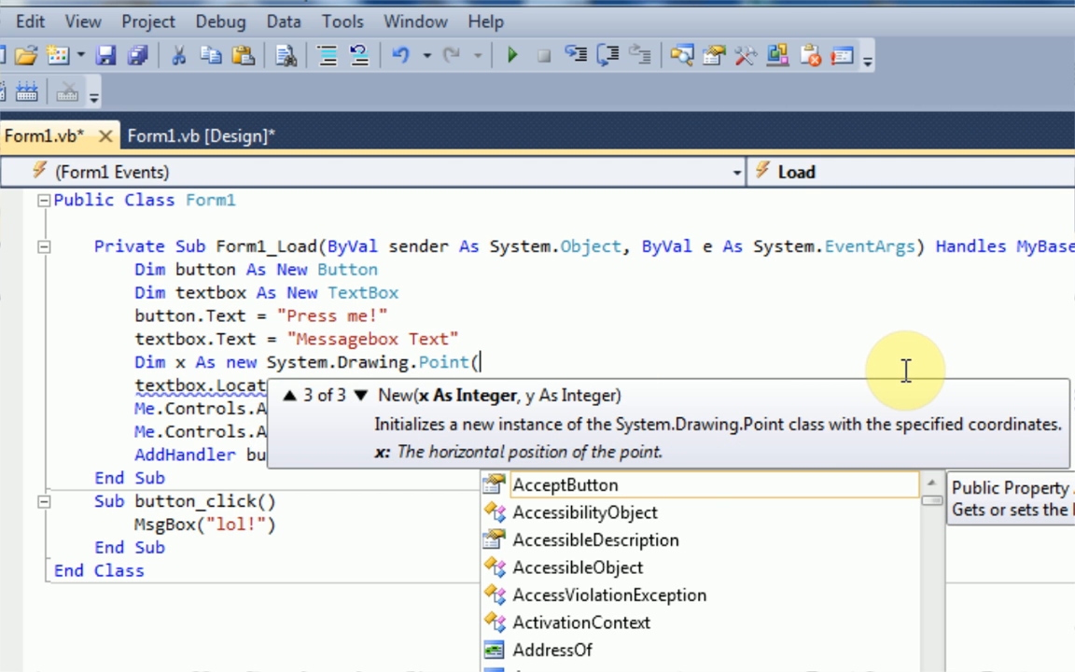
type("300,150)")
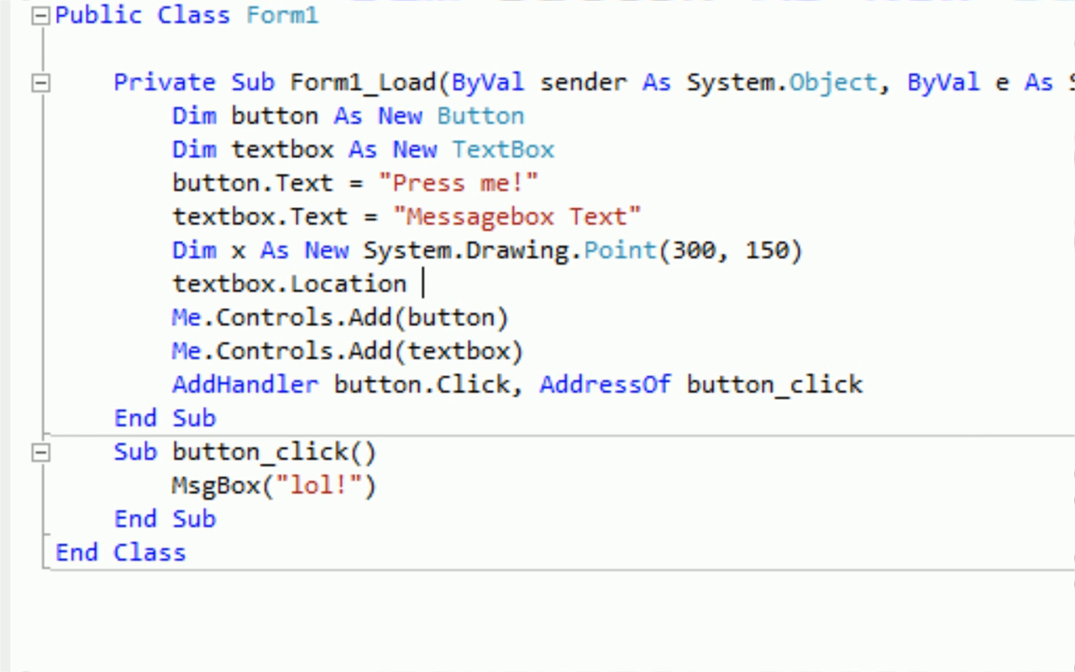
Set textbox.Location = x and select the Point declaration line
type("= x")
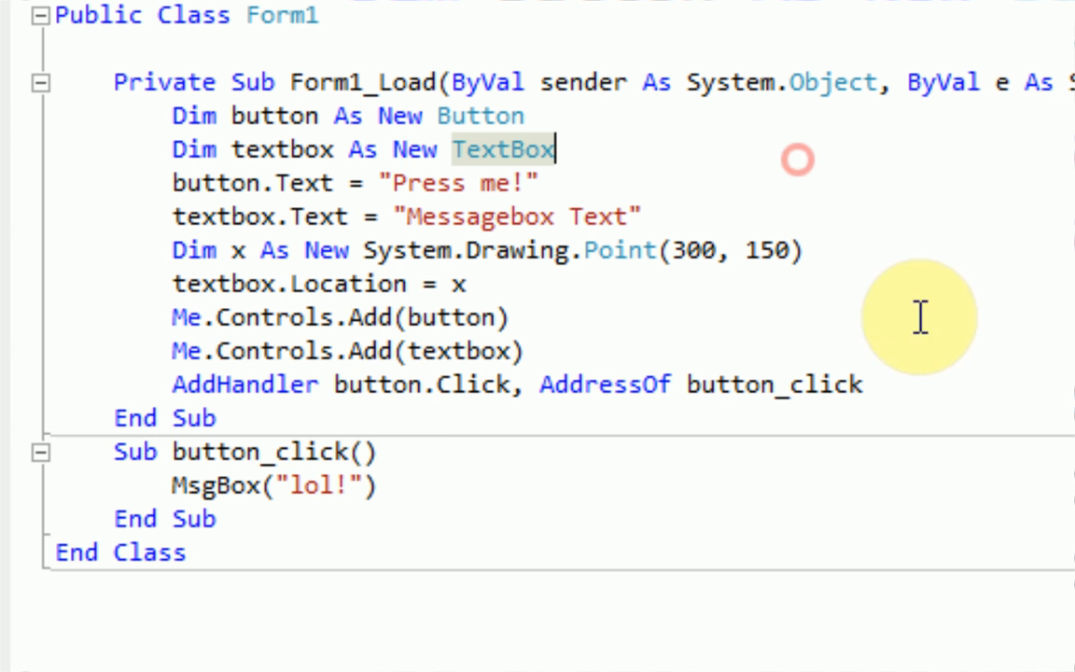
mouse_move(172, 266)
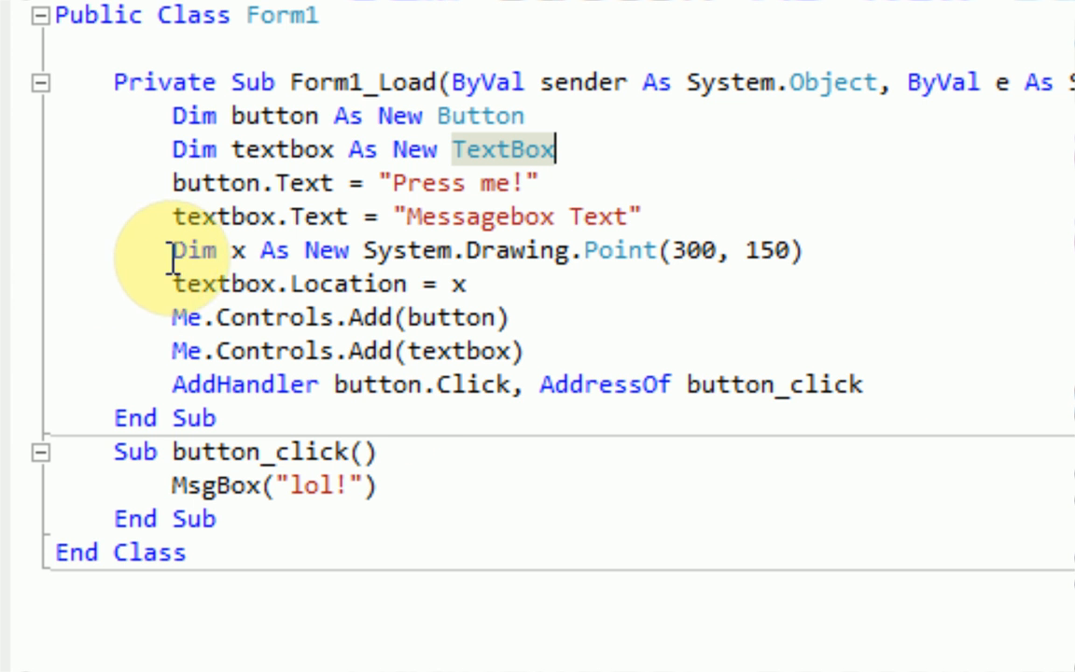
left_click(664, 250)
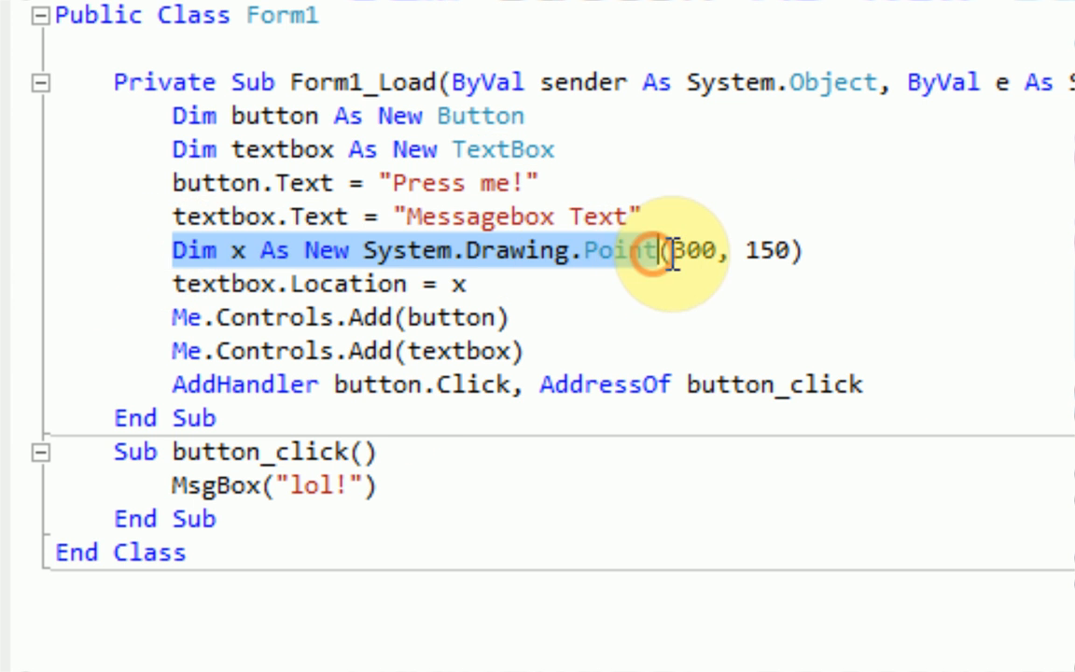
left_click(803, 250)
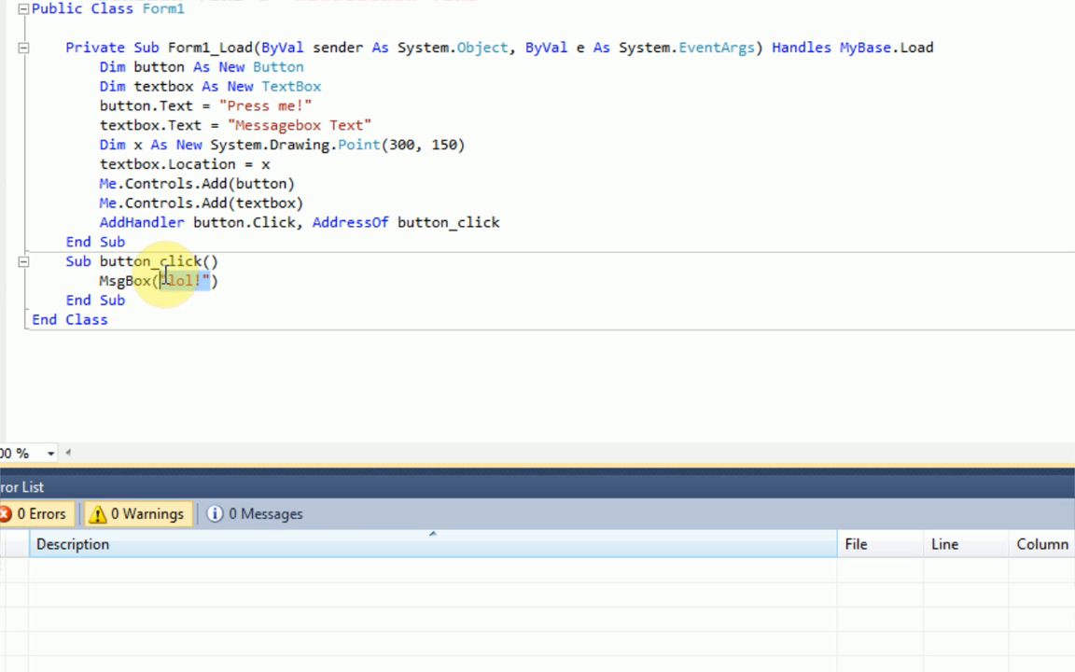
Declare 'Public textbox As New TextBox' at class level, show MsgBox(textbox.Text), and run the form
type("textbox")
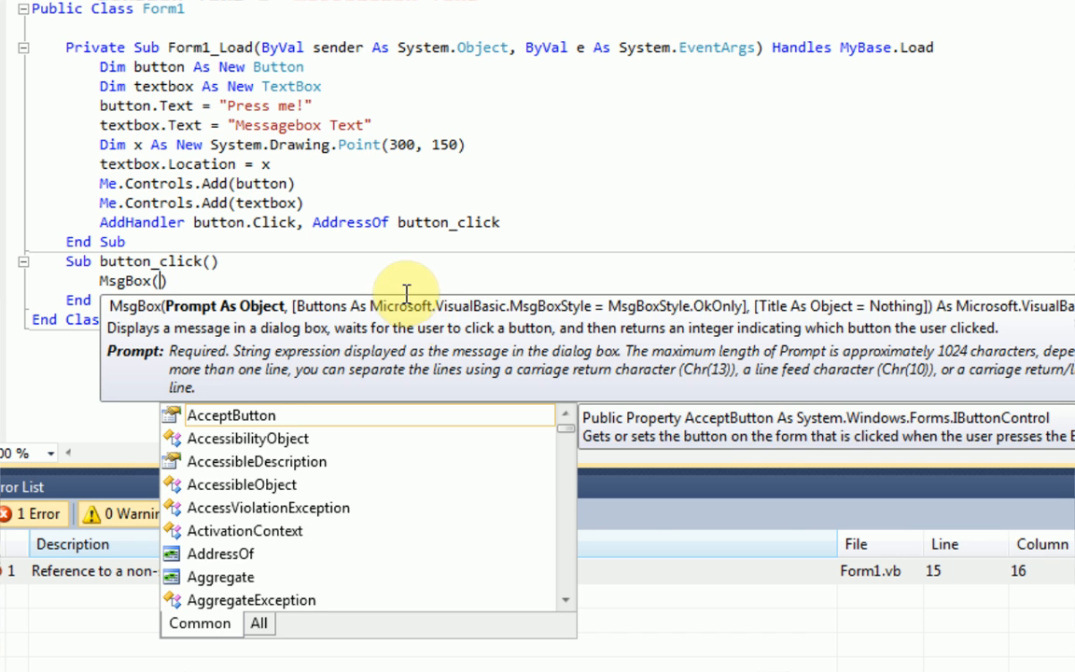
type("textbox")
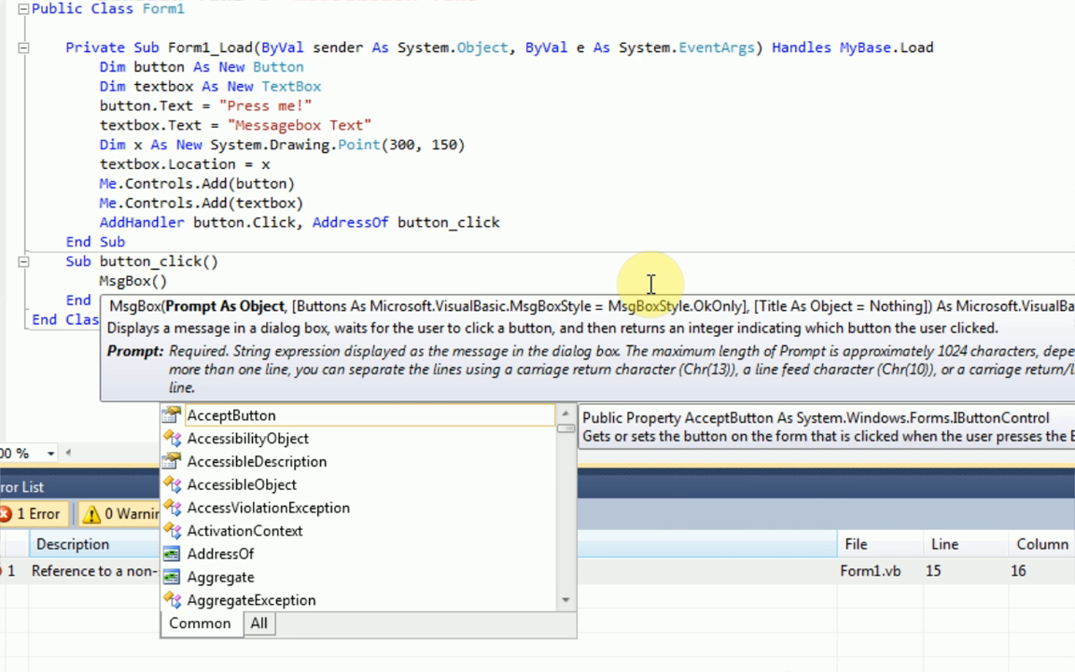
type("Me.textbo")
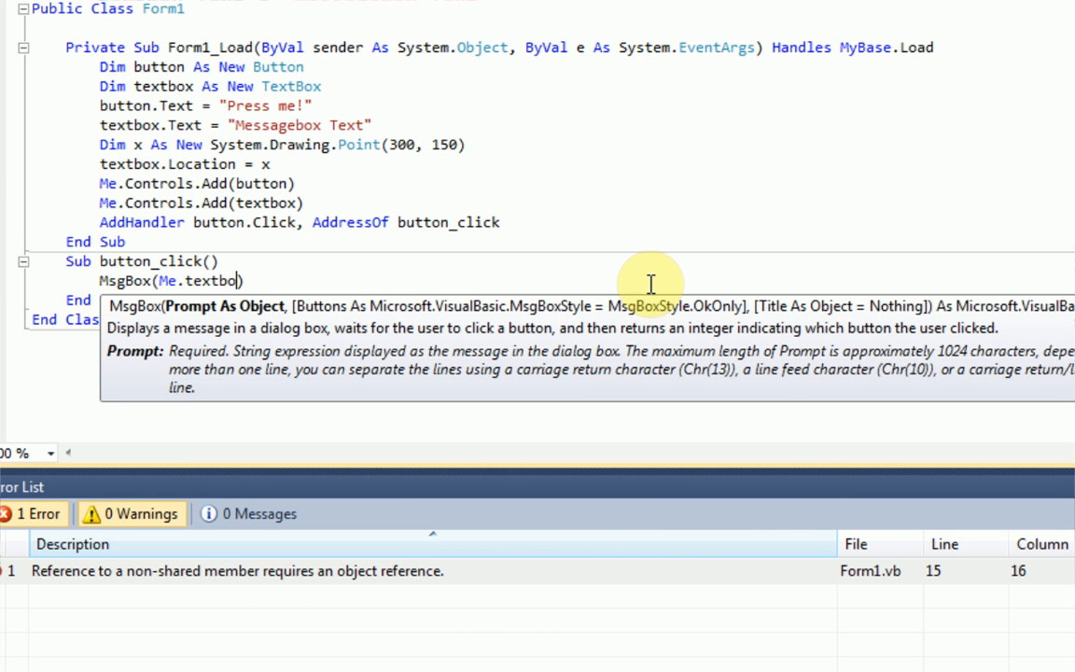
type("form1")
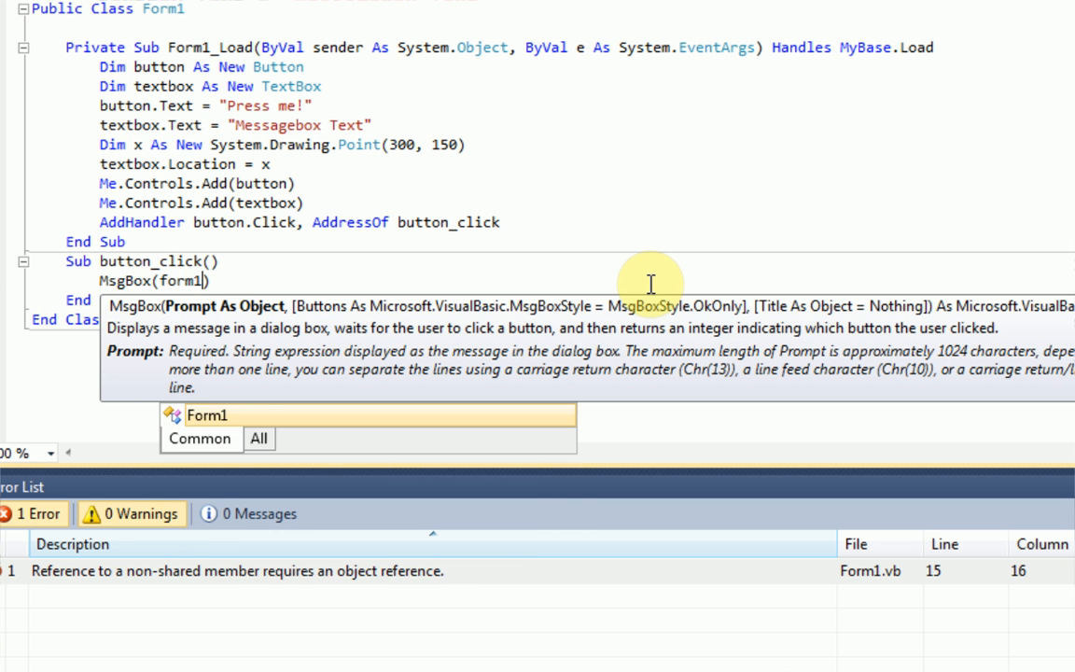
type(".te")
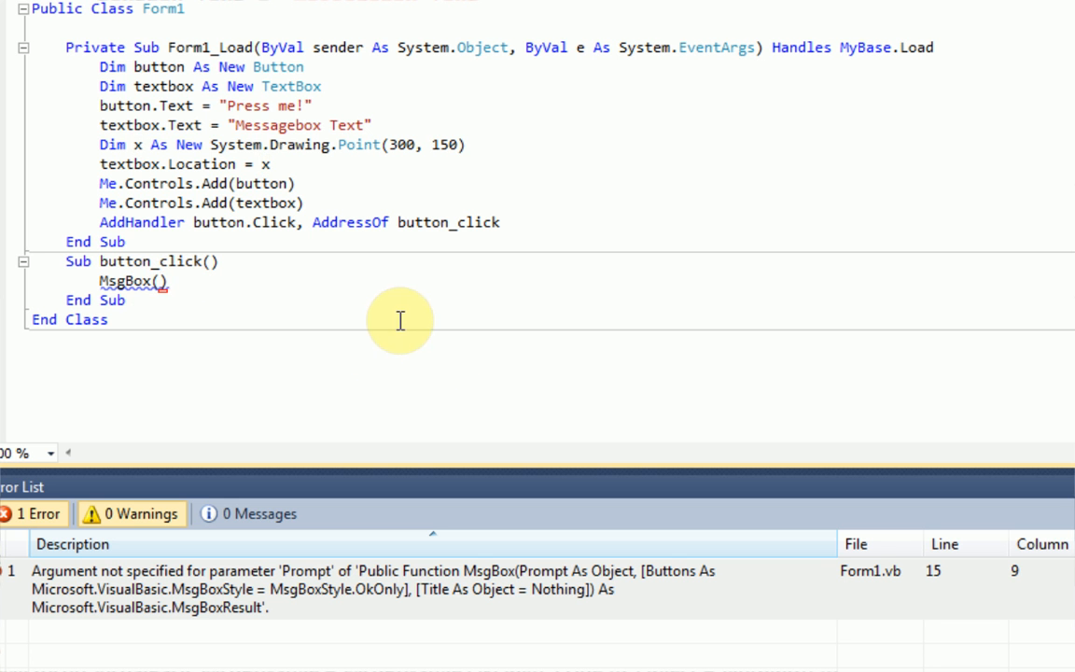
mouse_move(326, 84)
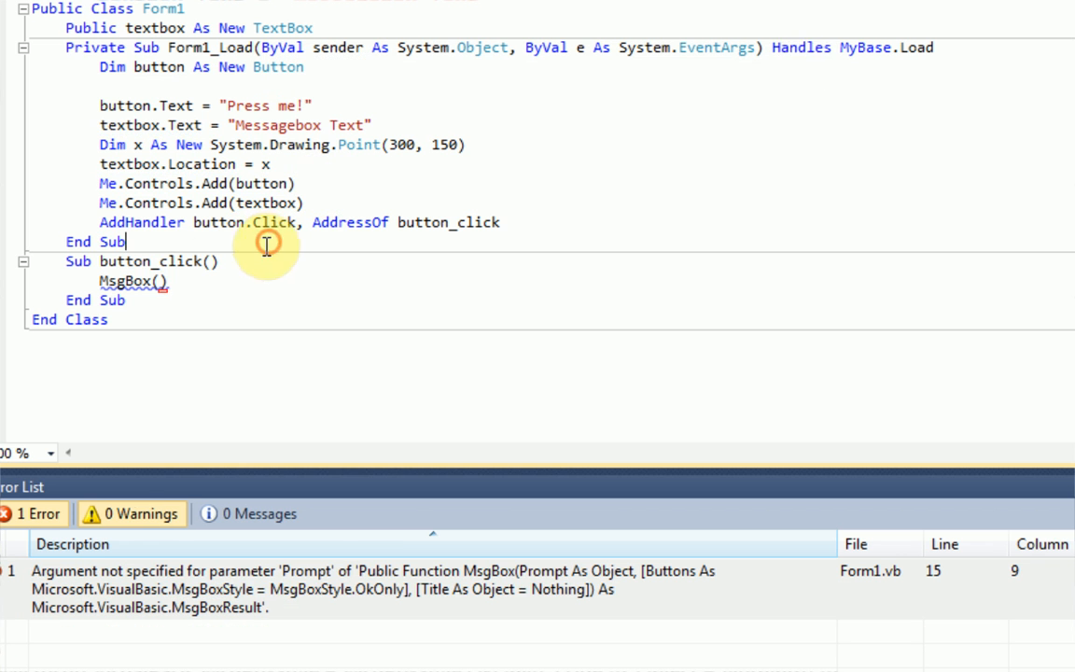
type("textbox.Text")
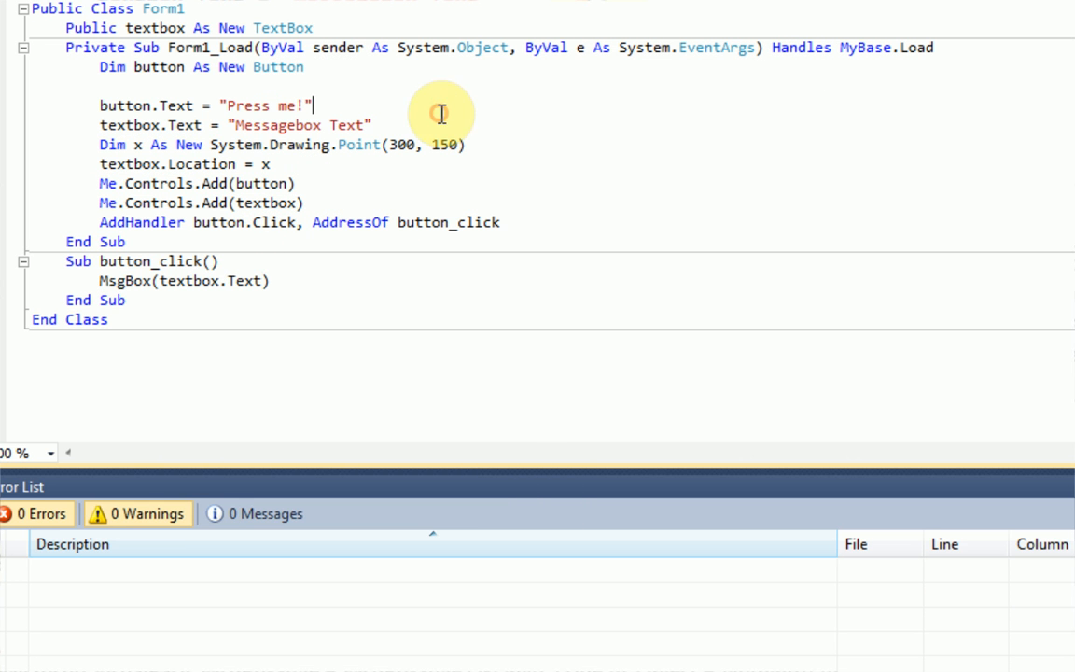
key("F5")
type("lo")
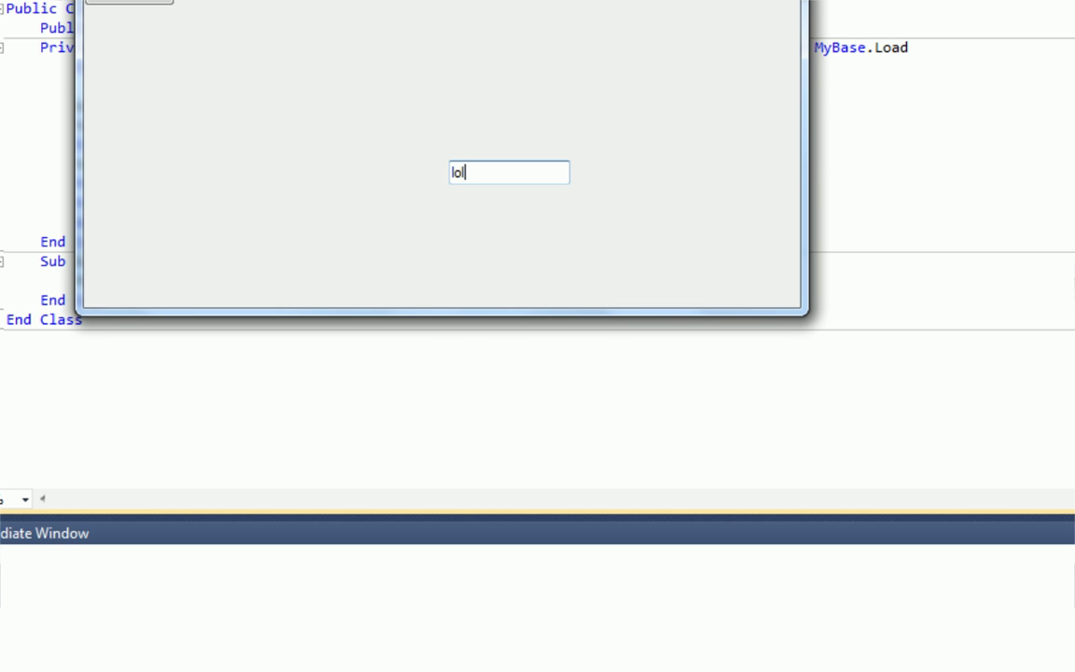
type("lllllll")
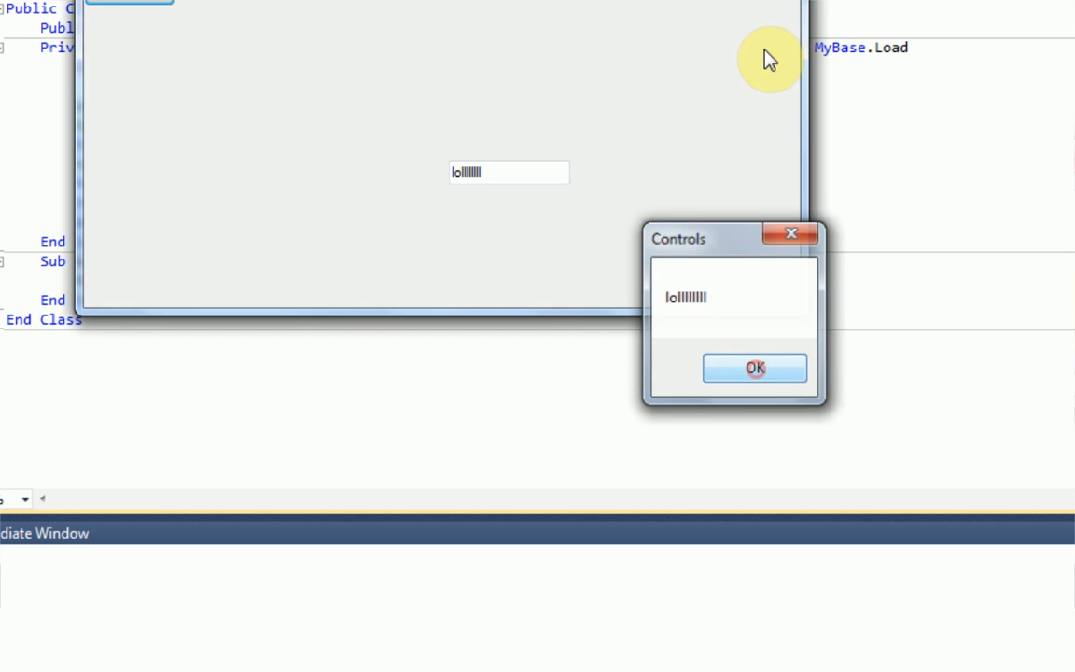
left_click(755, 367)
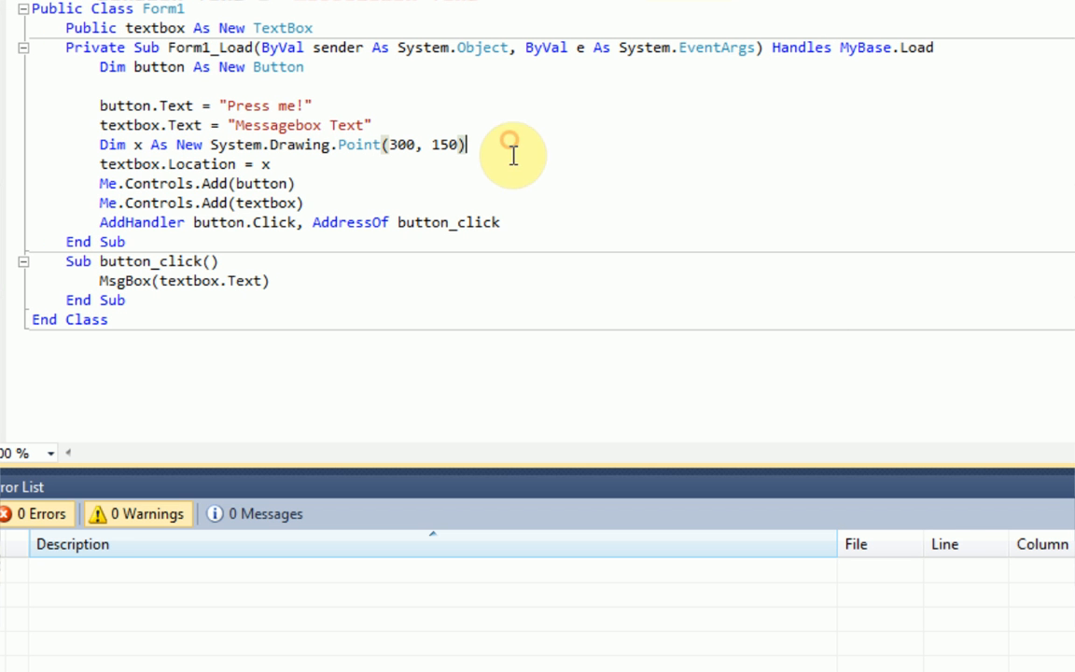
mouse_move(401, 314)
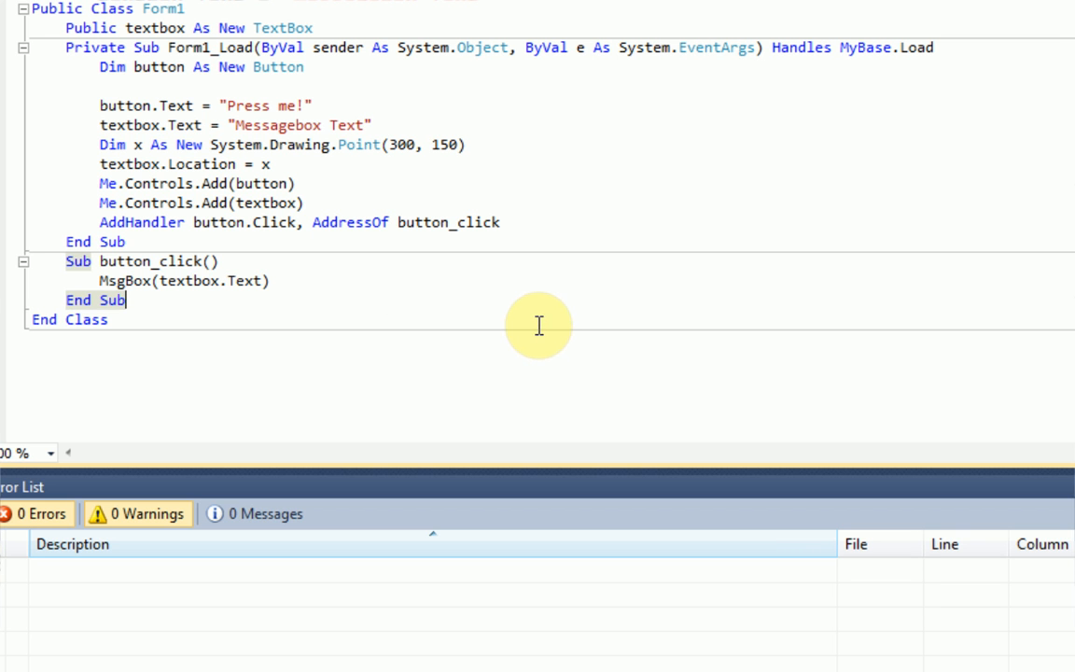
mouse_move(500, 319)
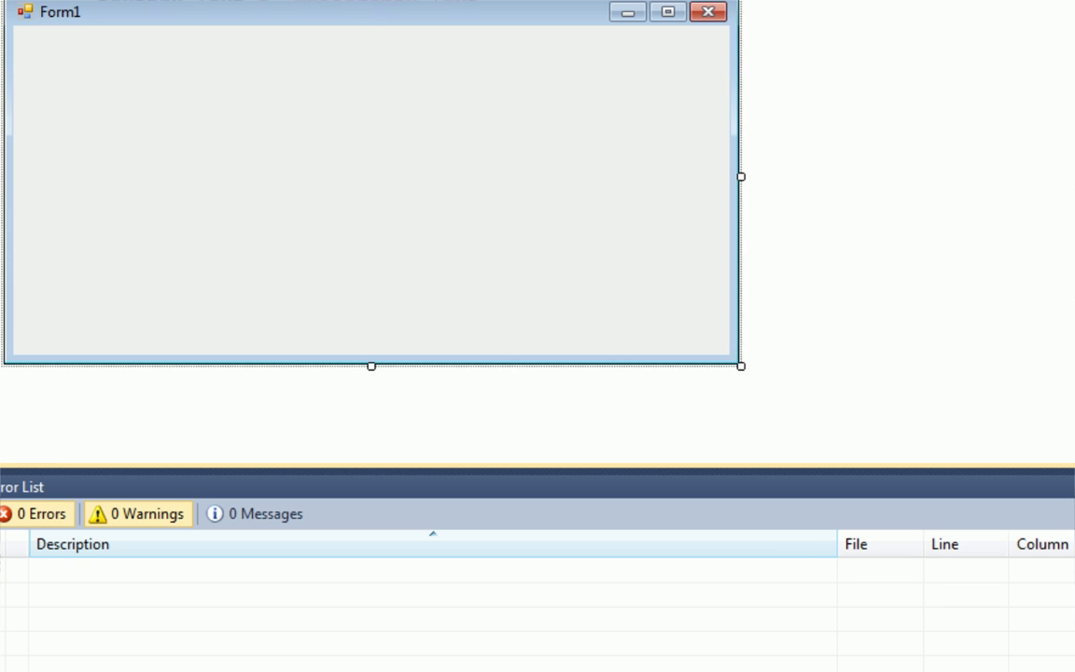
mouse_move(328, 9)
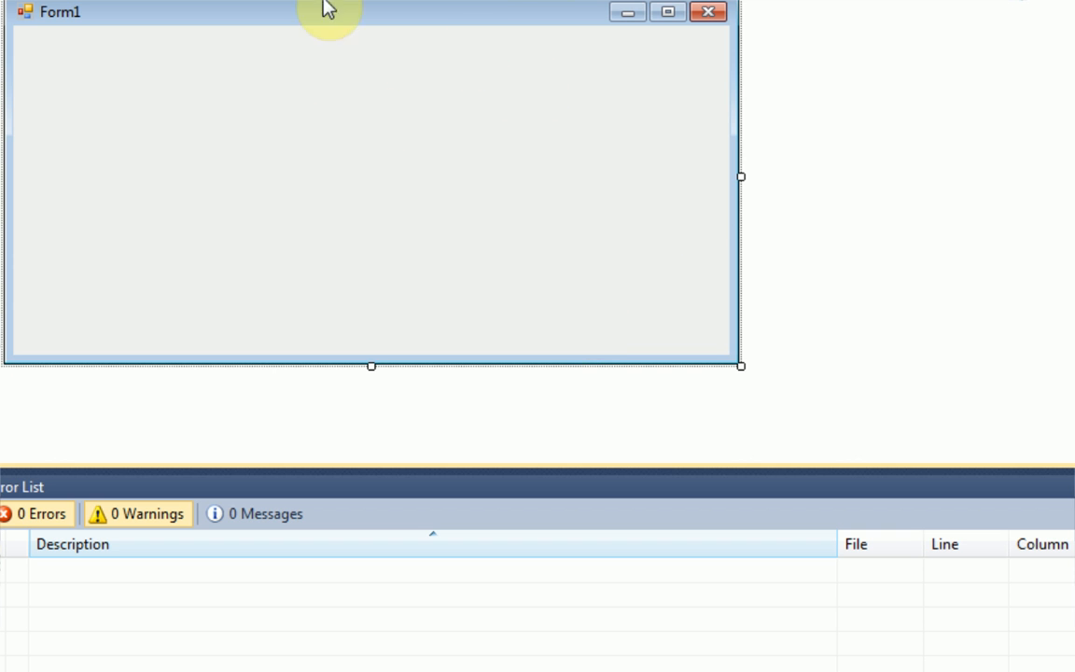
mouse_move(455, 10)
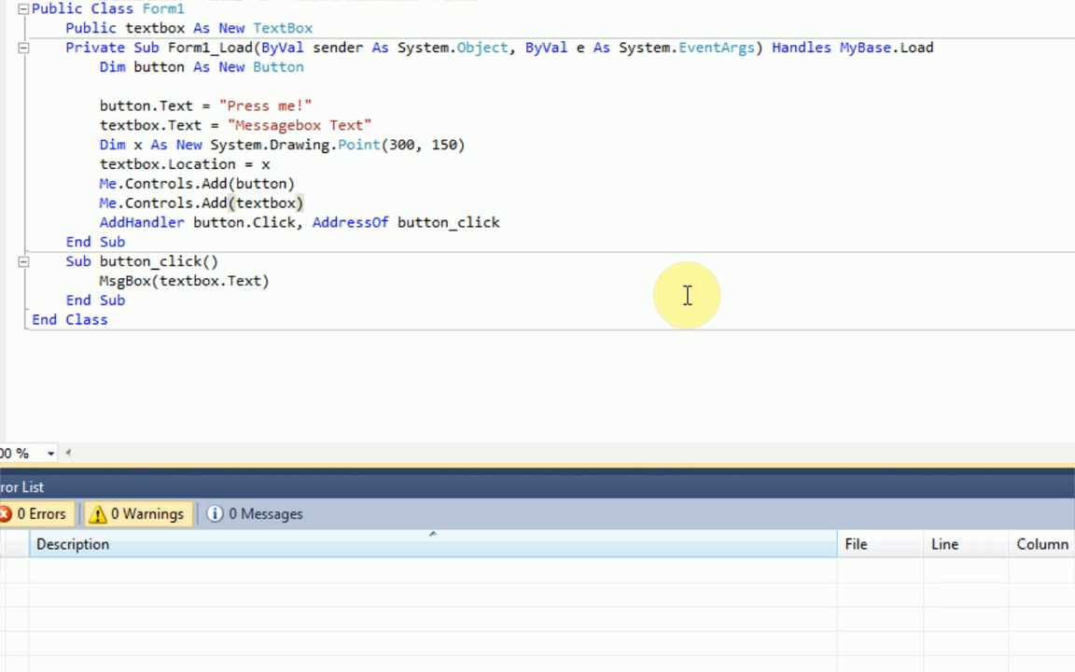
left_click(304, 203)
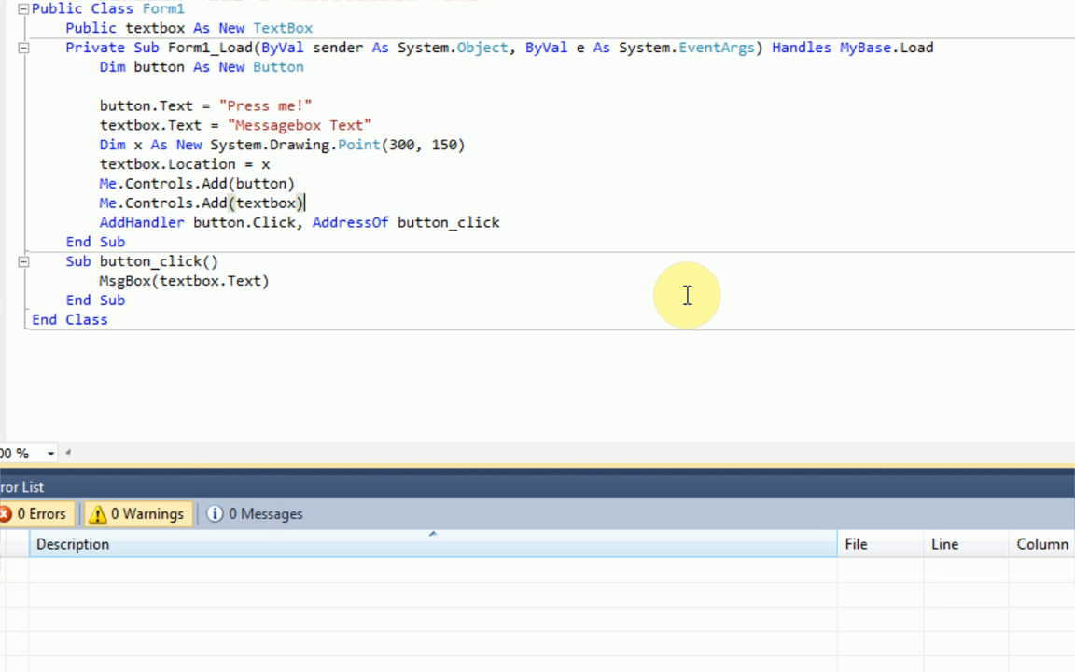
mouse_move(536, 229)
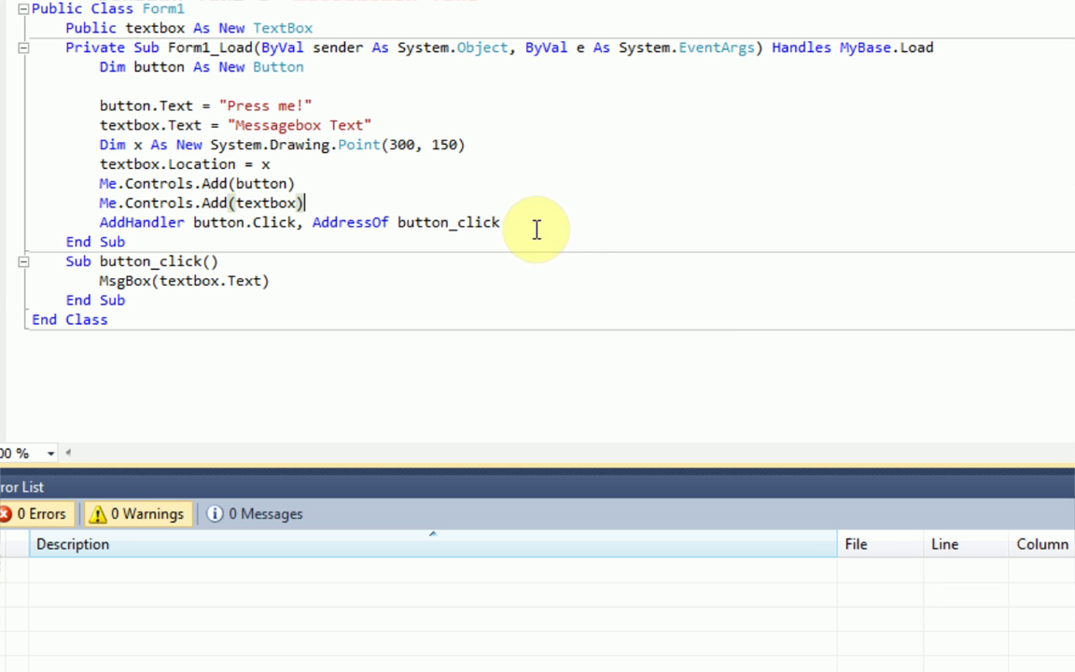